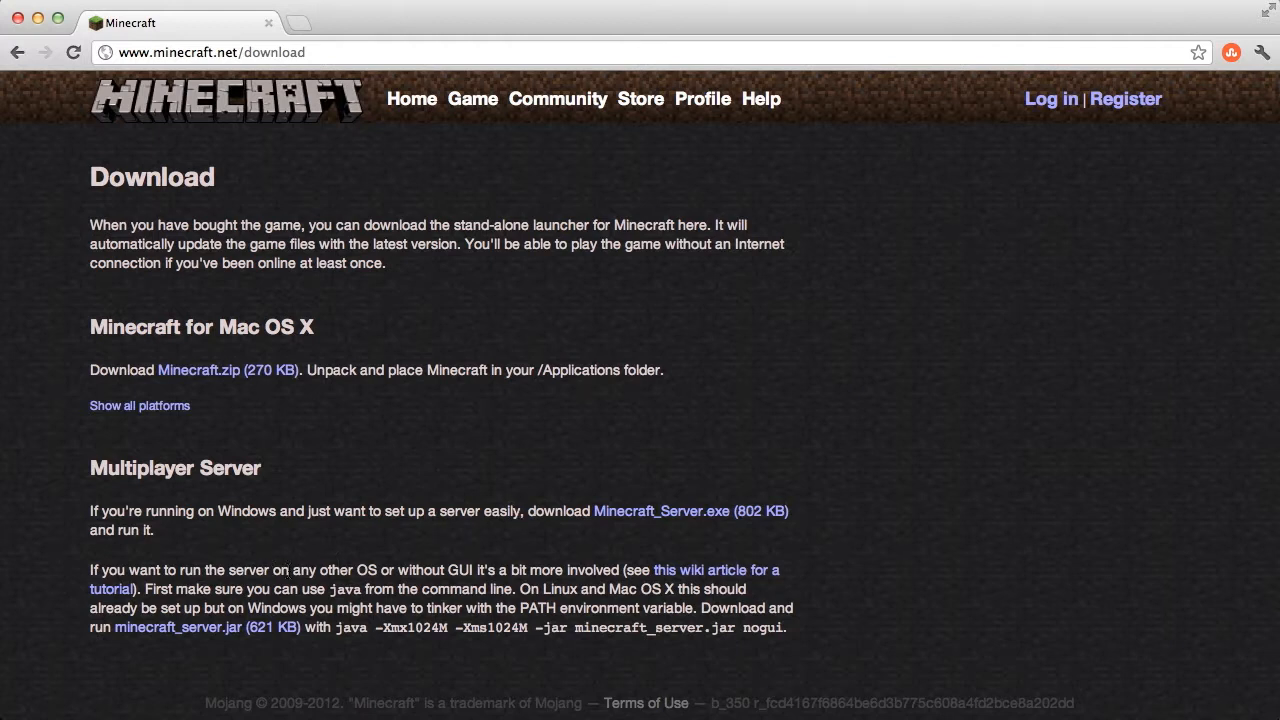
mouse_move(322, 600)
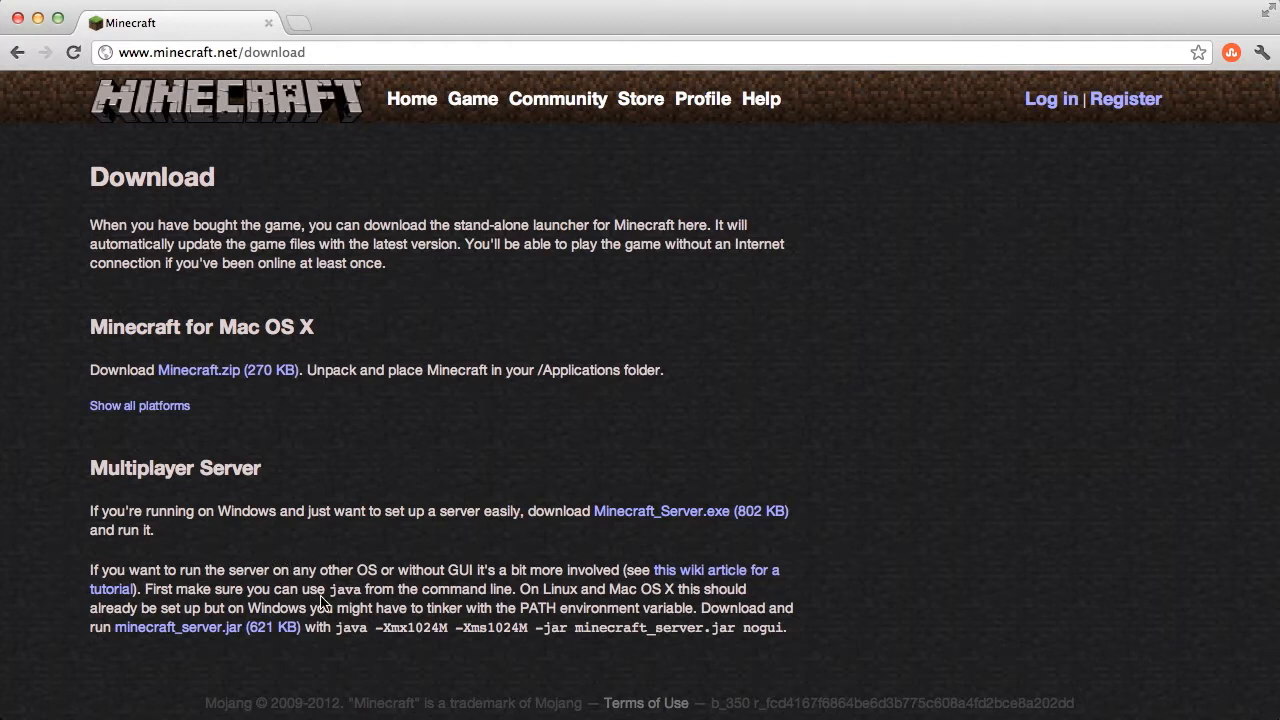
mouse_move(308, 604)
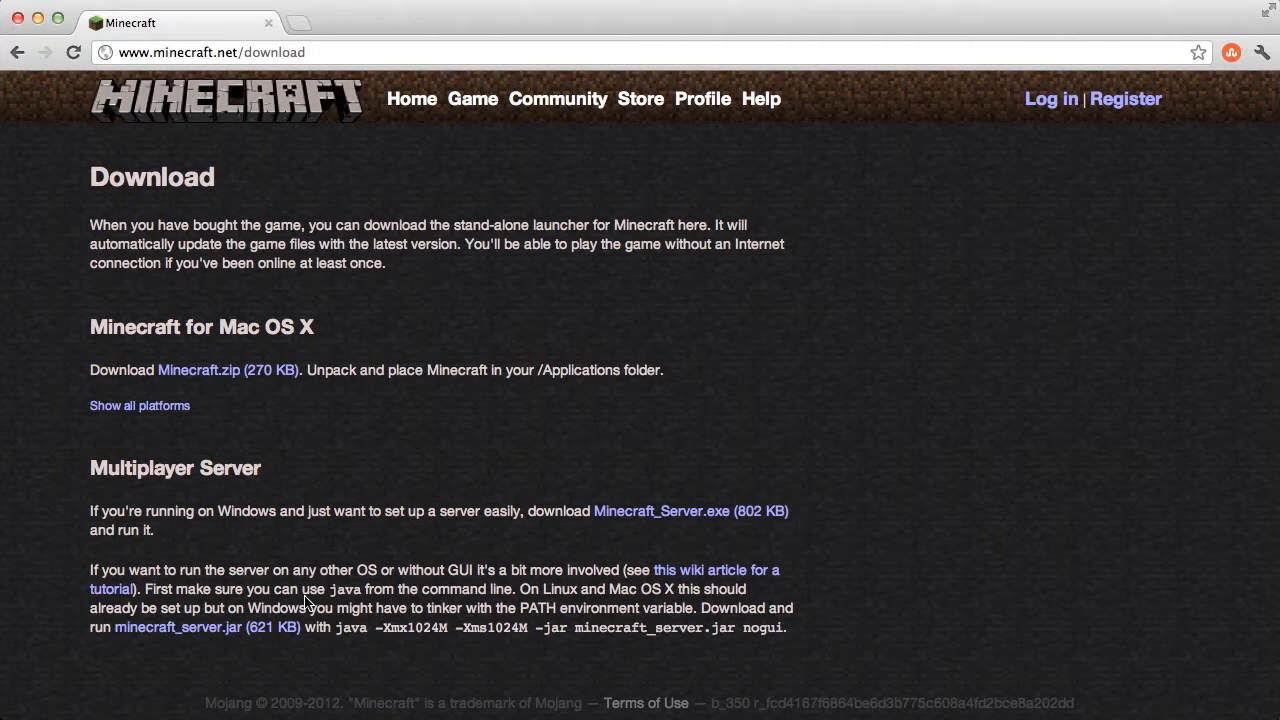
mouse_move(444, 504)
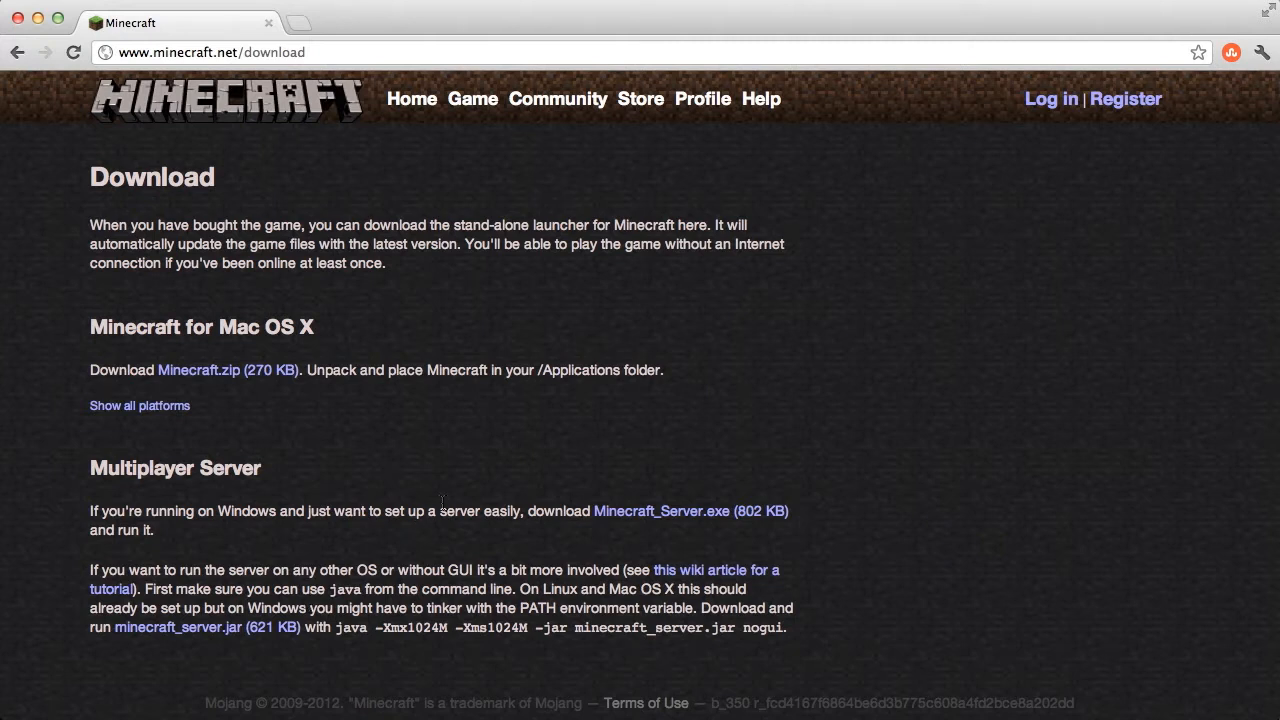
mouse_move(400, 508)
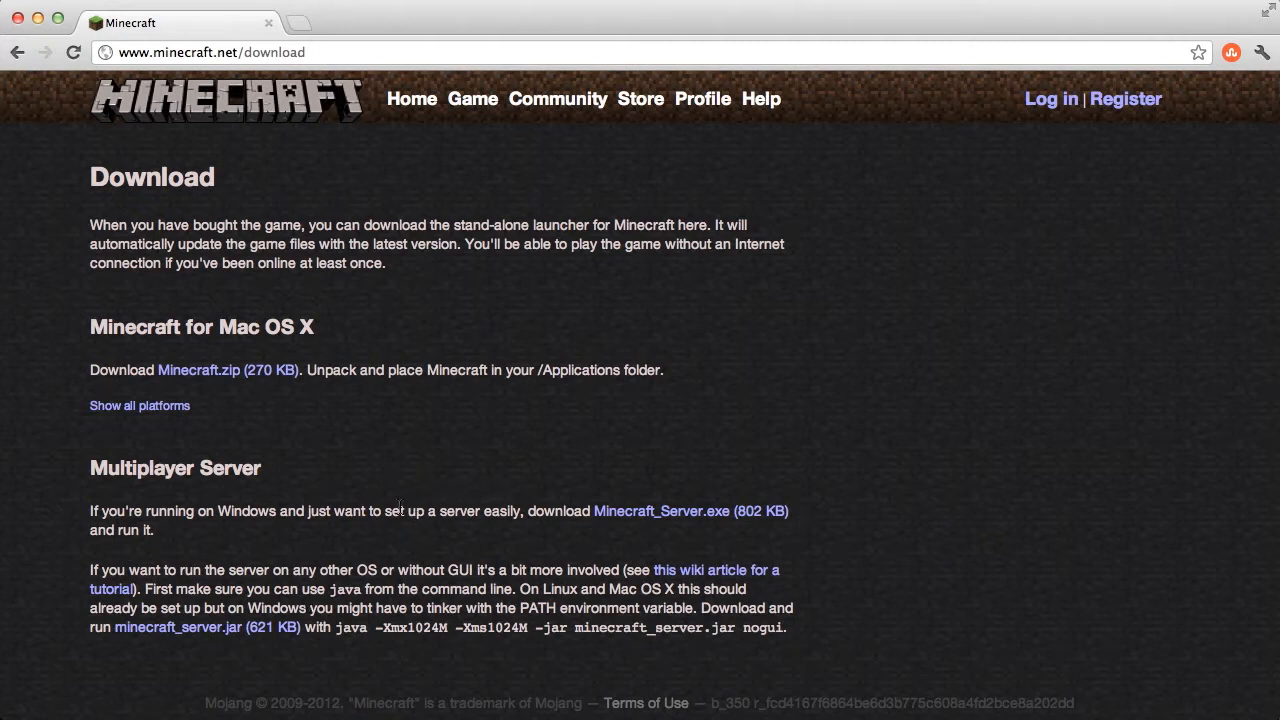
mouse_move(390, 590)
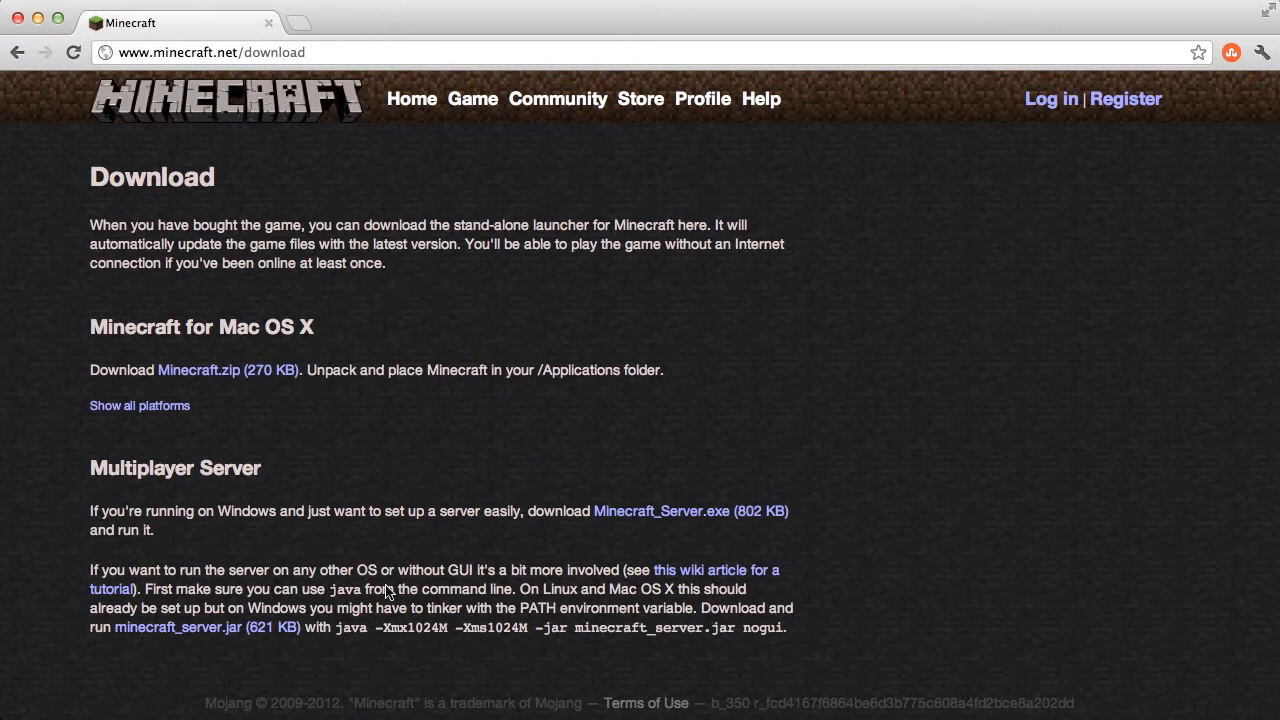
mouse_move(240, 564)
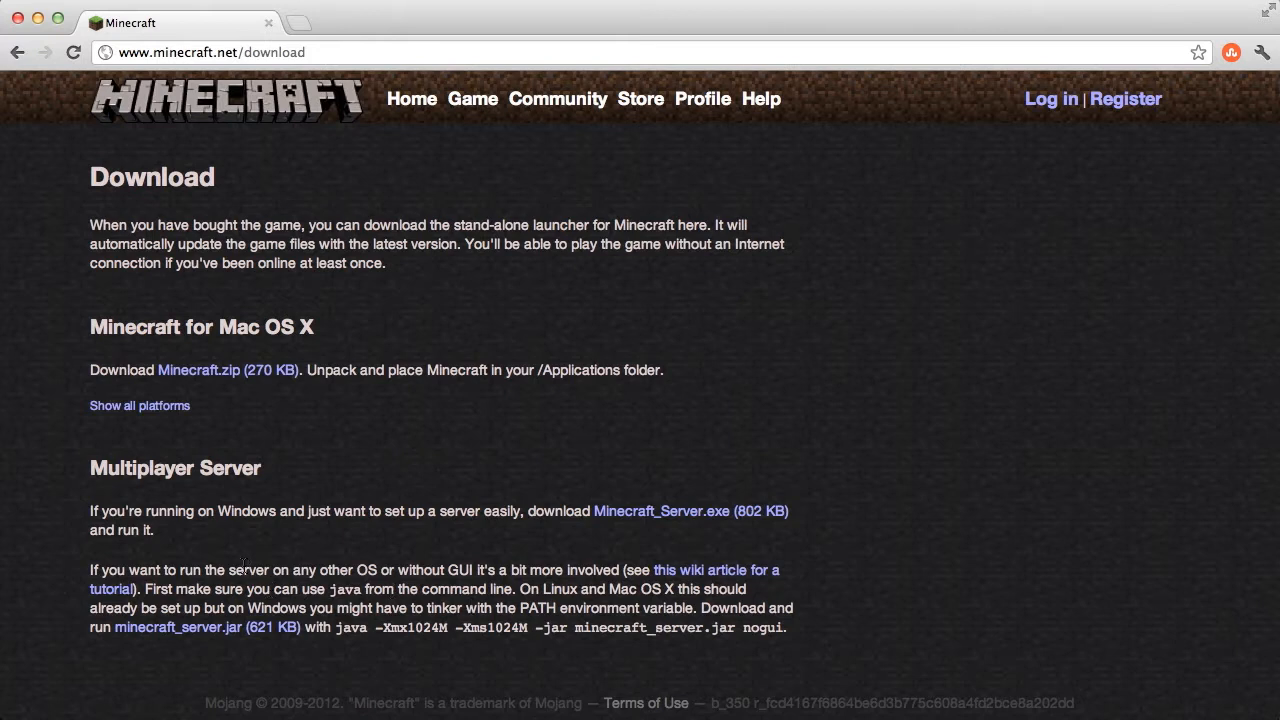
Leave Chrome's download page and switch to Finder's Downloads folder.
click(176, 628)
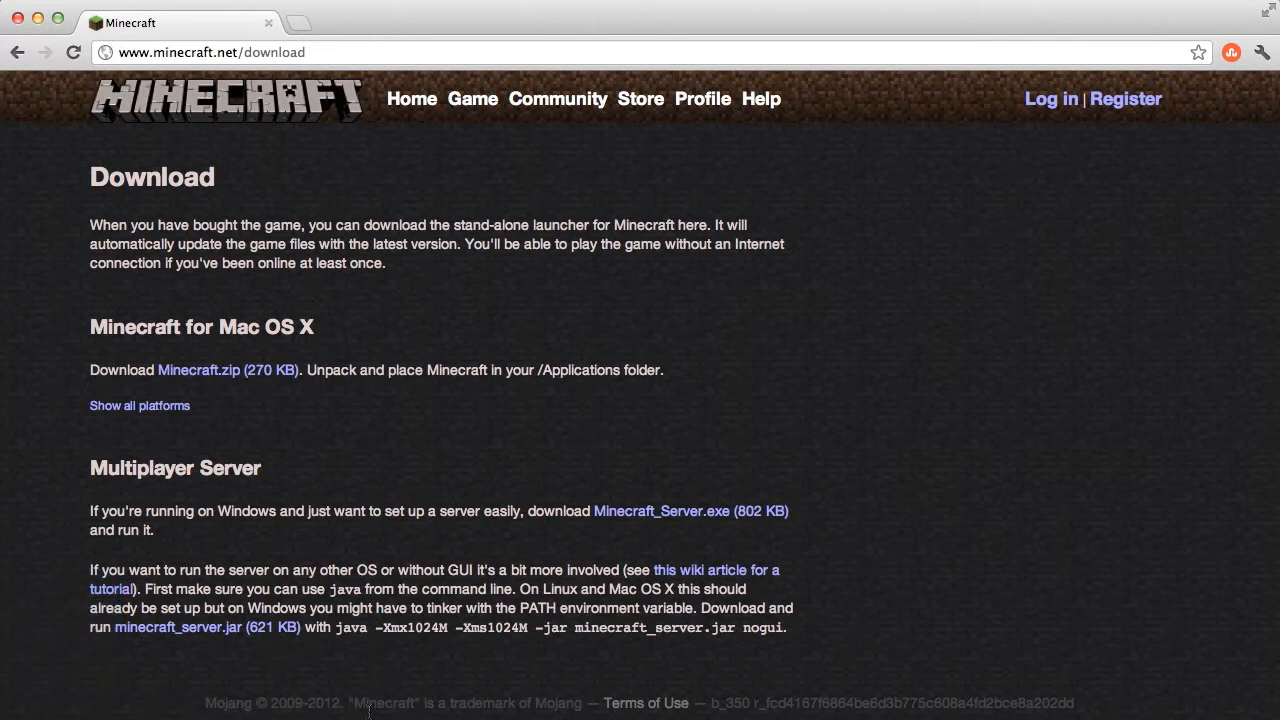
mouse_move(420, 540)
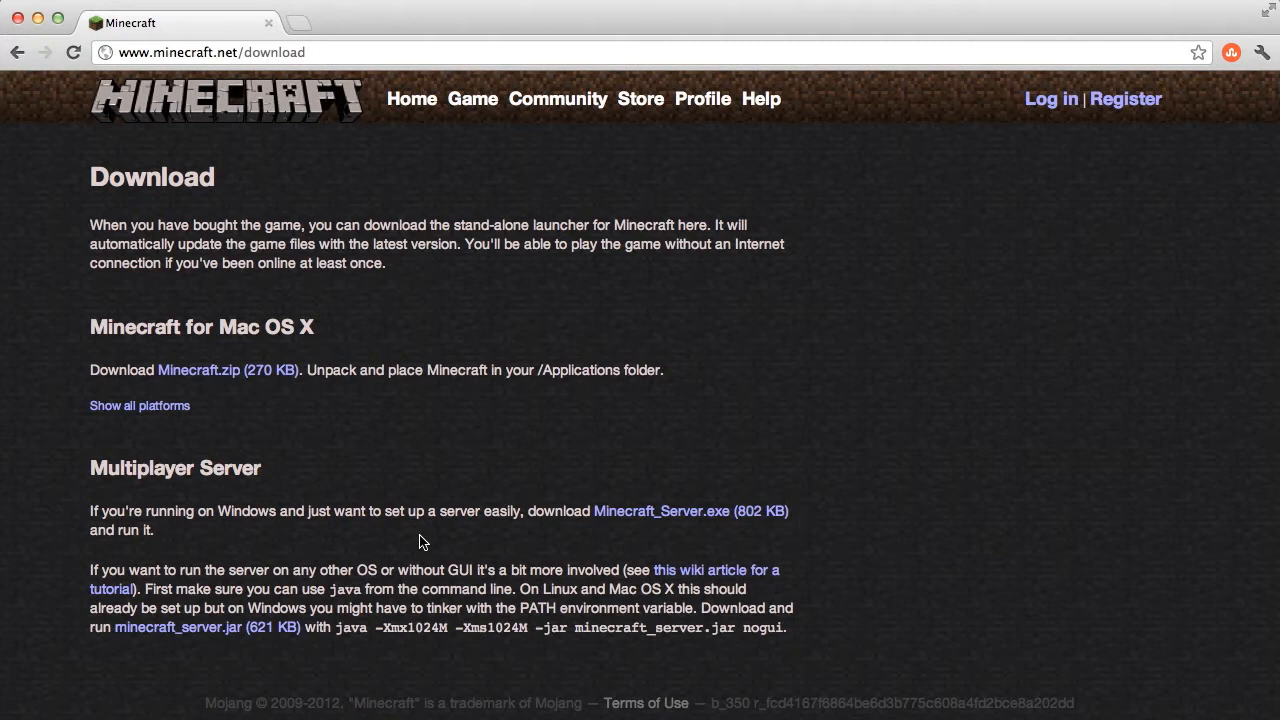
mouse_move(238, 282)
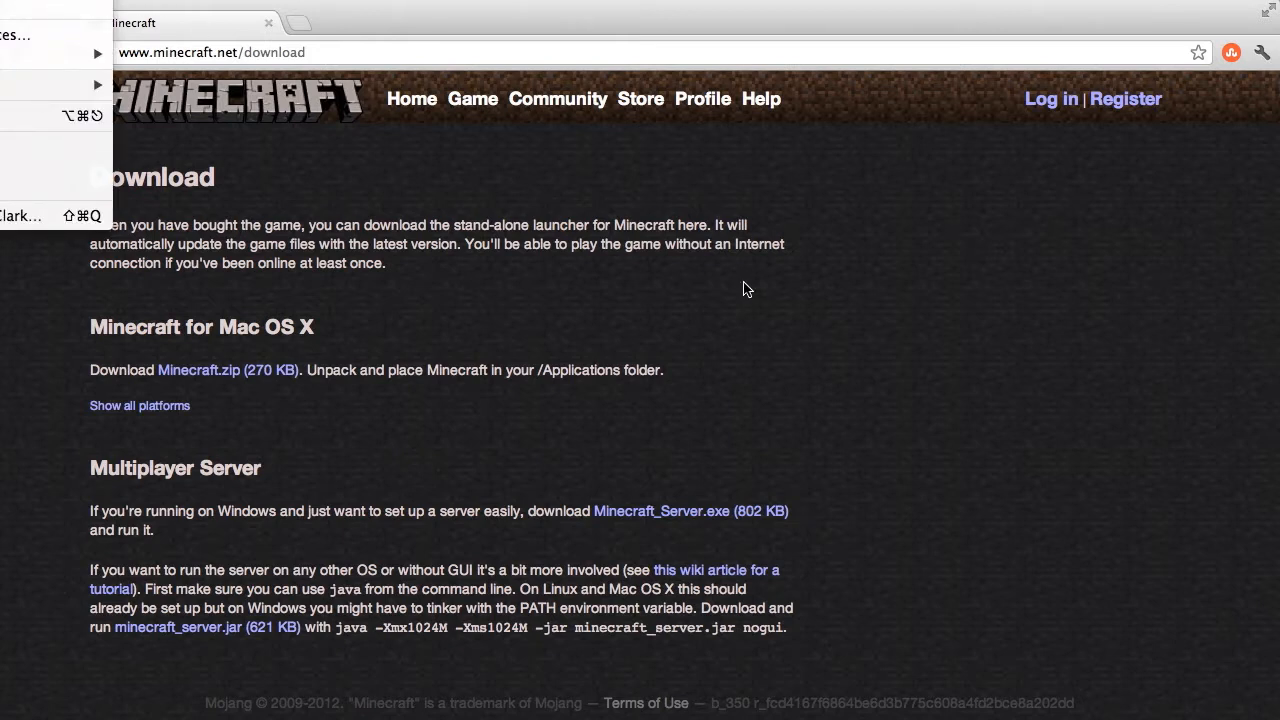
mouse_move(994, 542)
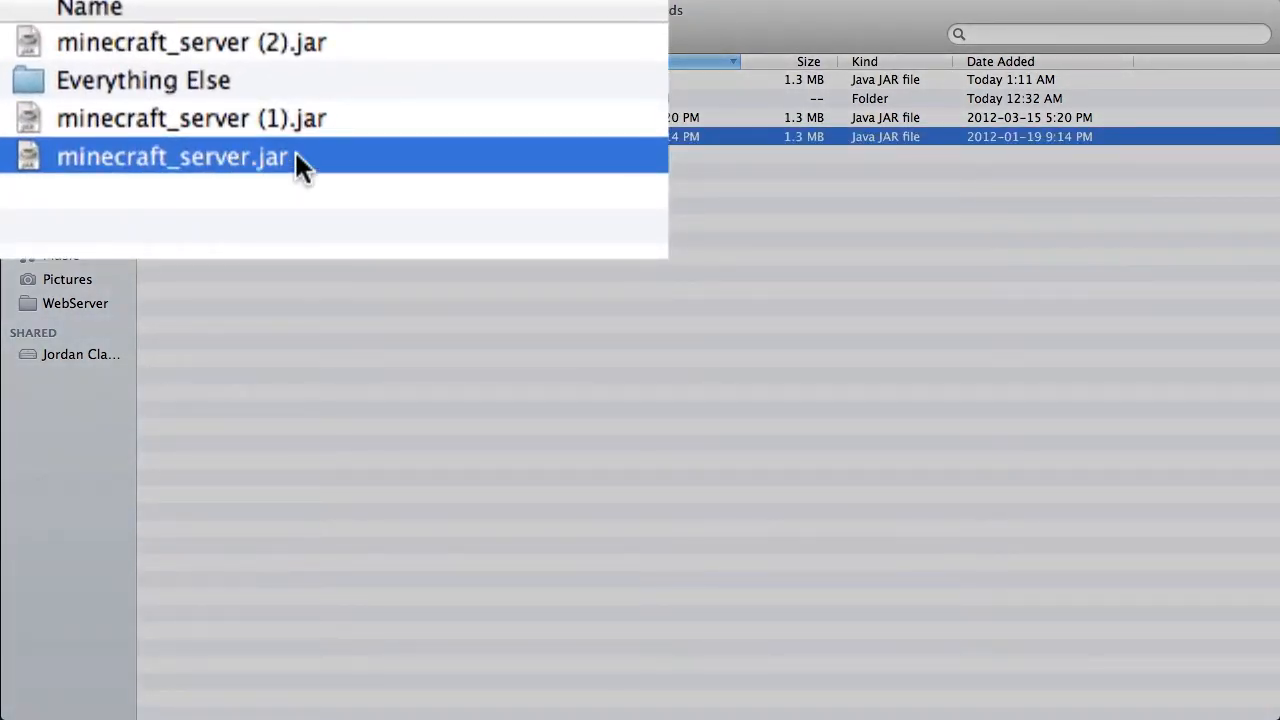
Pick out minecraft_server (2).jar, the newest download in the Downloads folder.
click(190, 42)
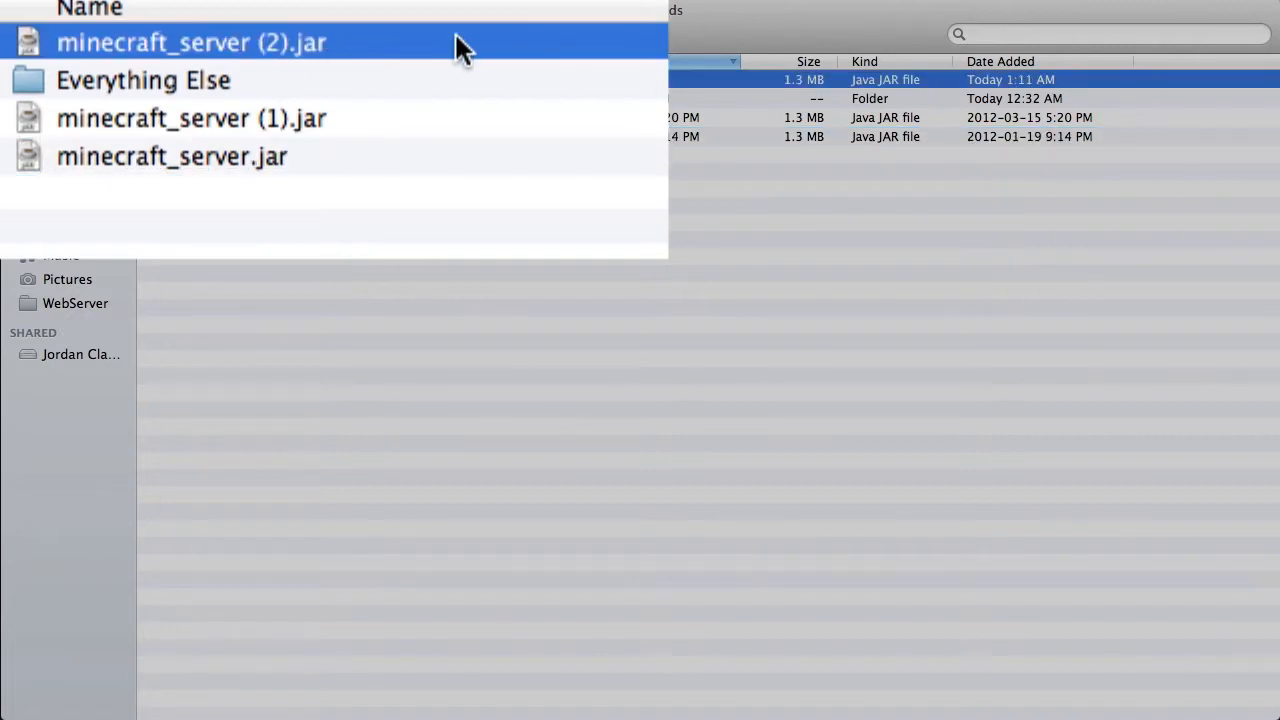
mouse_move(404, 70)
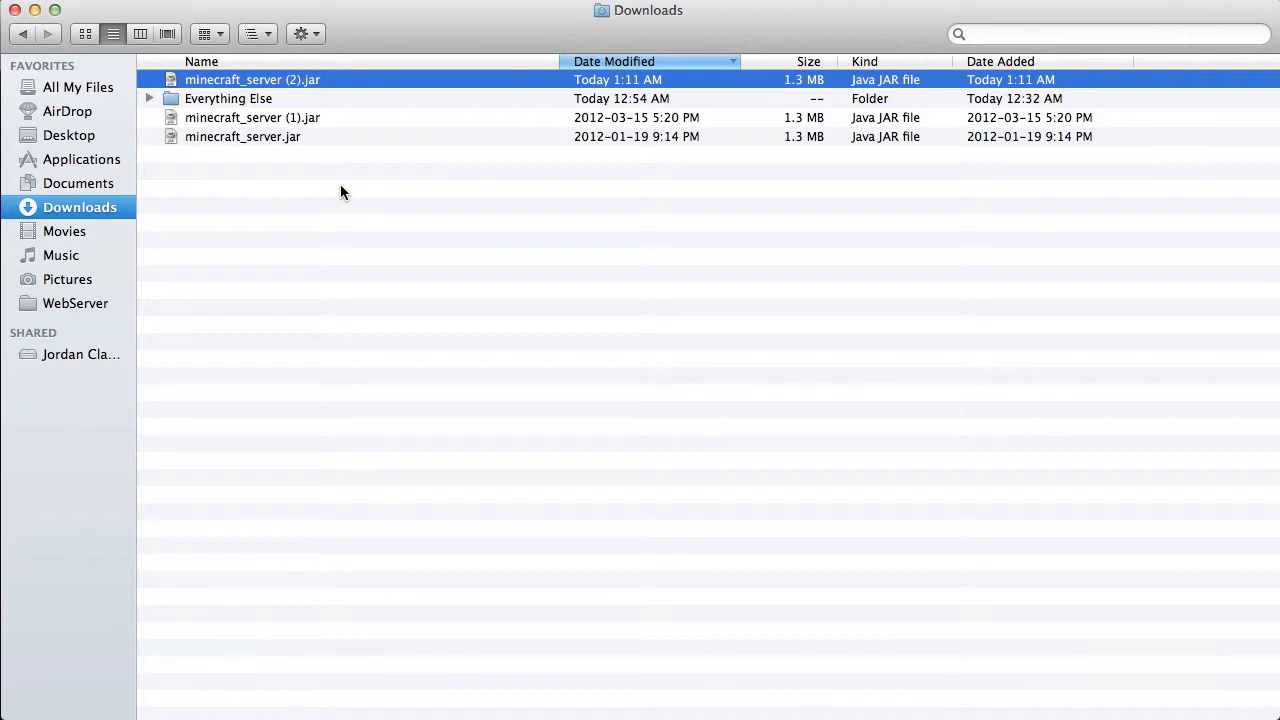
Create a folder named minecraft in Downloads and move minecraft_server (2).jar into it.
click(318, 204)
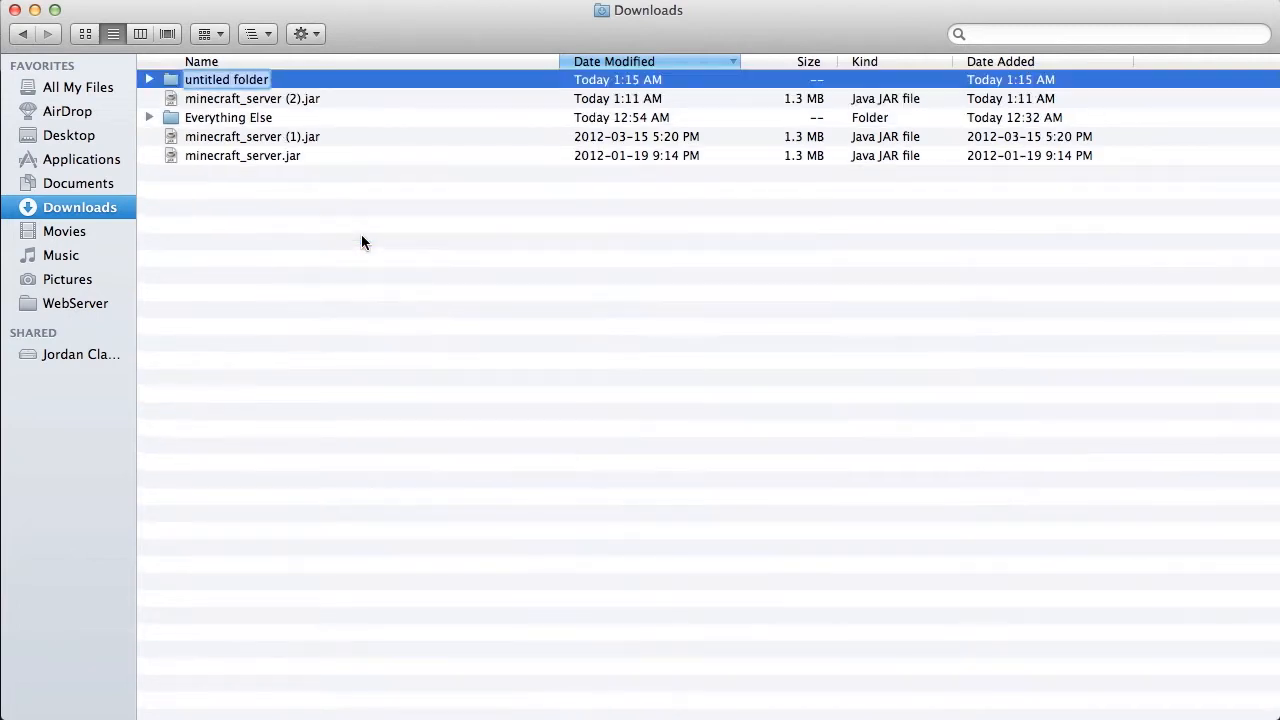
text(minecraft)
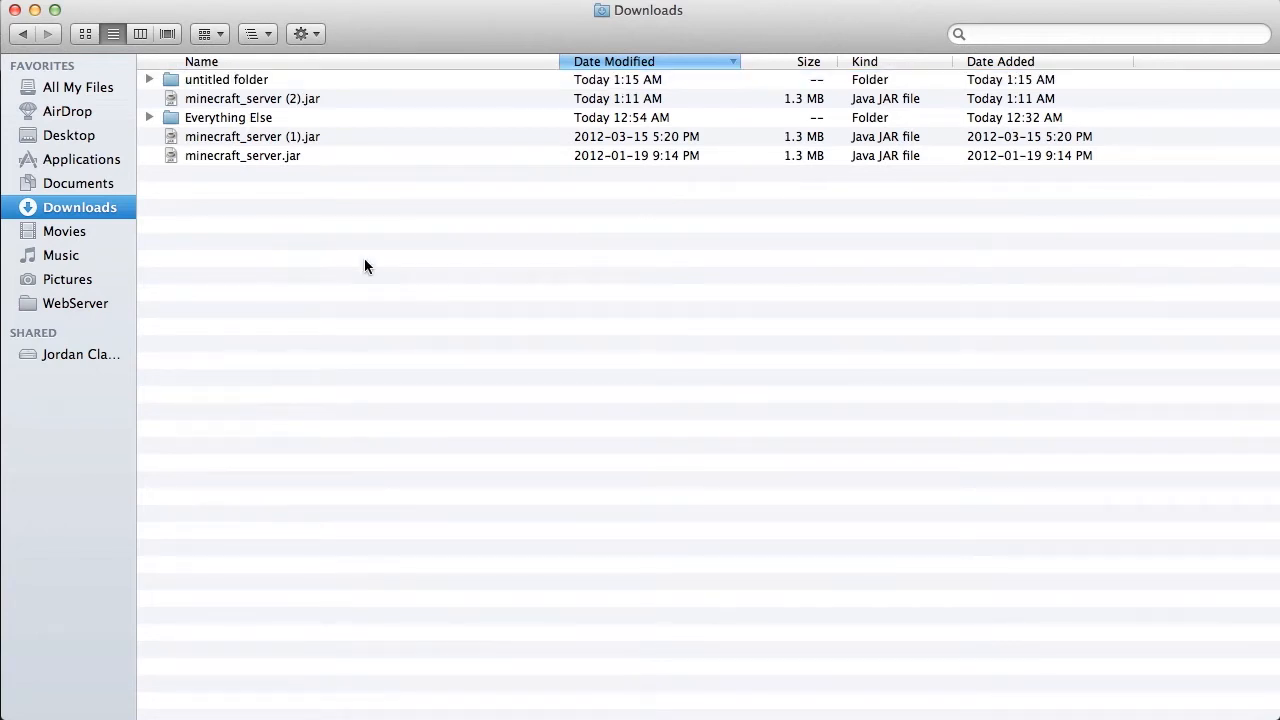
text(minecraft)
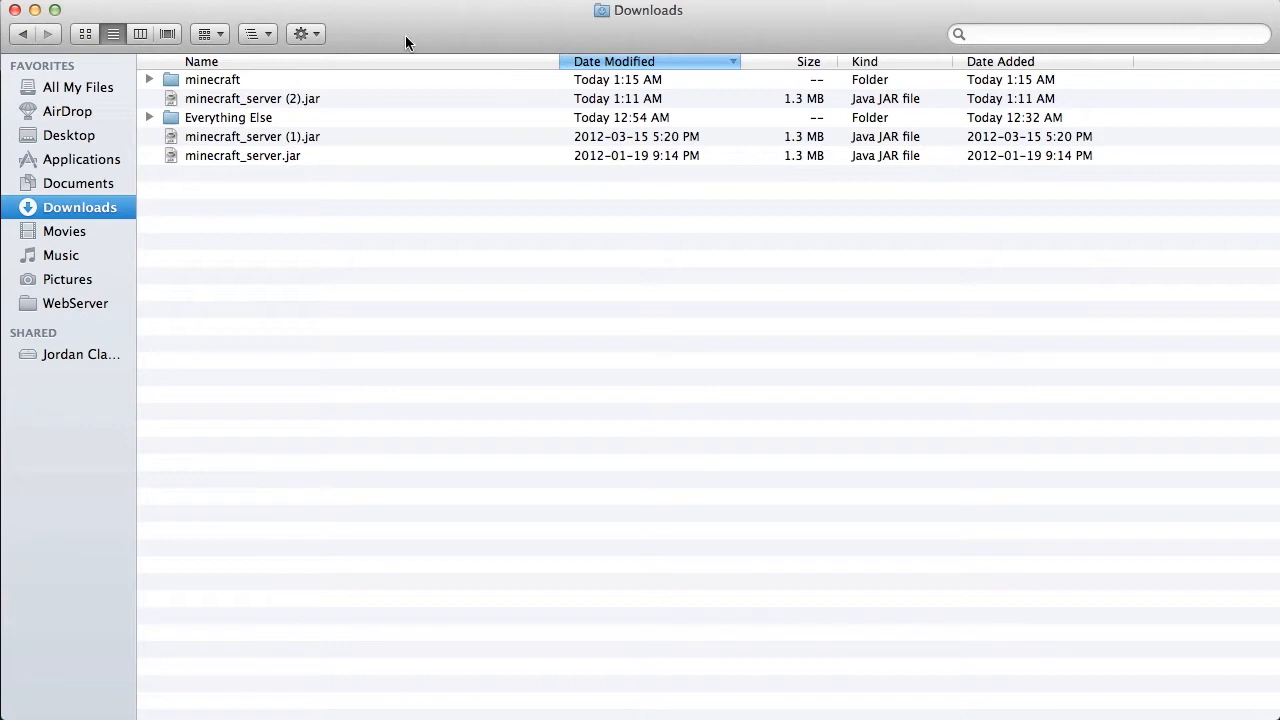
click(252, 98)
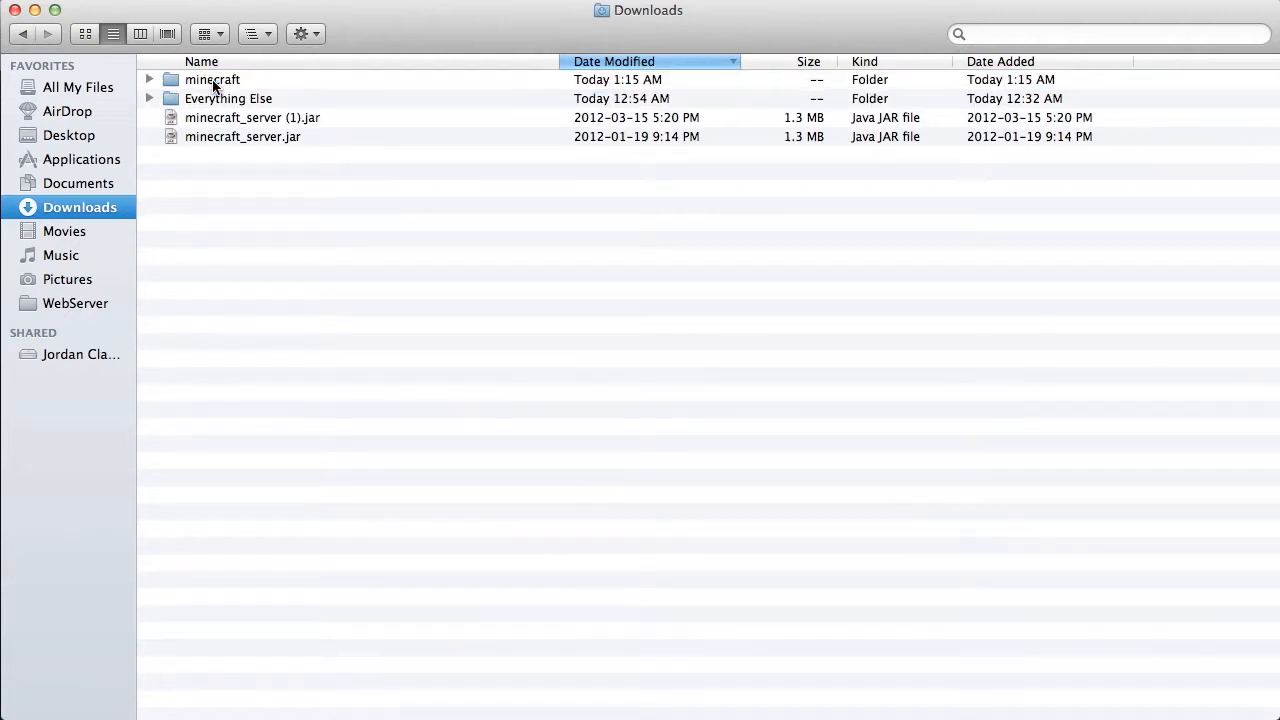
Inside the minecraft folder, rename the server jar to minecraft_server.jar.
double_click(212, 80)
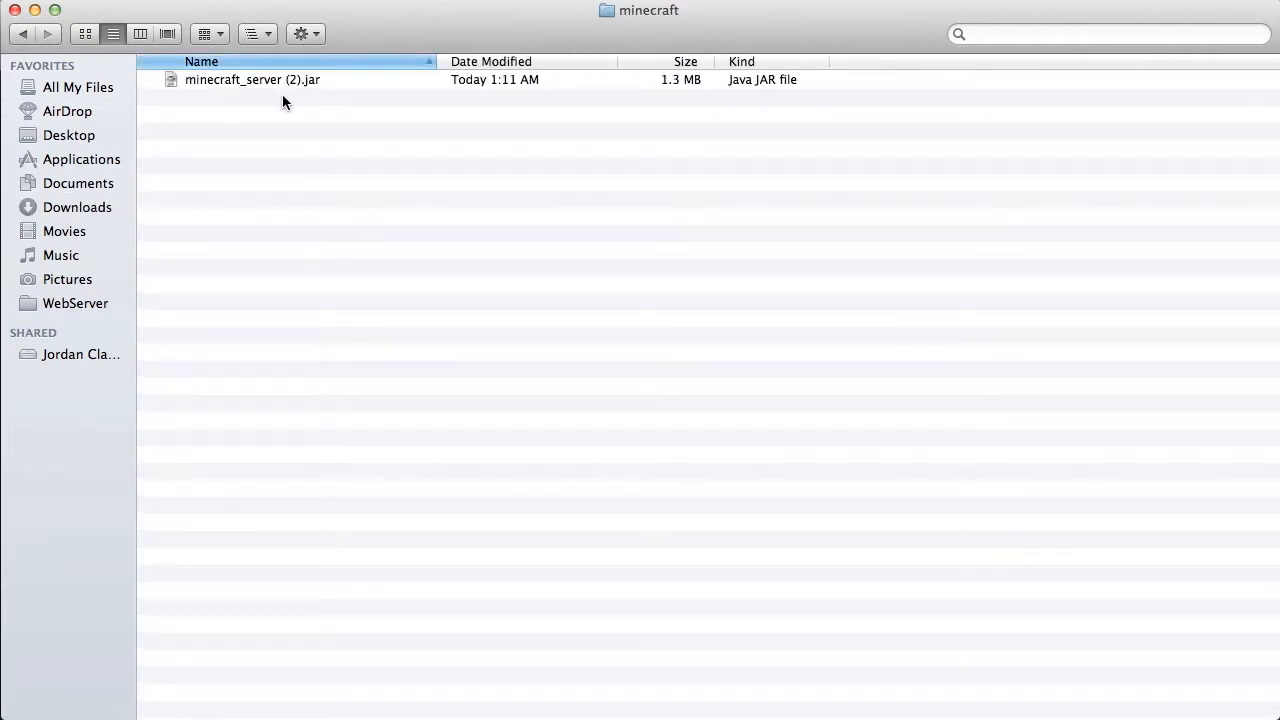
click(252, 80)
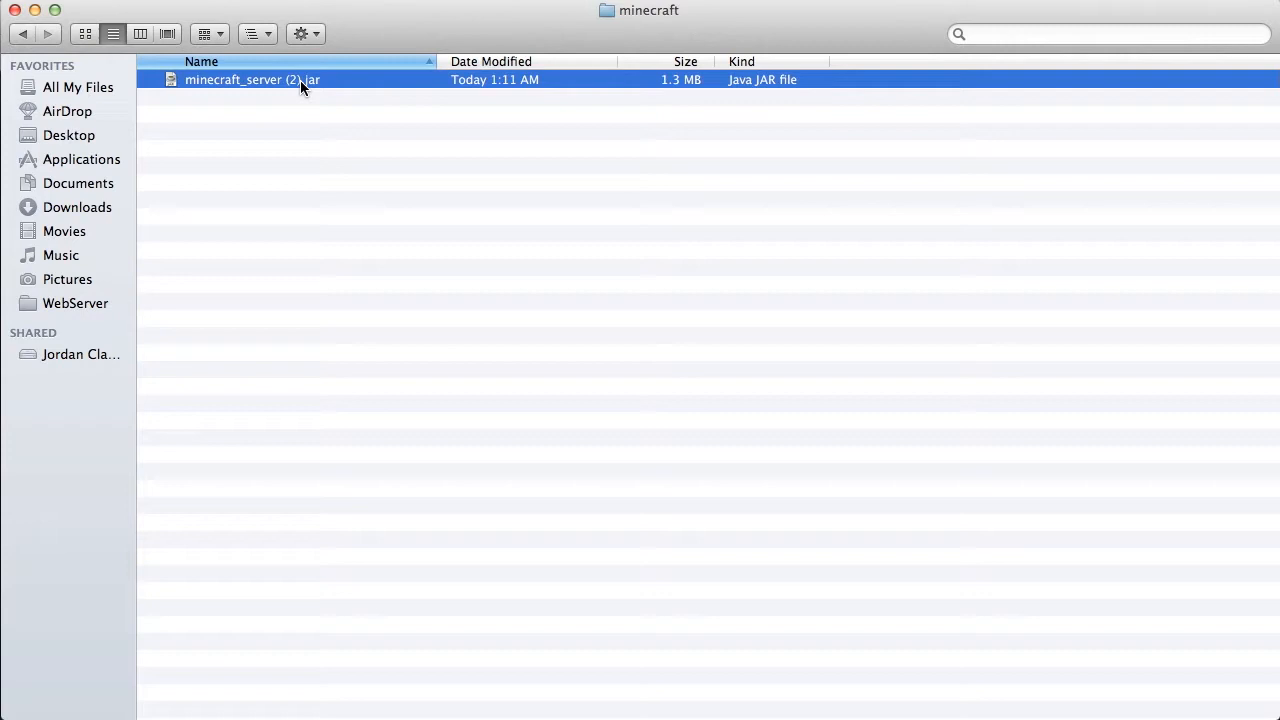
click(252, 80)
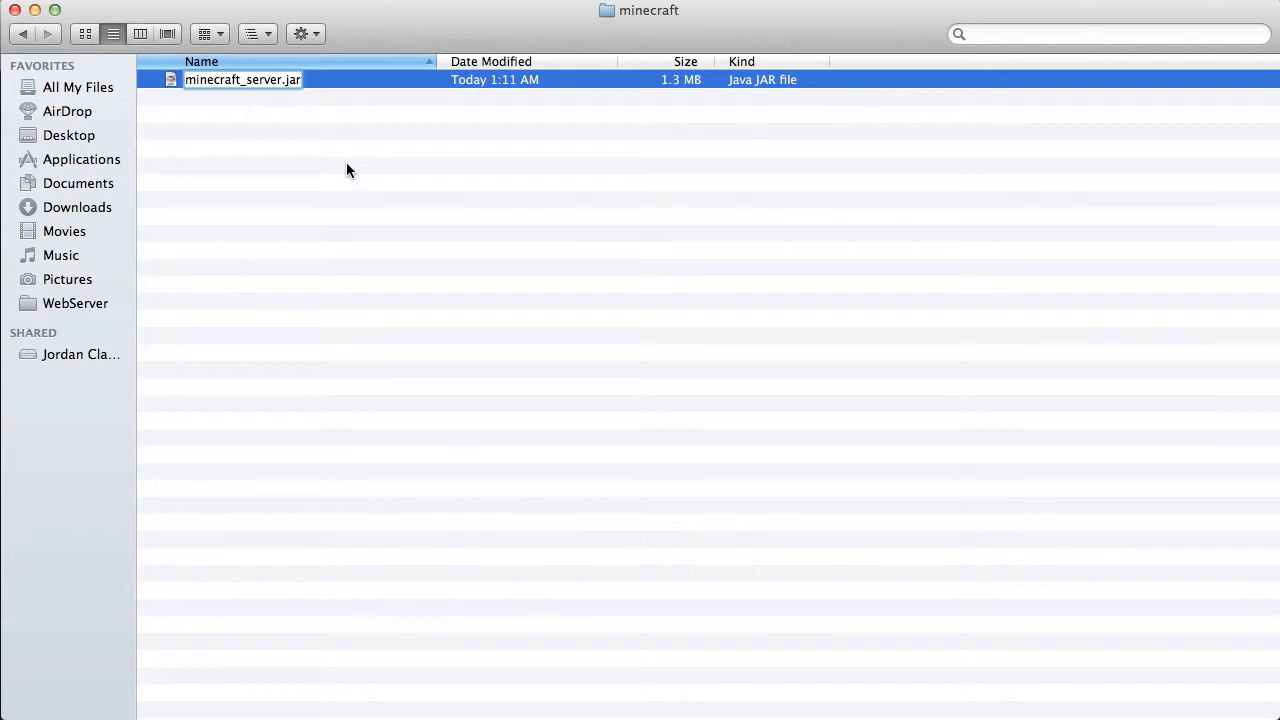
click(410, 184)
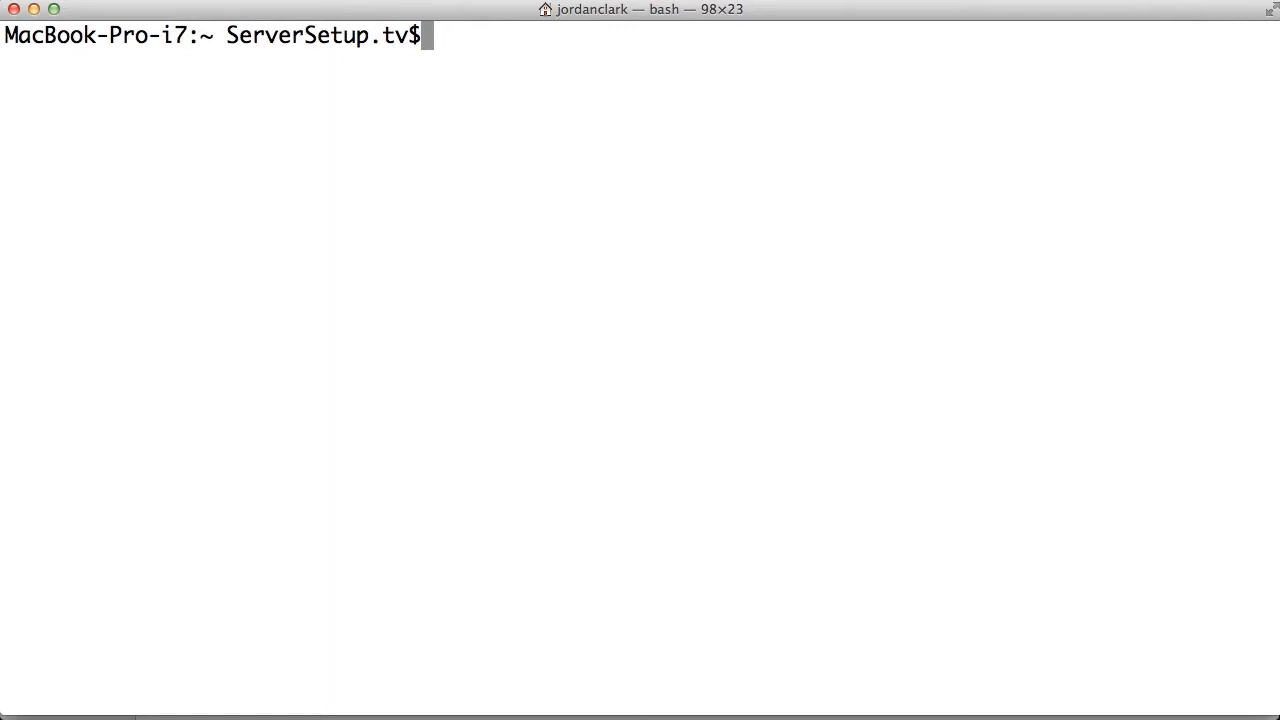
mouse_move(608, 314)
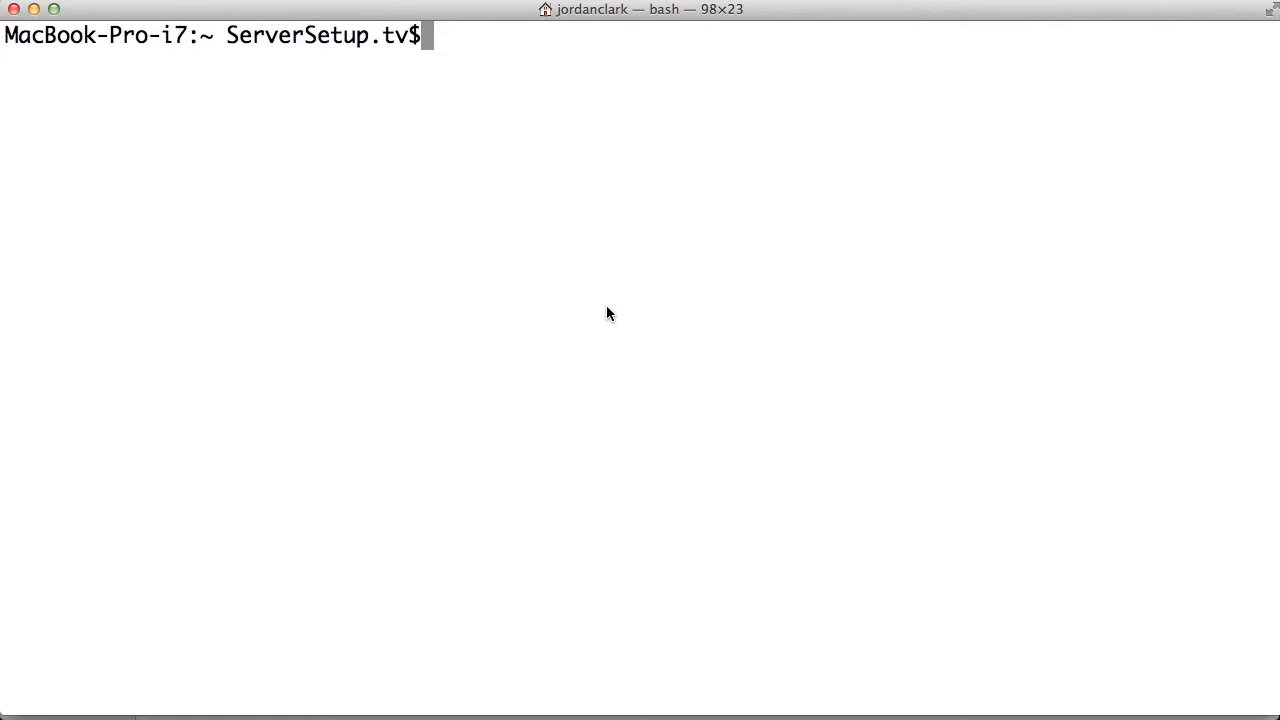
Change directory to downloads/minecraft with cd and list its contents with ls.
text(cd)
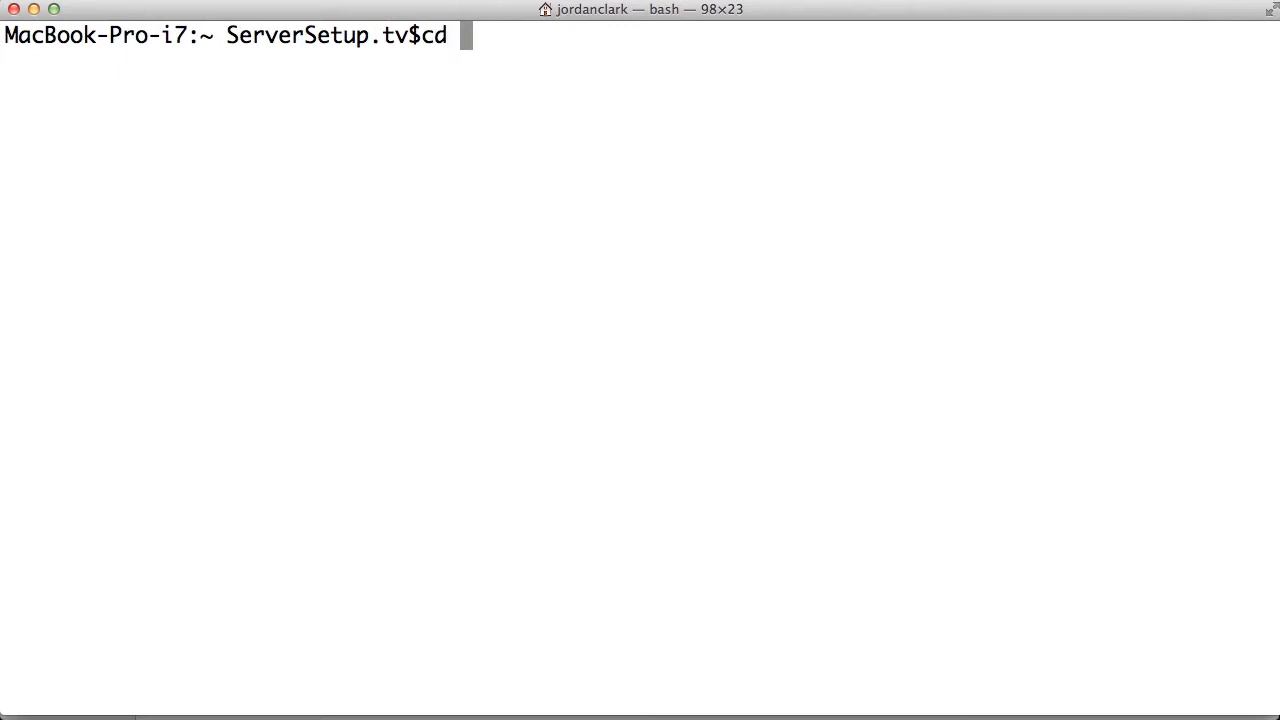
text(downloads/)
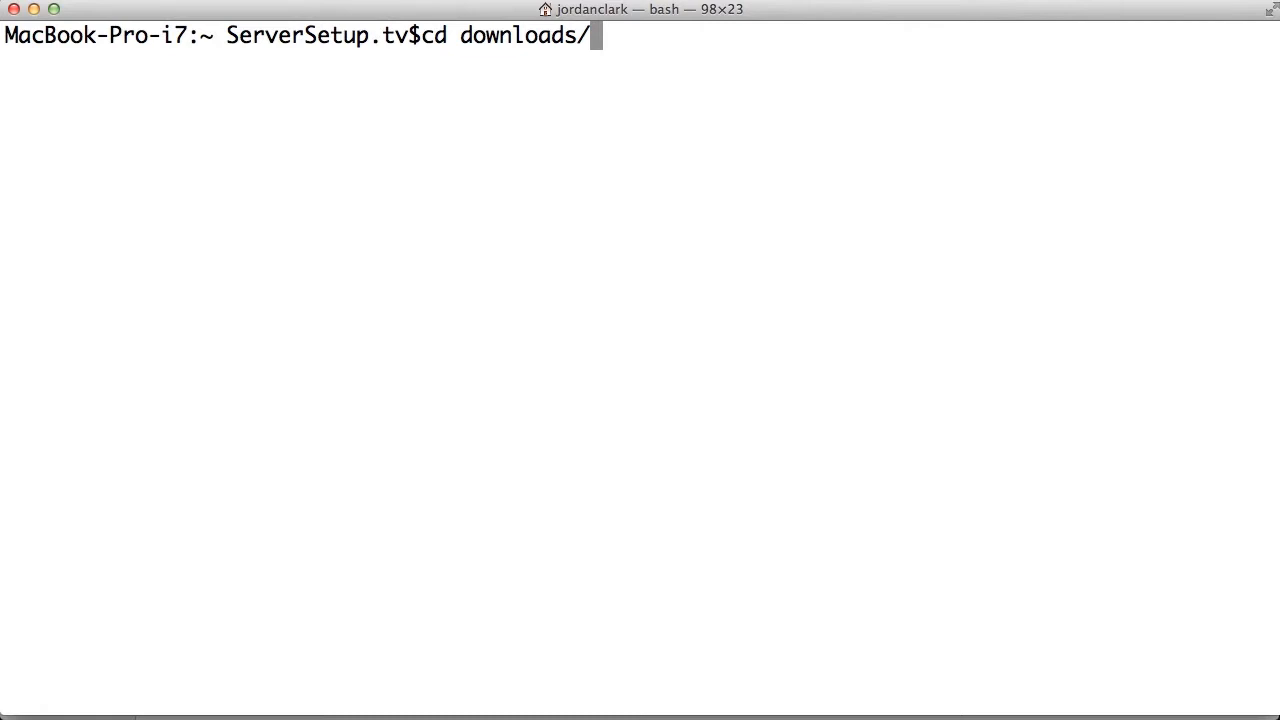
text(minecraft)
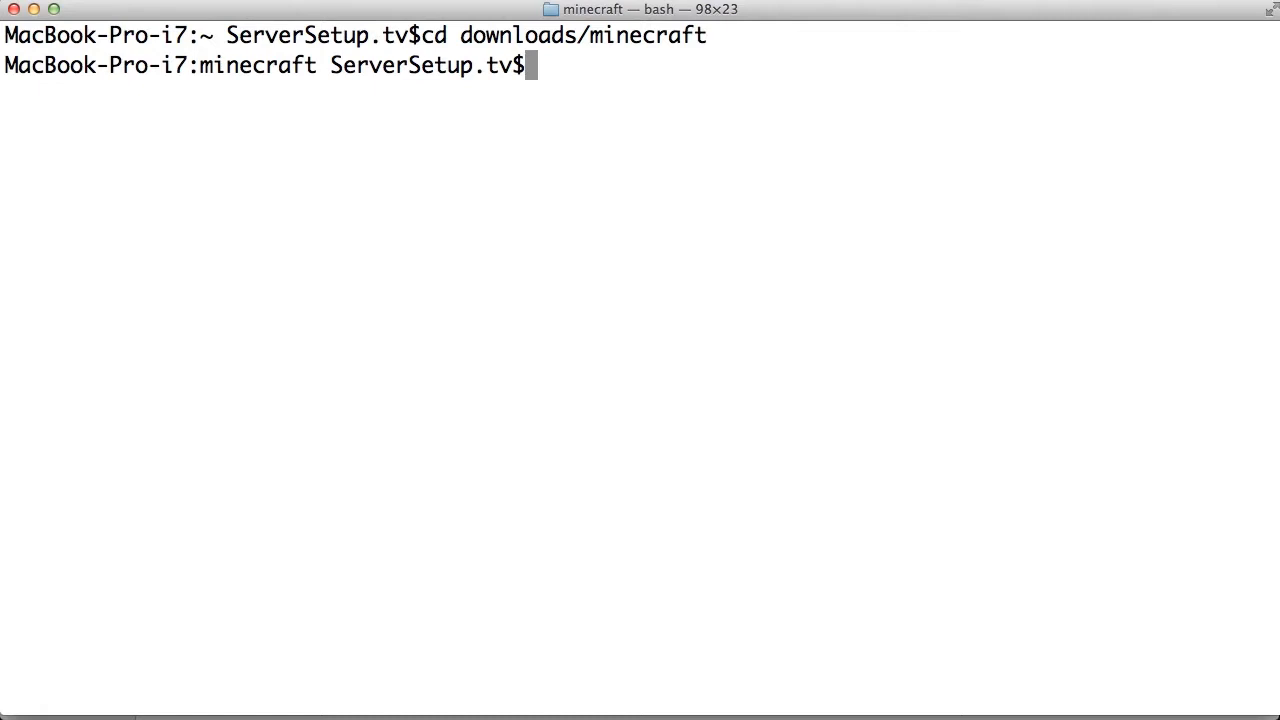
text(ls)
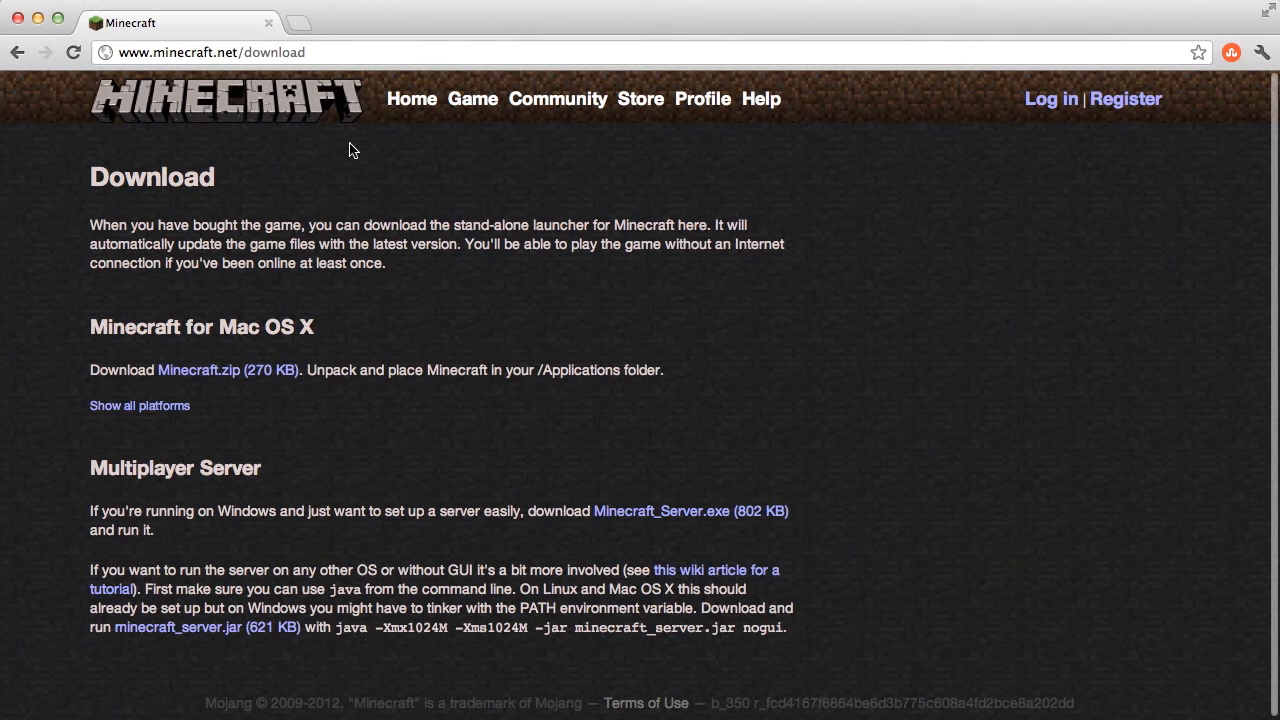
mouse_move(396, 648)
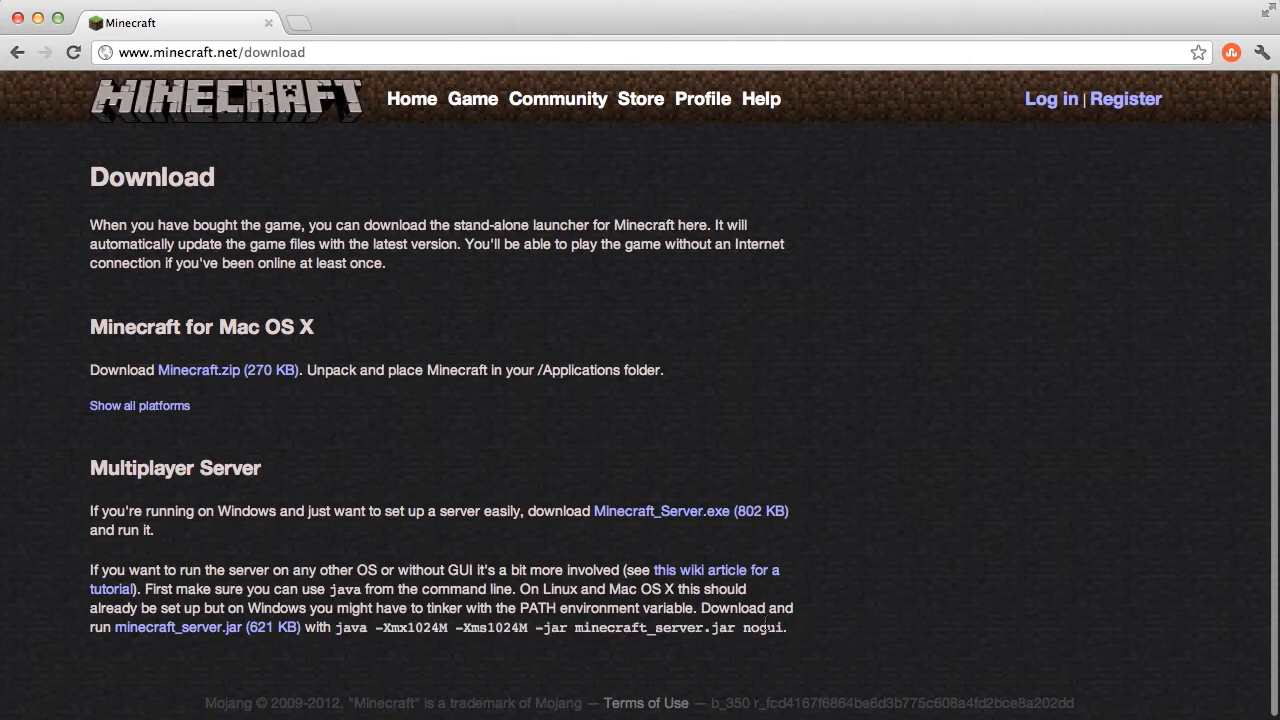
mouse_move(764, 624)
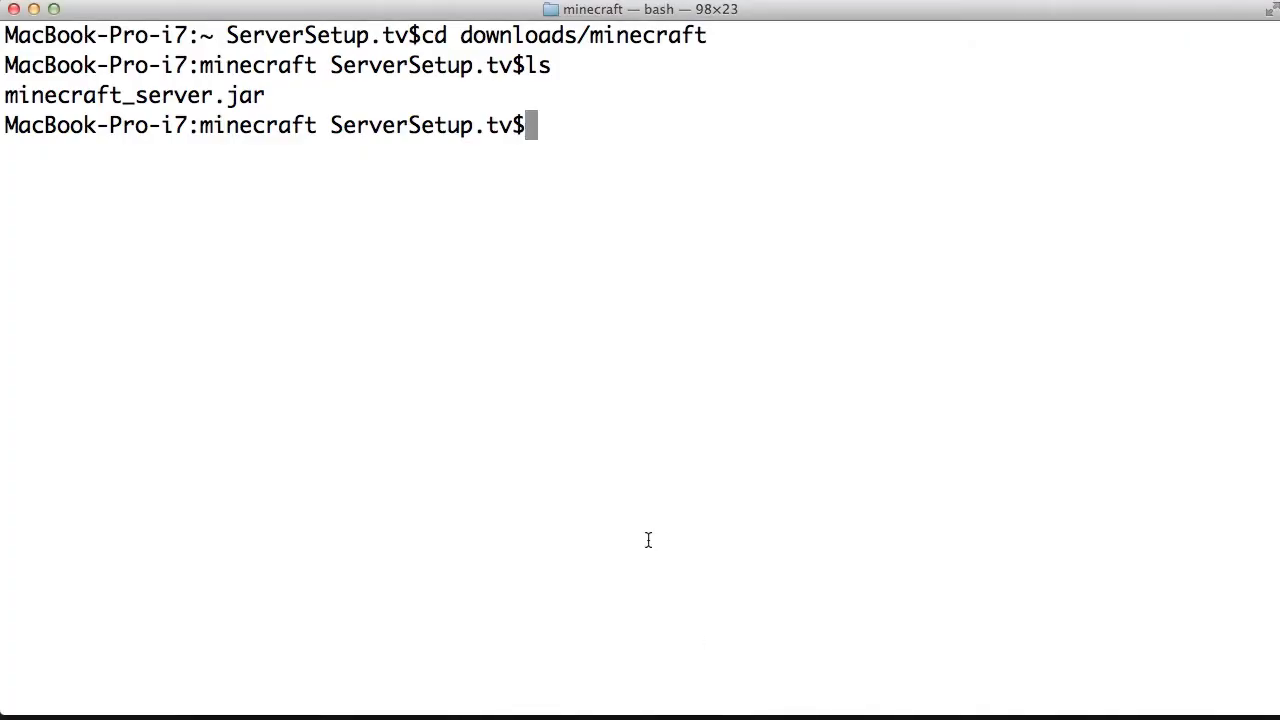
Run java -Xms1000M -Xmx1000M -jar minecraft_server.jar nogui to launch the server.
text(java)
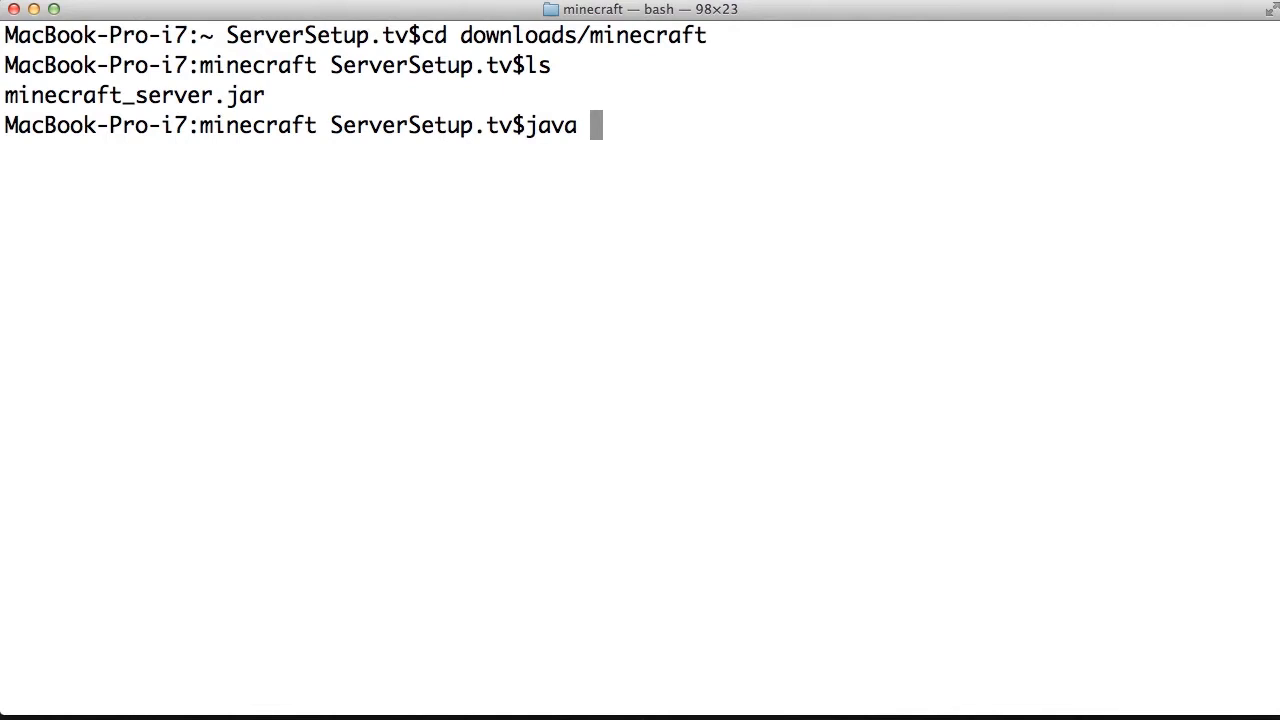
text(-)
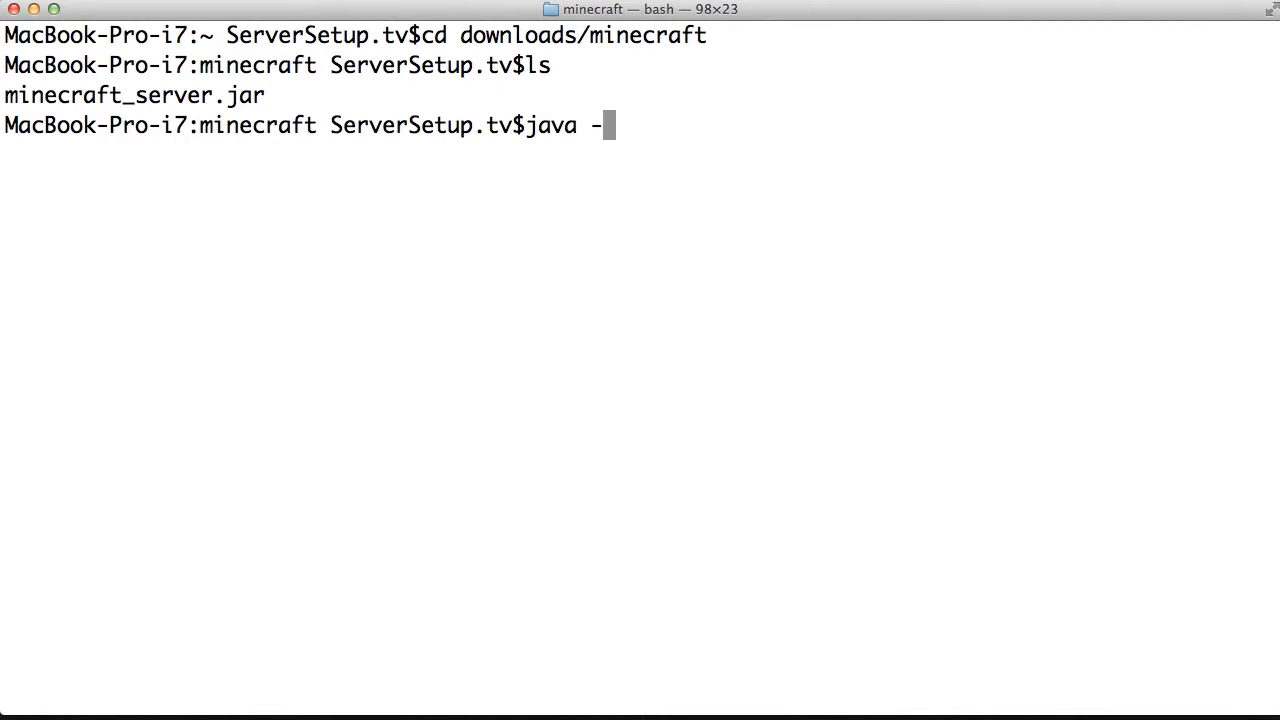
text(Xms)
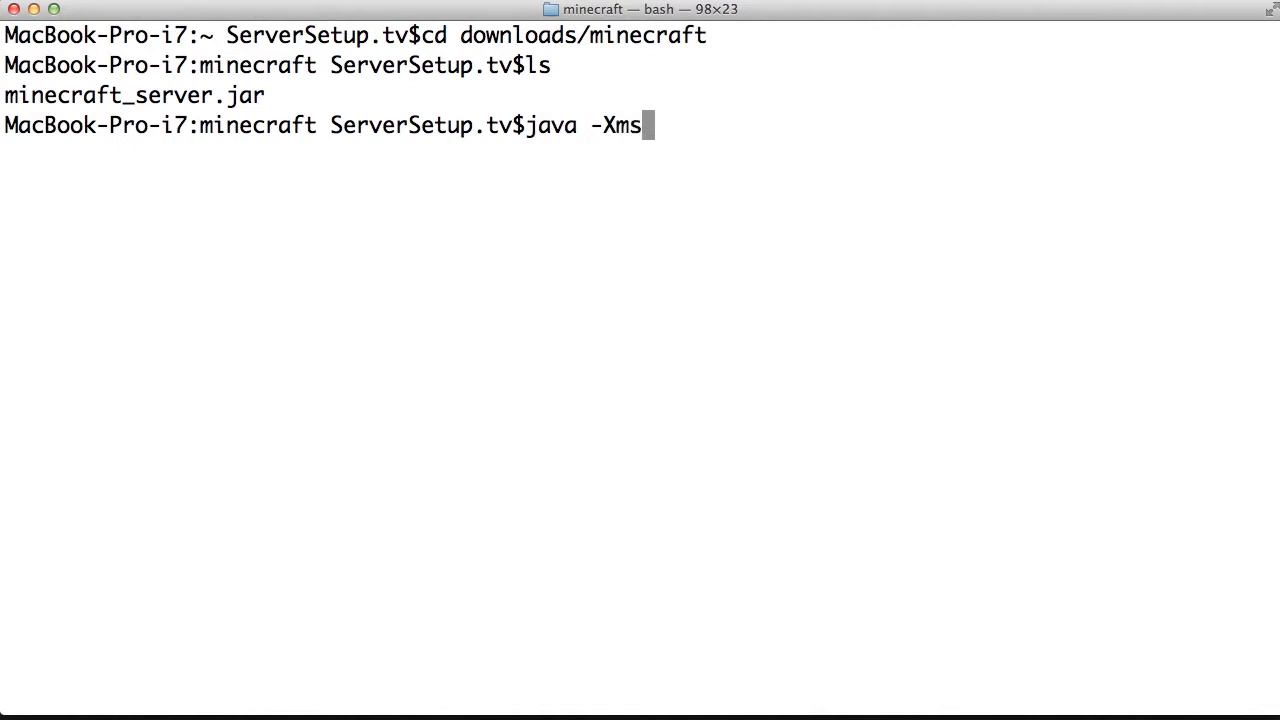
text(1G)
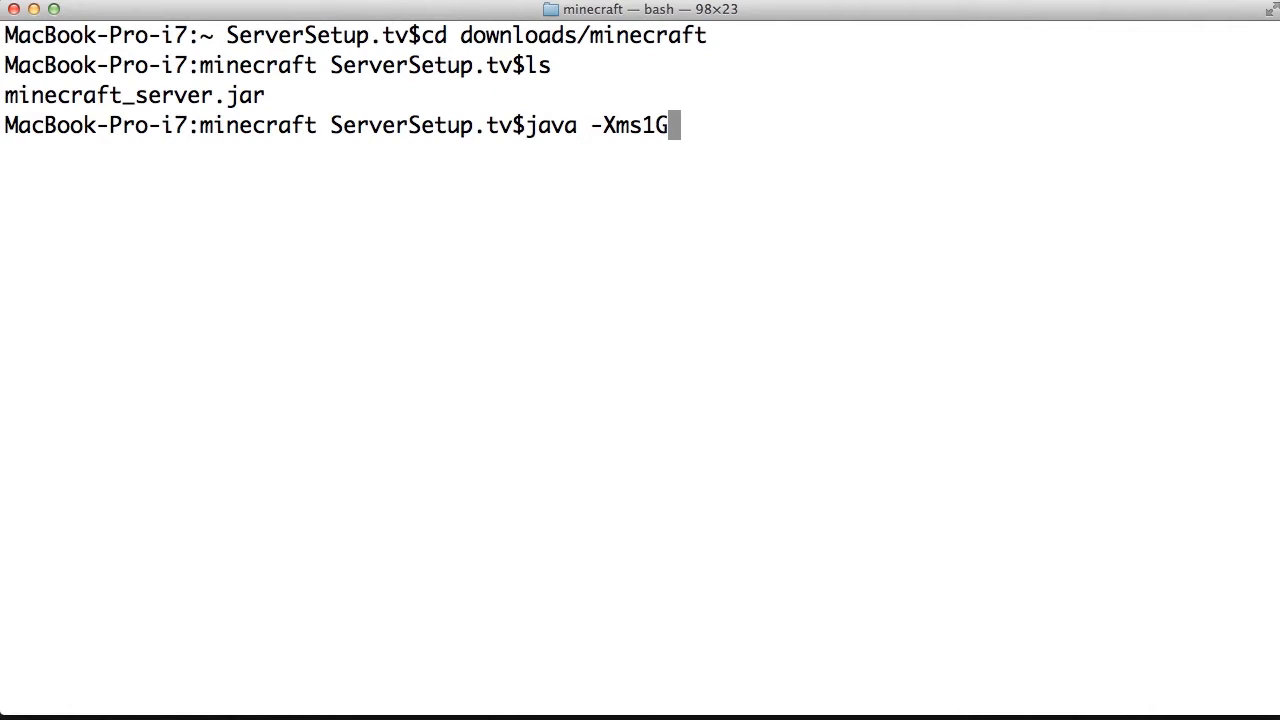
text(000)
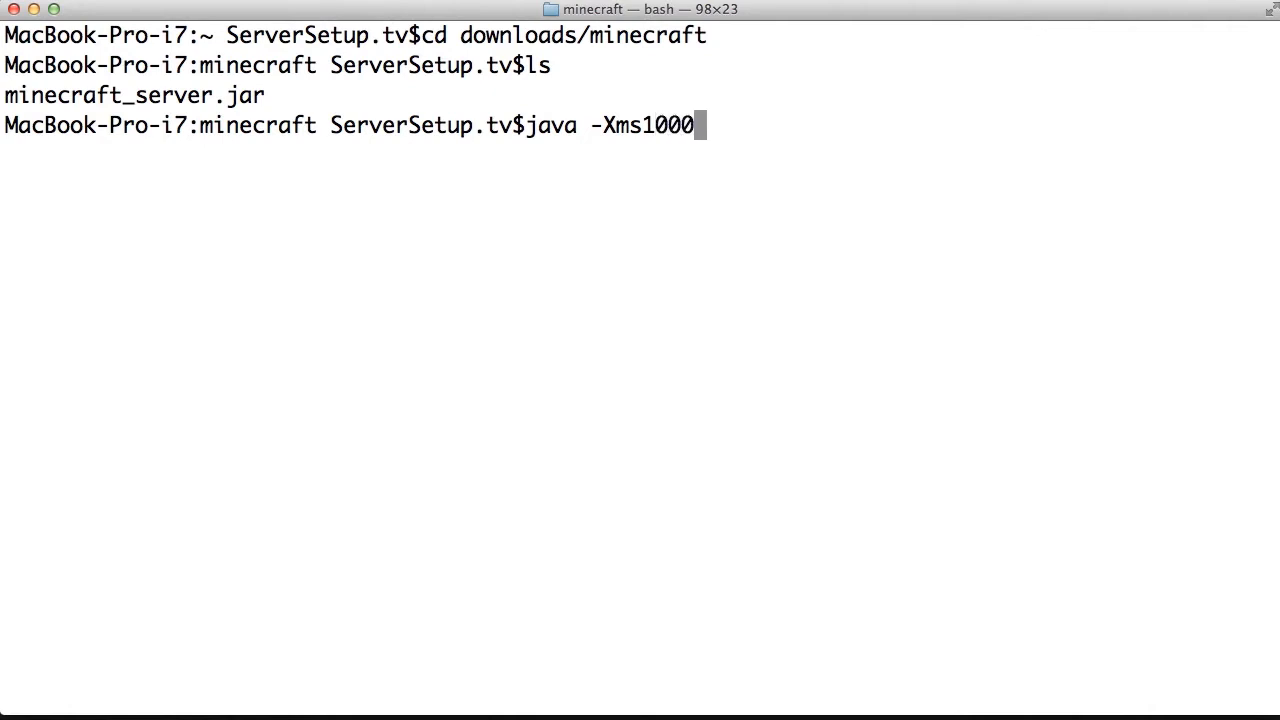
text(M -)
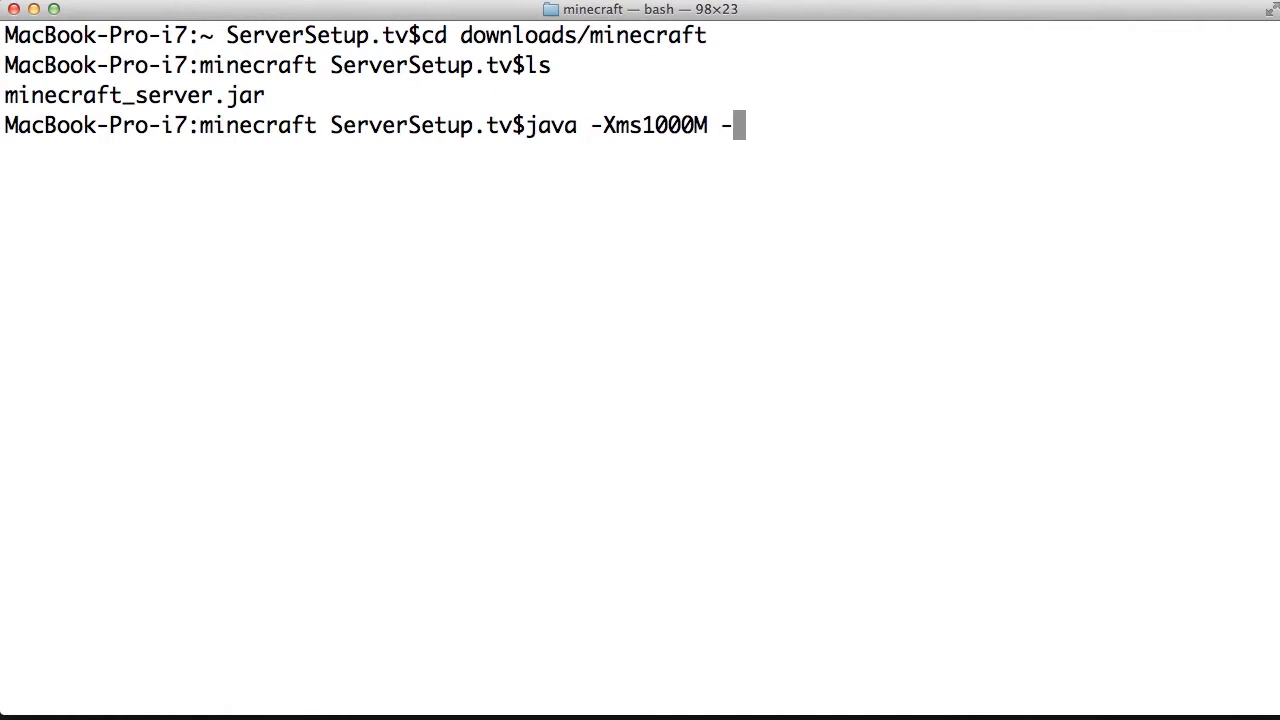
text(Xm)
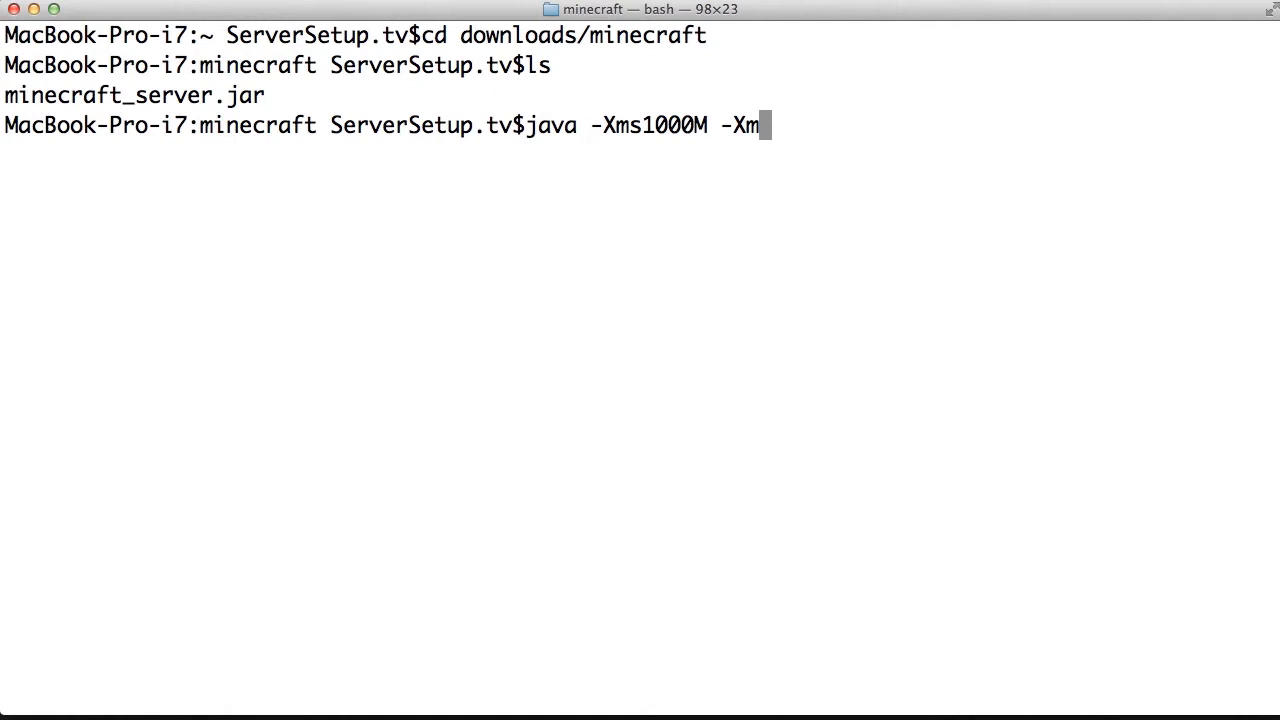
text(x1000)
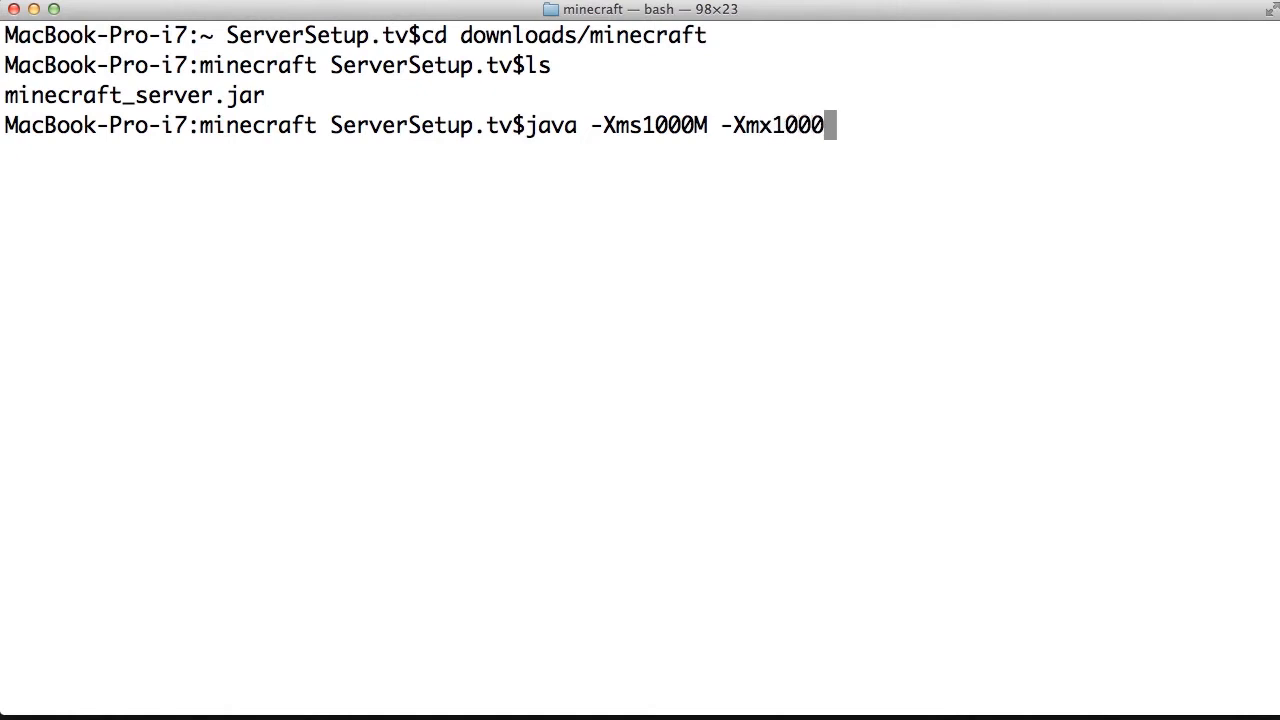
text(M)
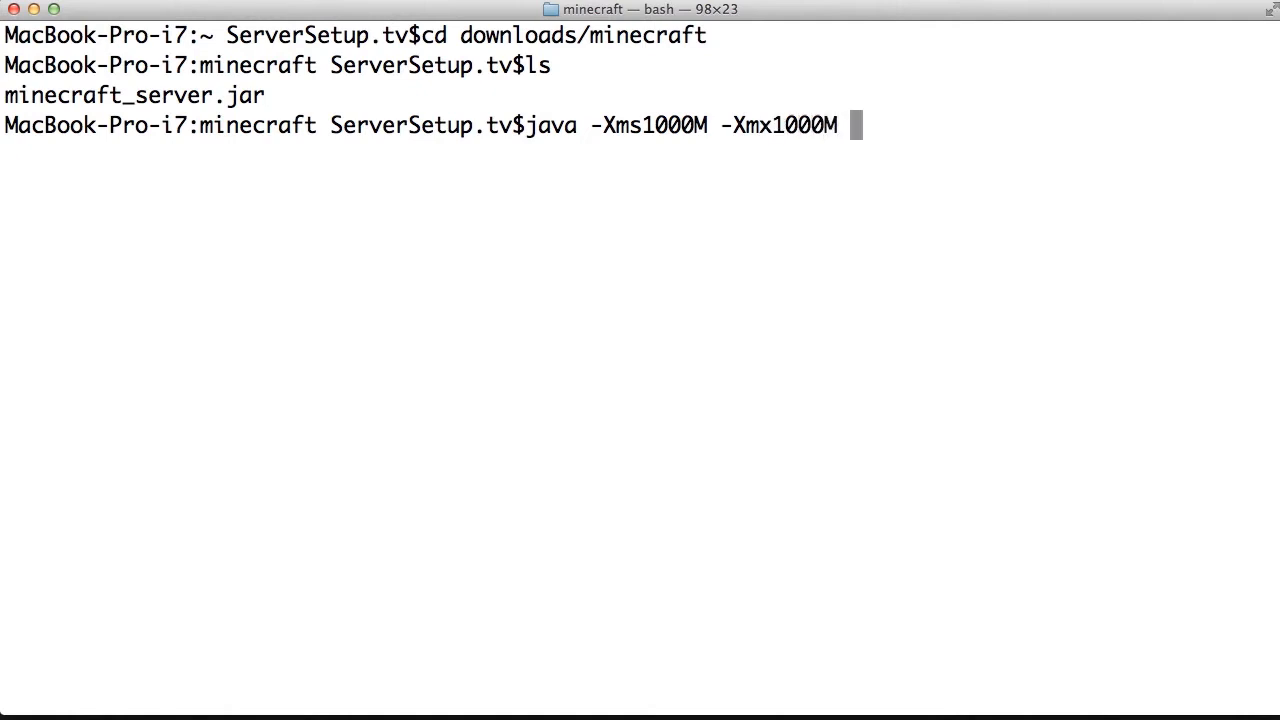
text(-jar)
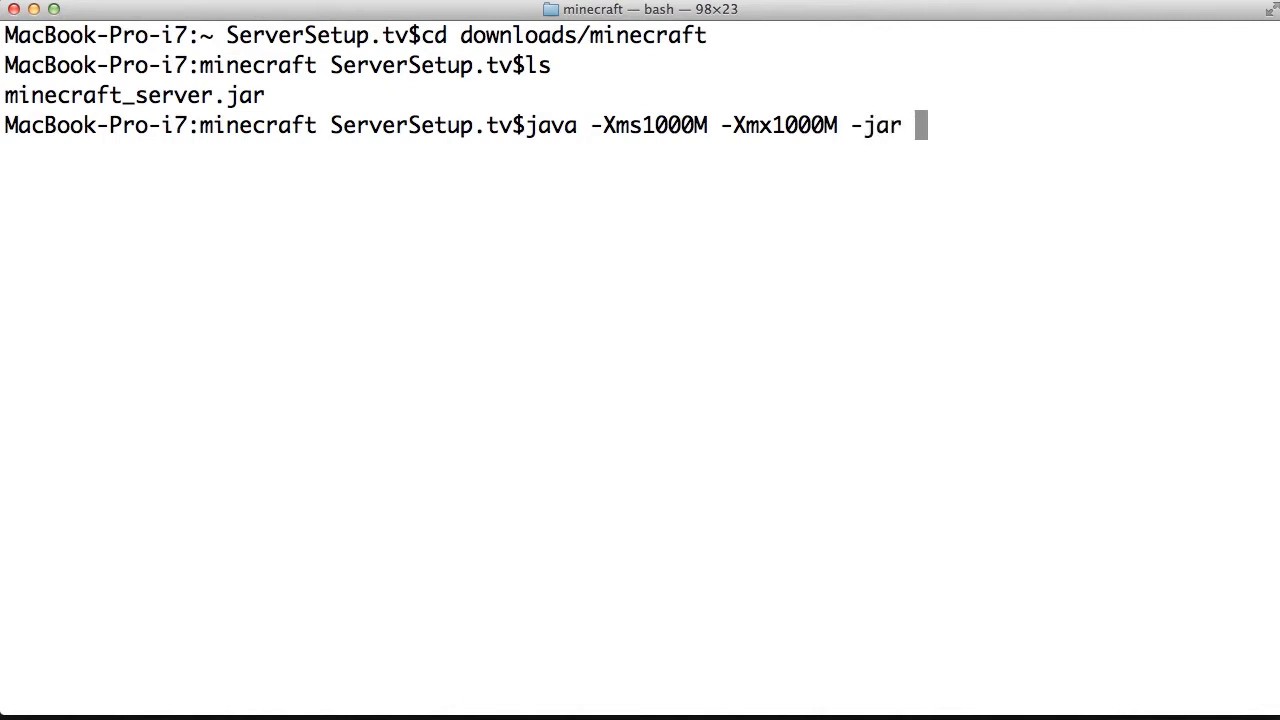
text(min)
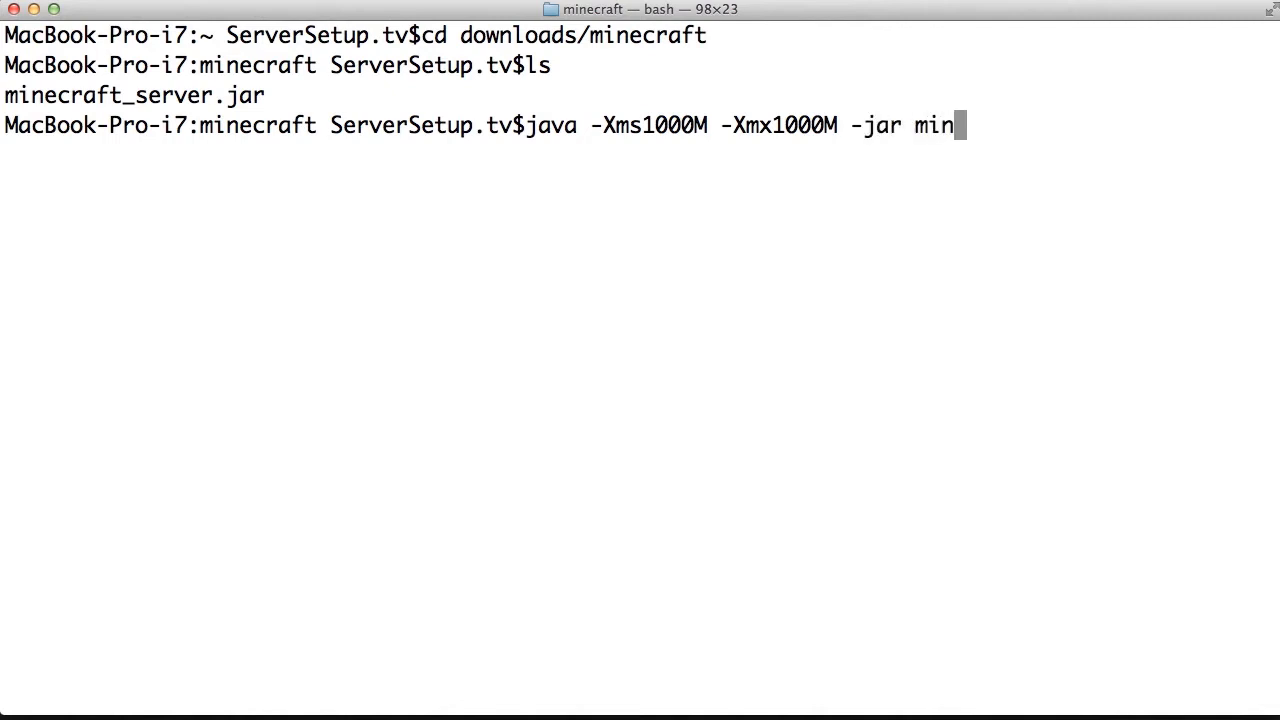
text(ecraf)
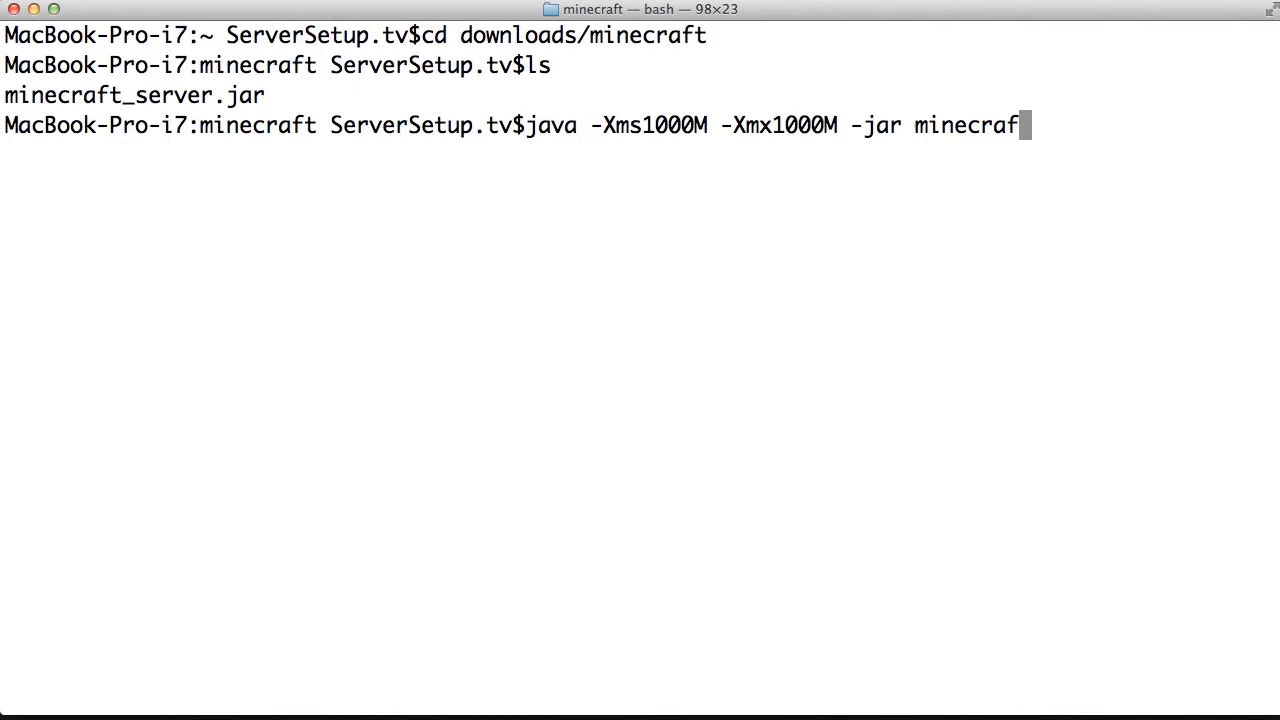
text(t_server)
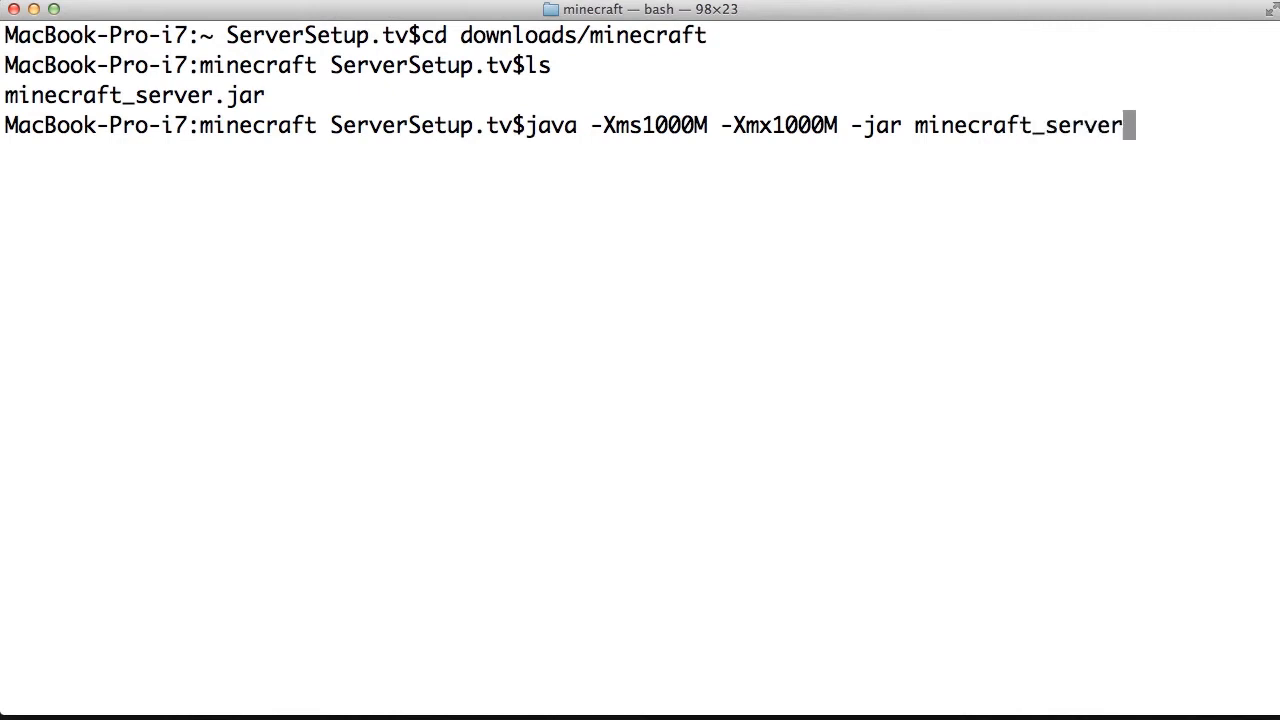
text(.jar)
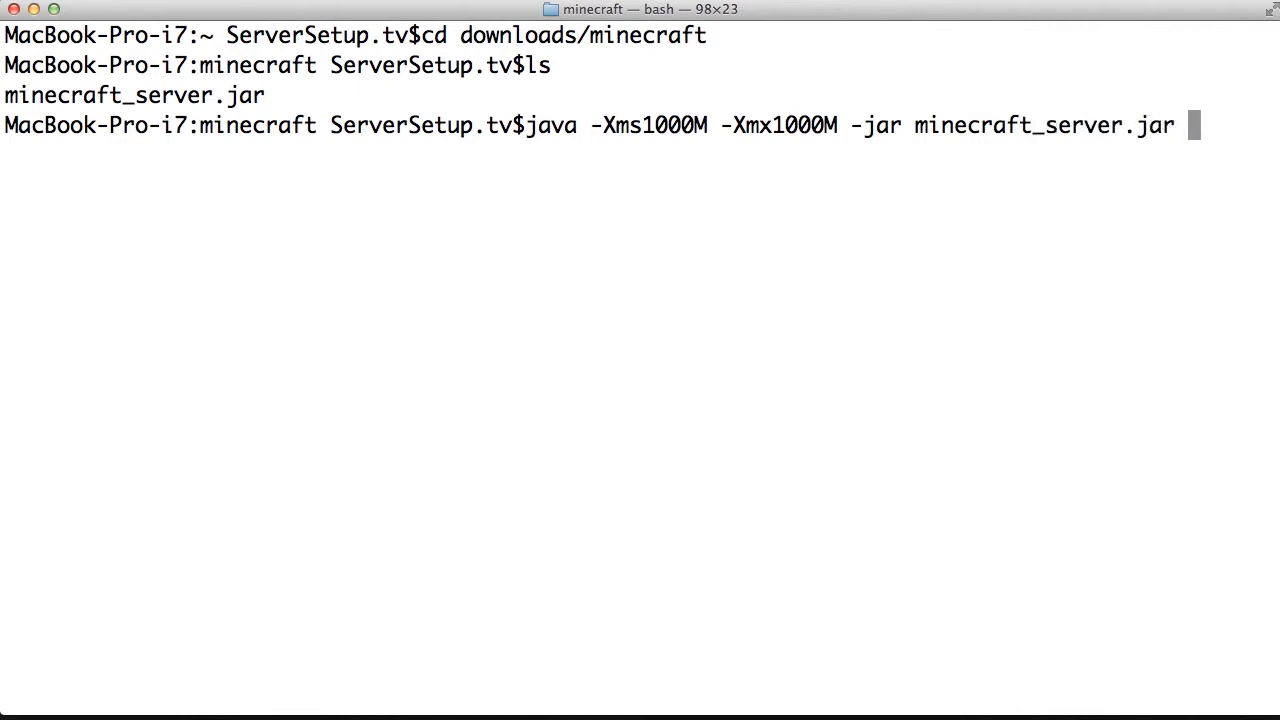
text(nogui)
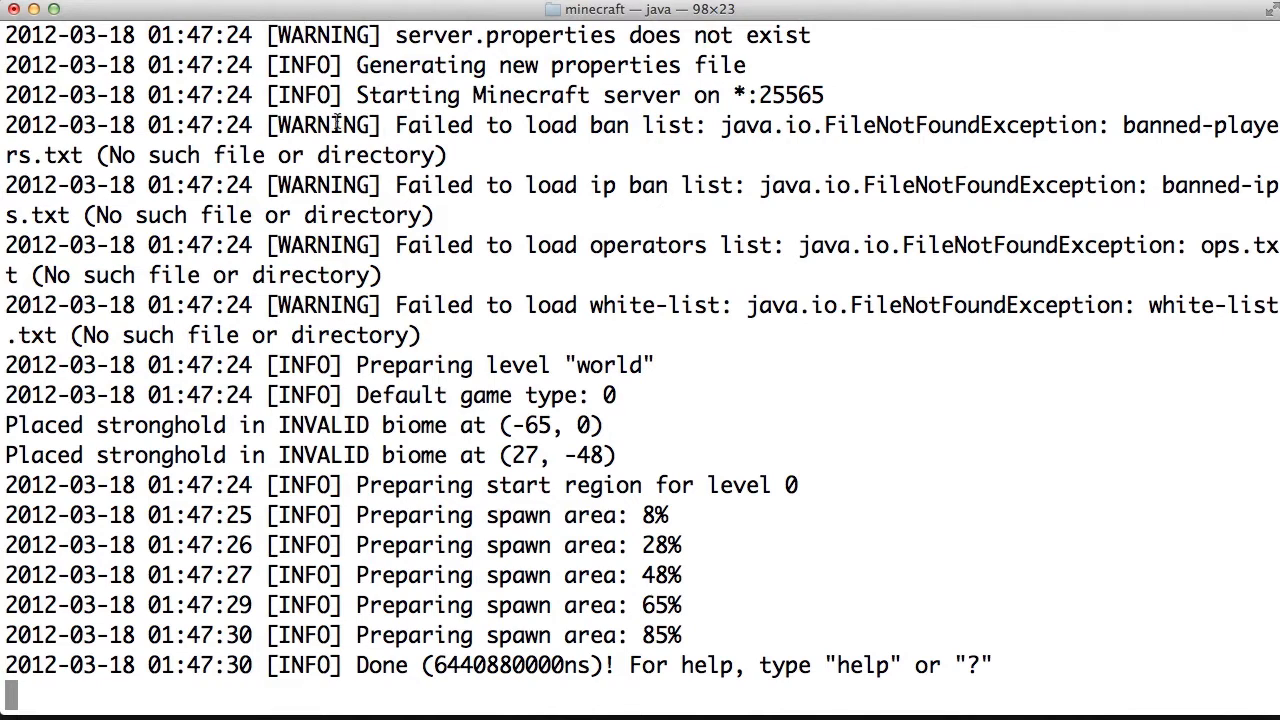
mouse_move(480, 310)
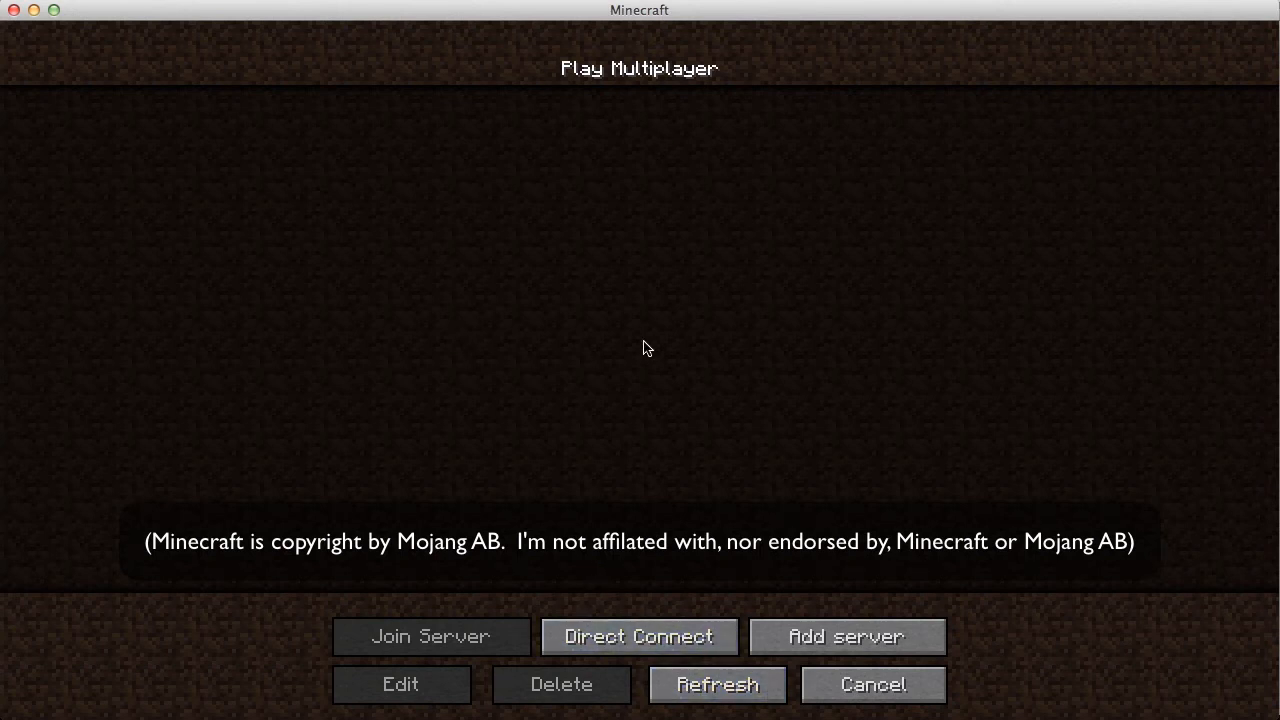
mouse_move(846, 636)
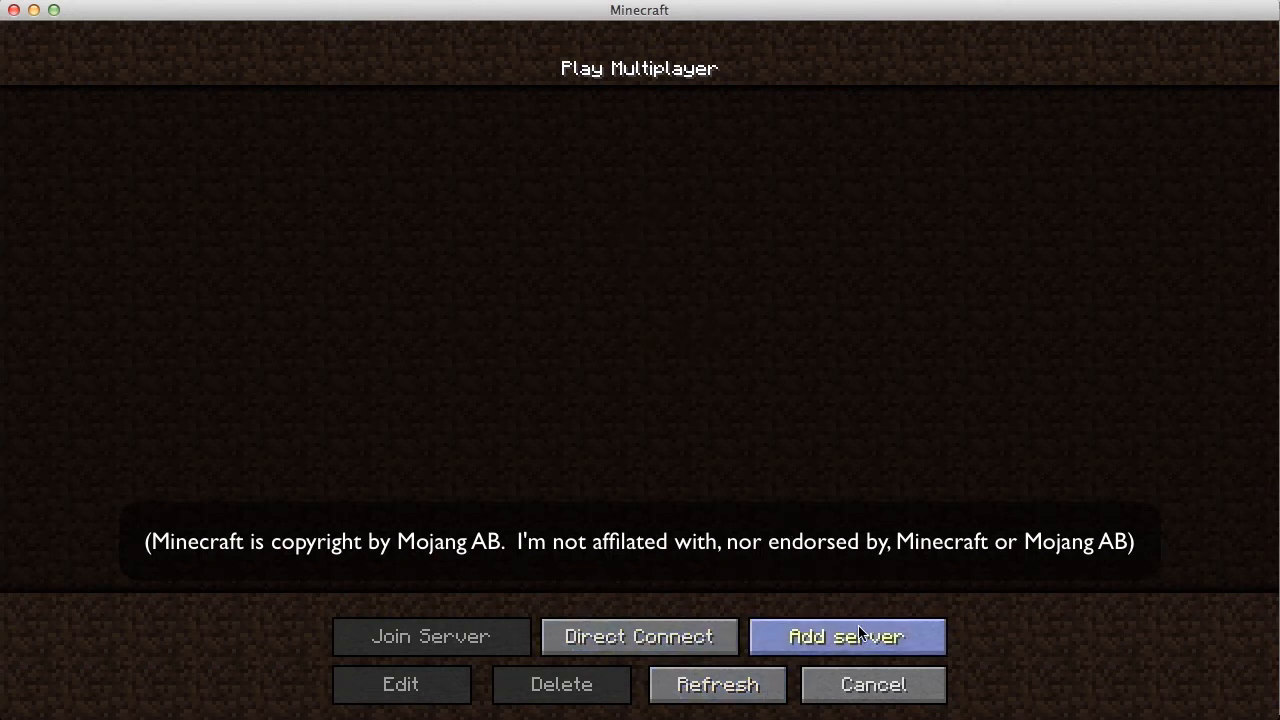
Add a multiplayer server entry at address 127.0.0.1 and save it.
click(846, 636)
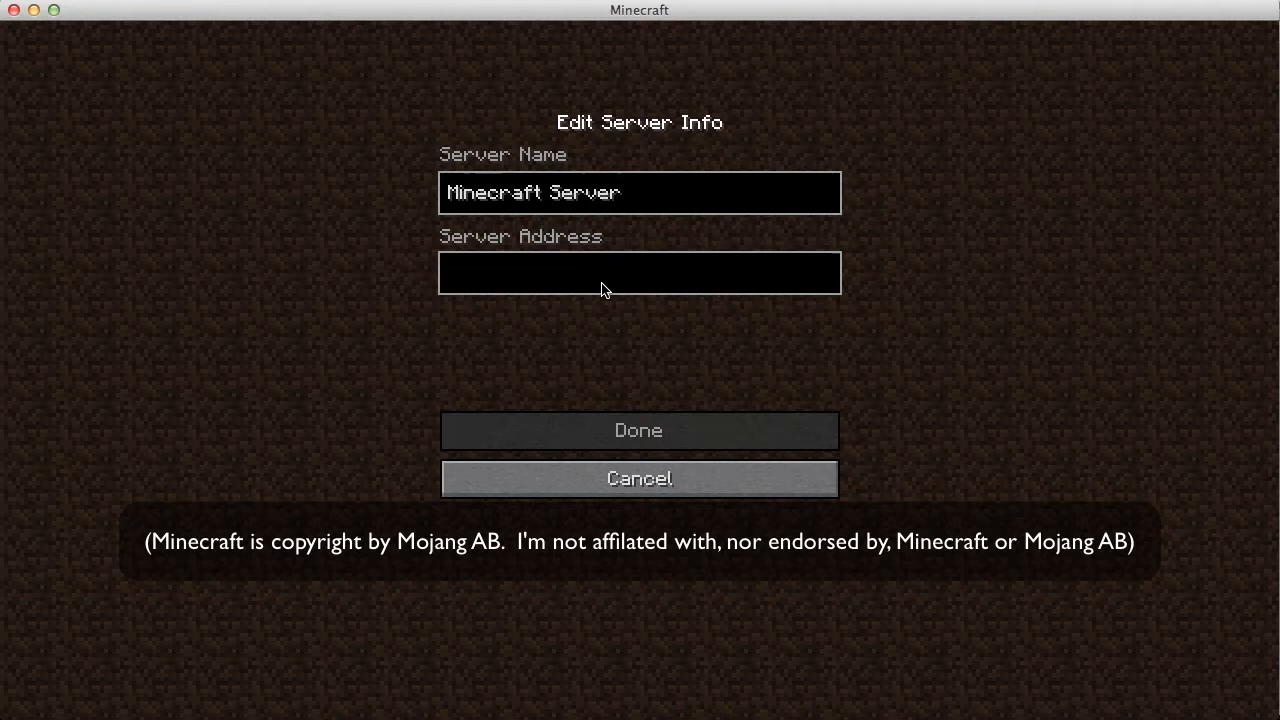
text(127.0.0.1)
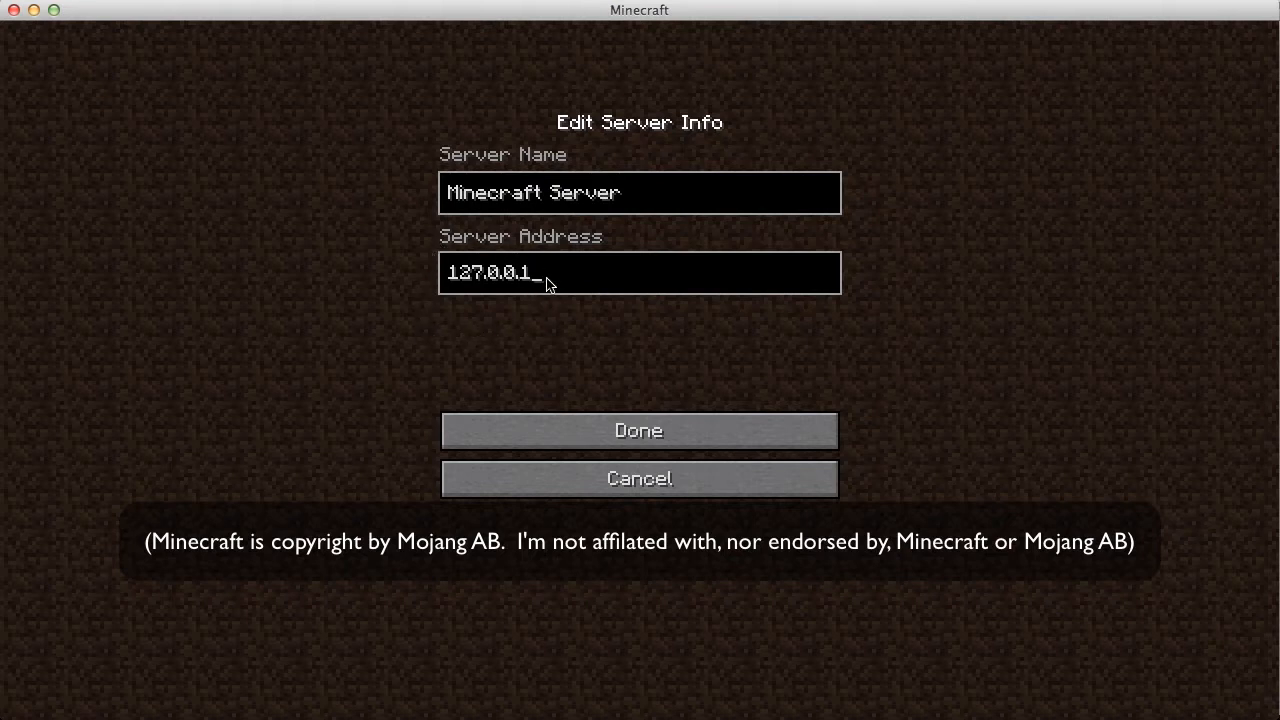
mouse_move(476, 248)
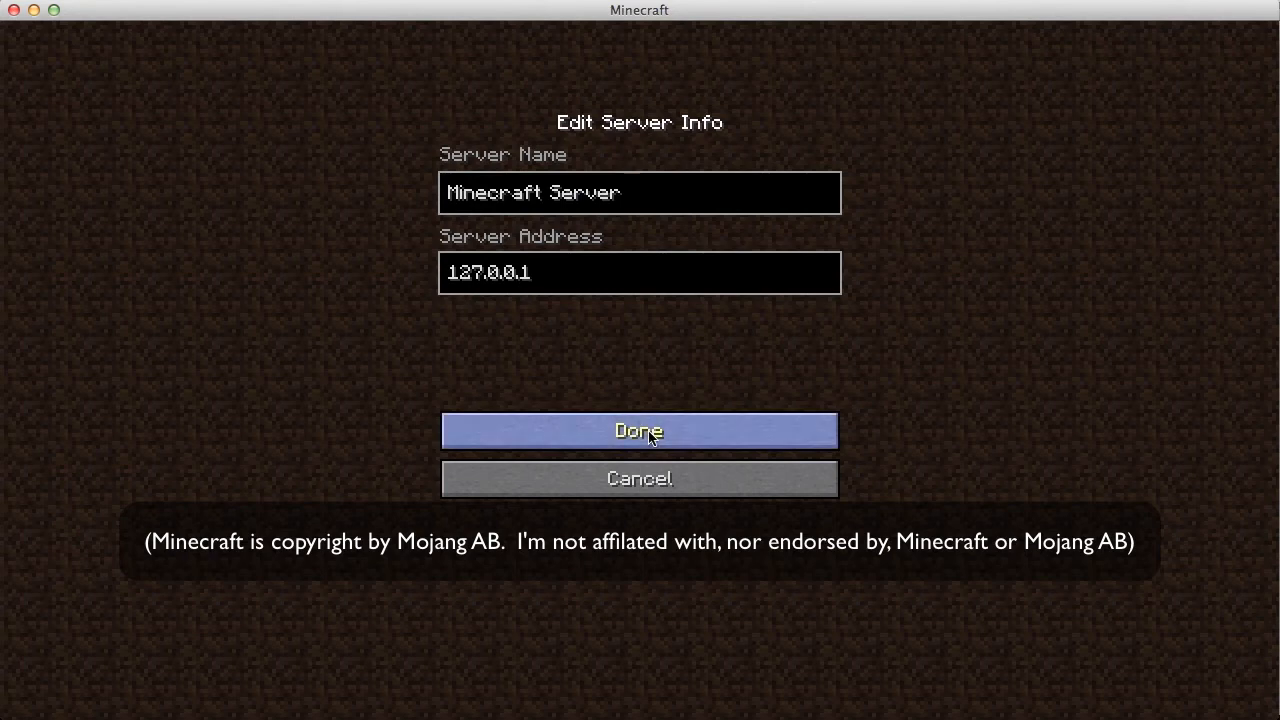
click(638, 432)
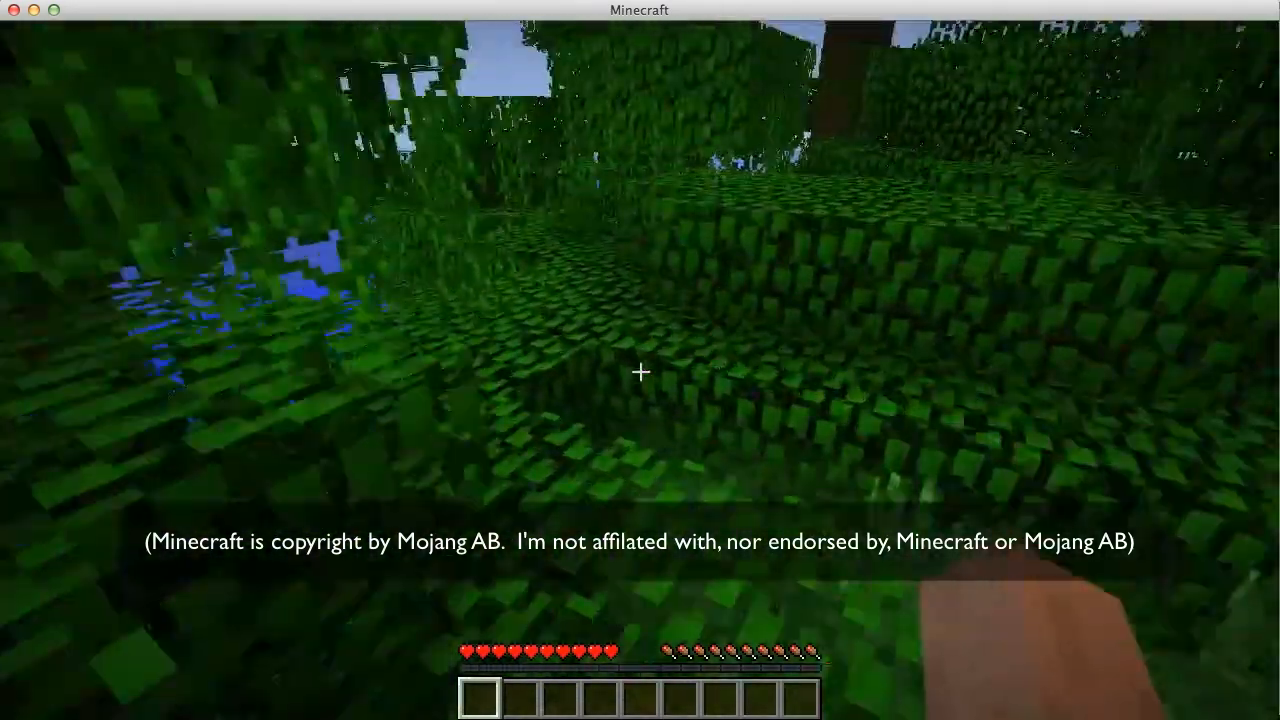
mouse_move(640, 372)
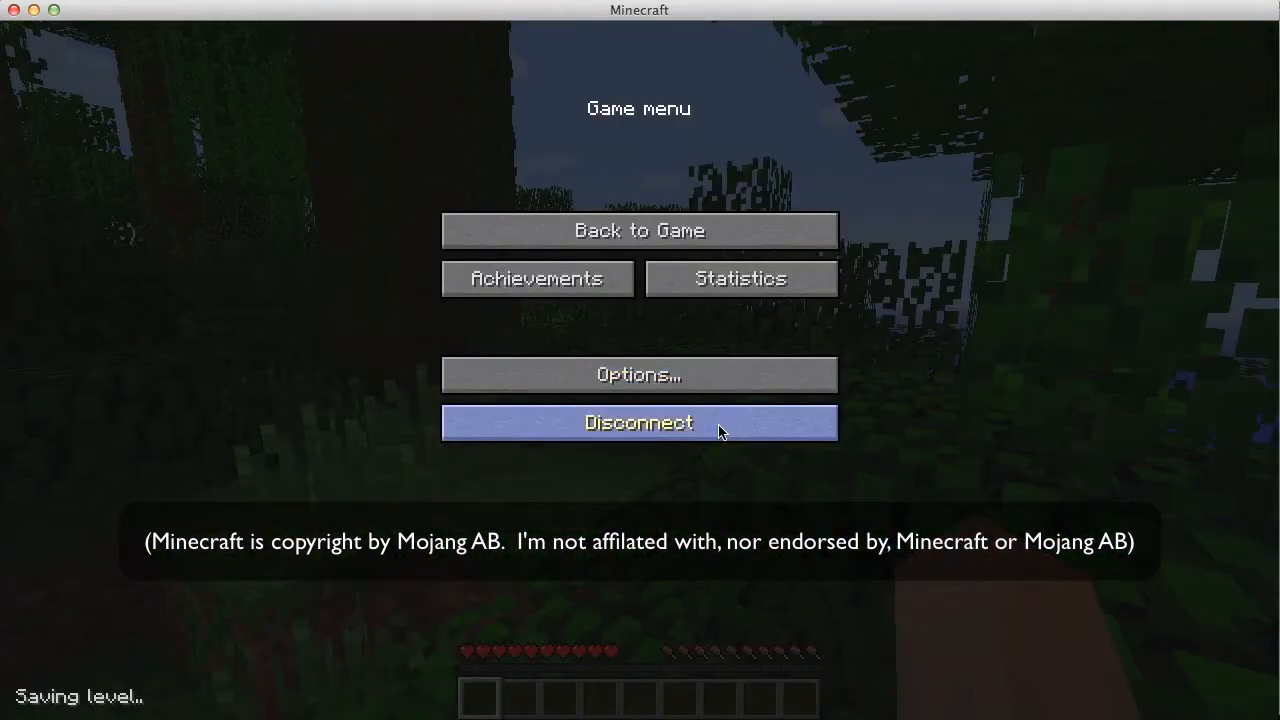
Disconnect from the local server and delete the Minecraft Server entry from the list.
click(638, 422)
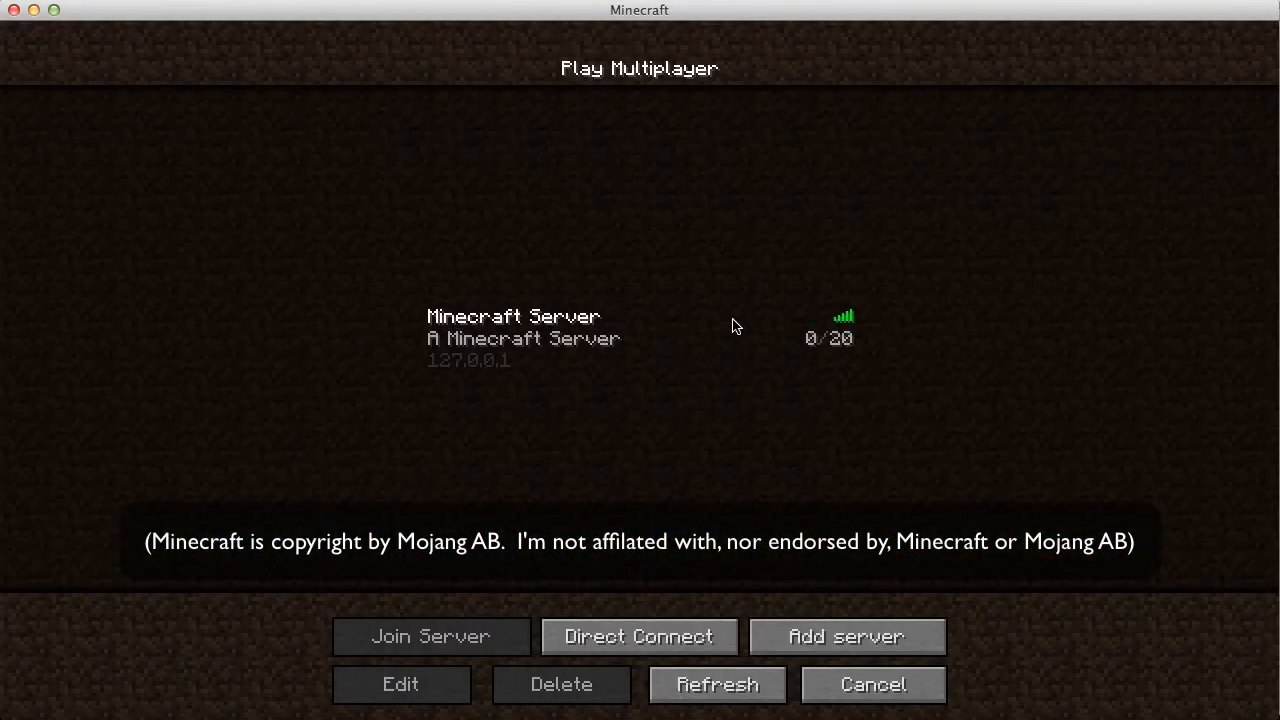
click(640, 338)
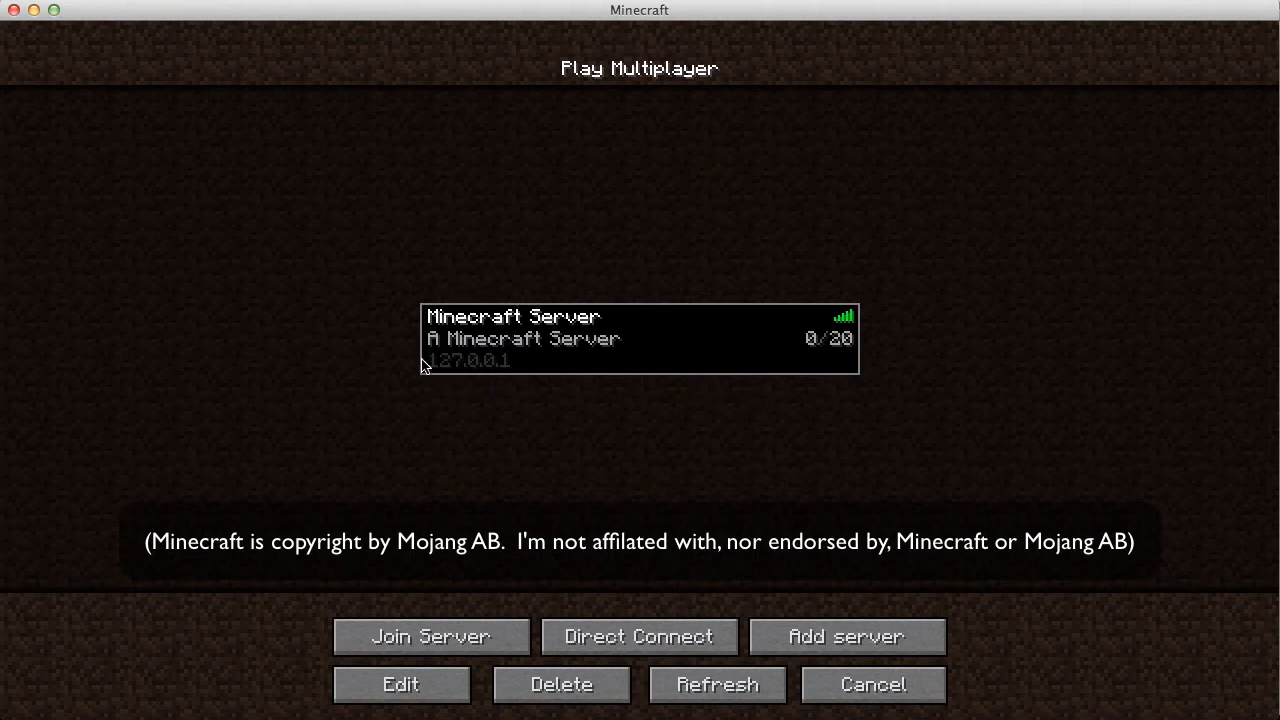
mouse_move(548, 414)
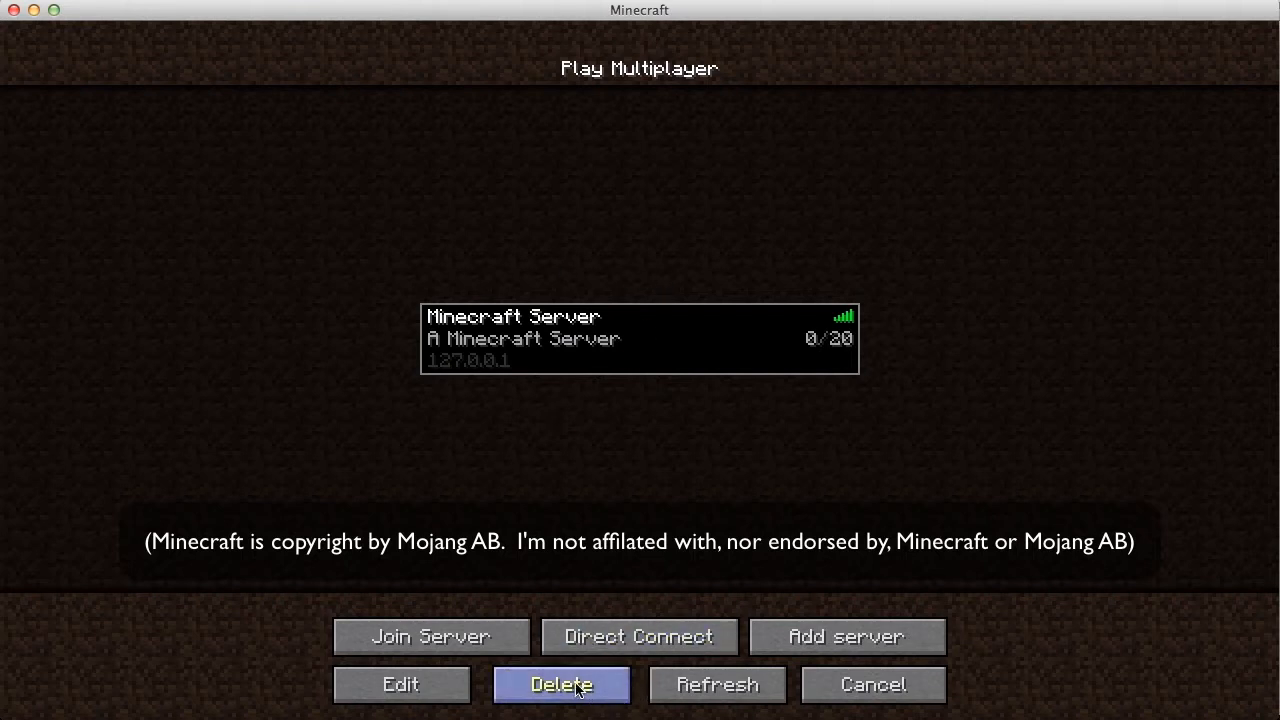
mouse_move(470, 374)
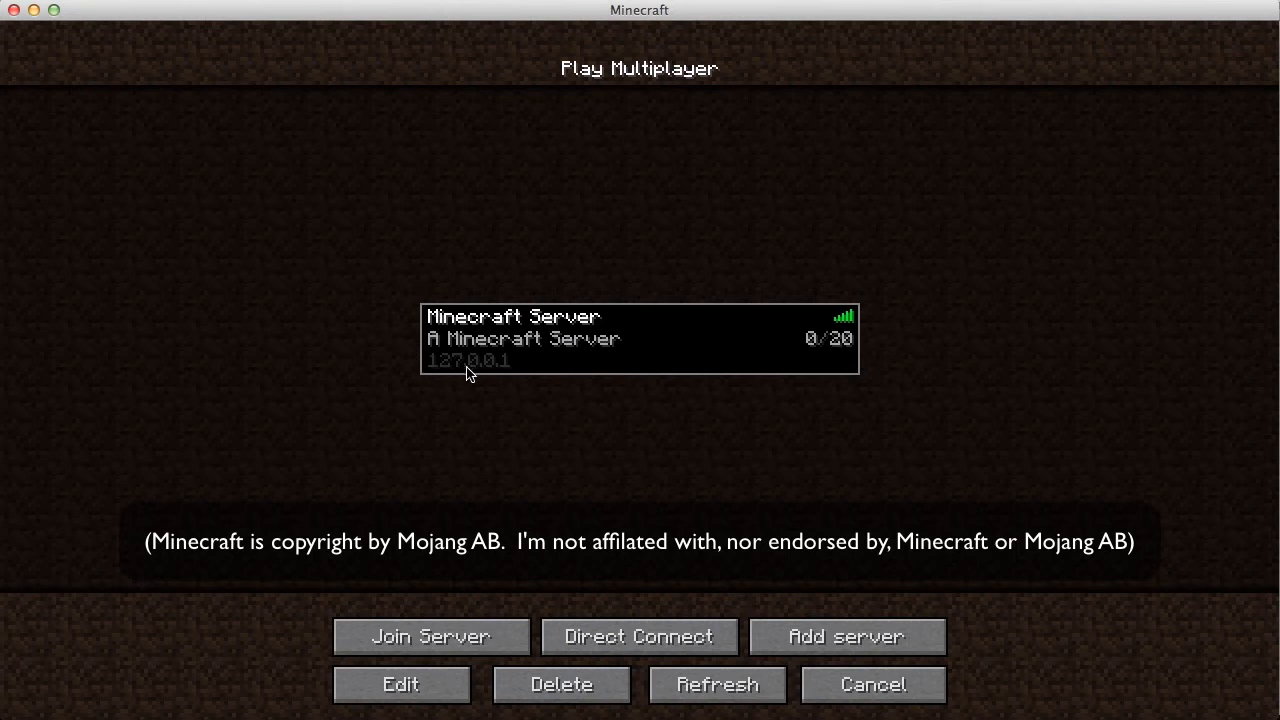
mouse_move(410, 380)
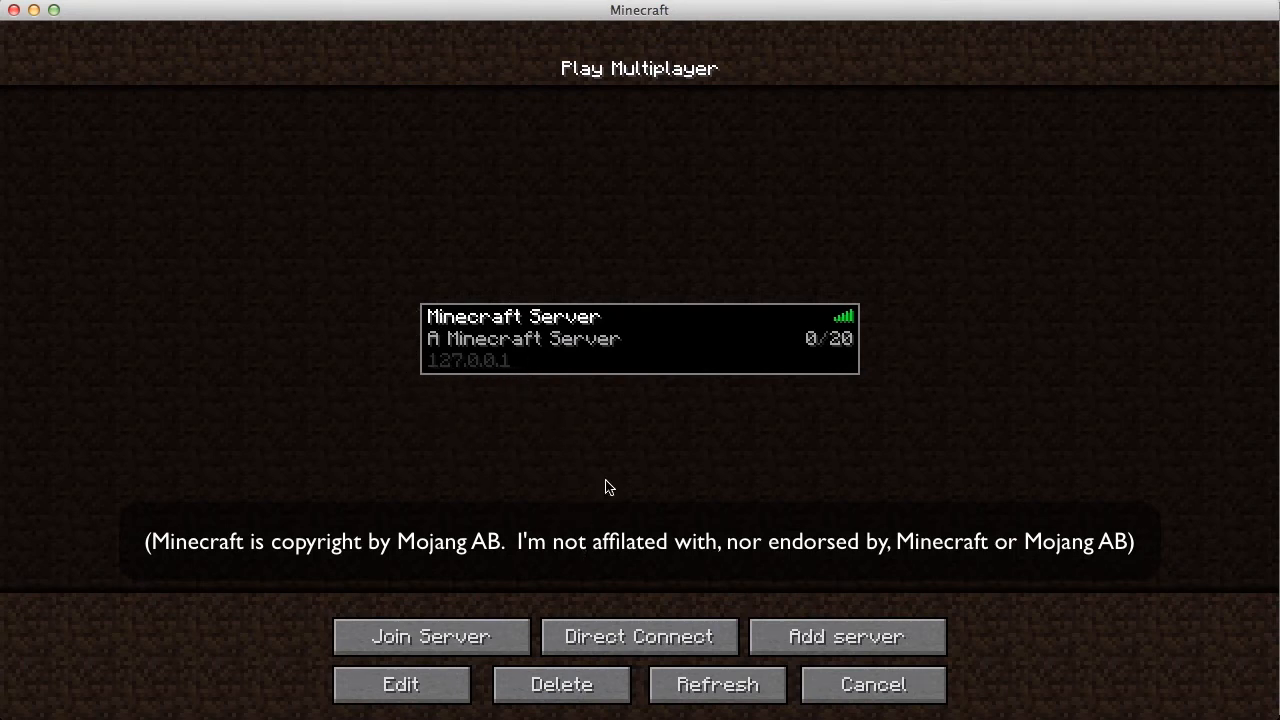
mouse_move(600, 336)
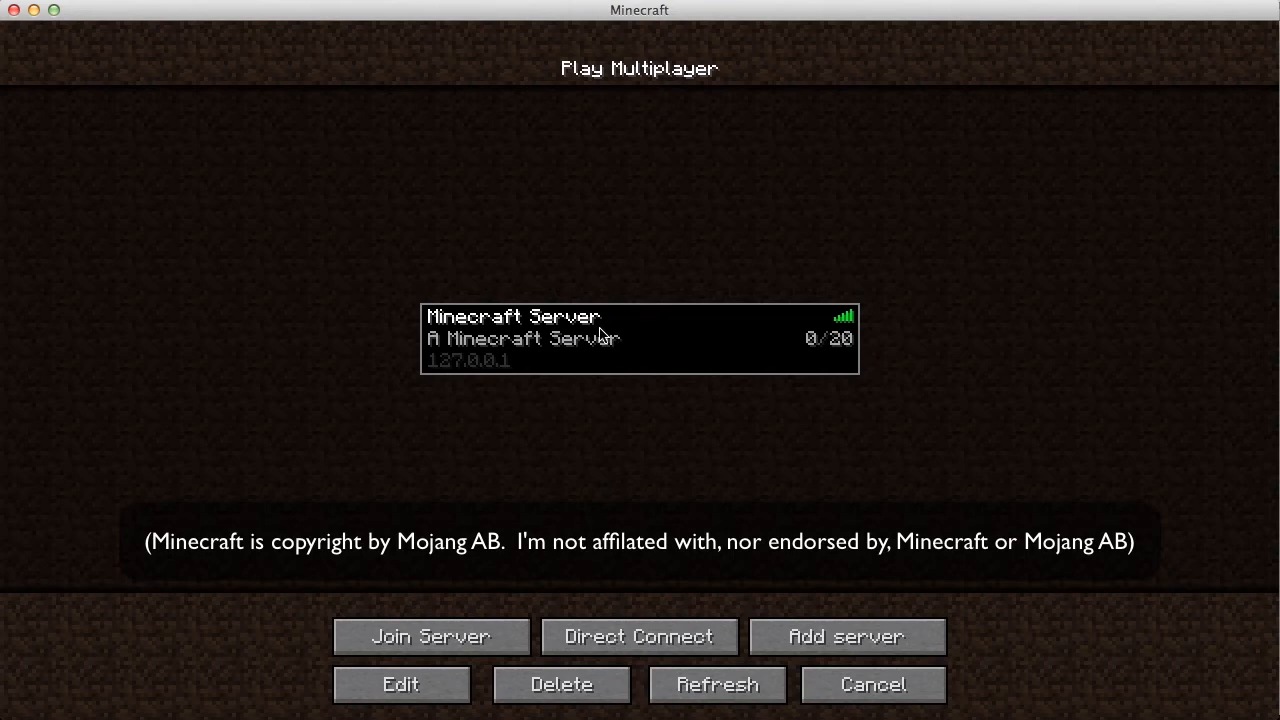
click(560, 684)
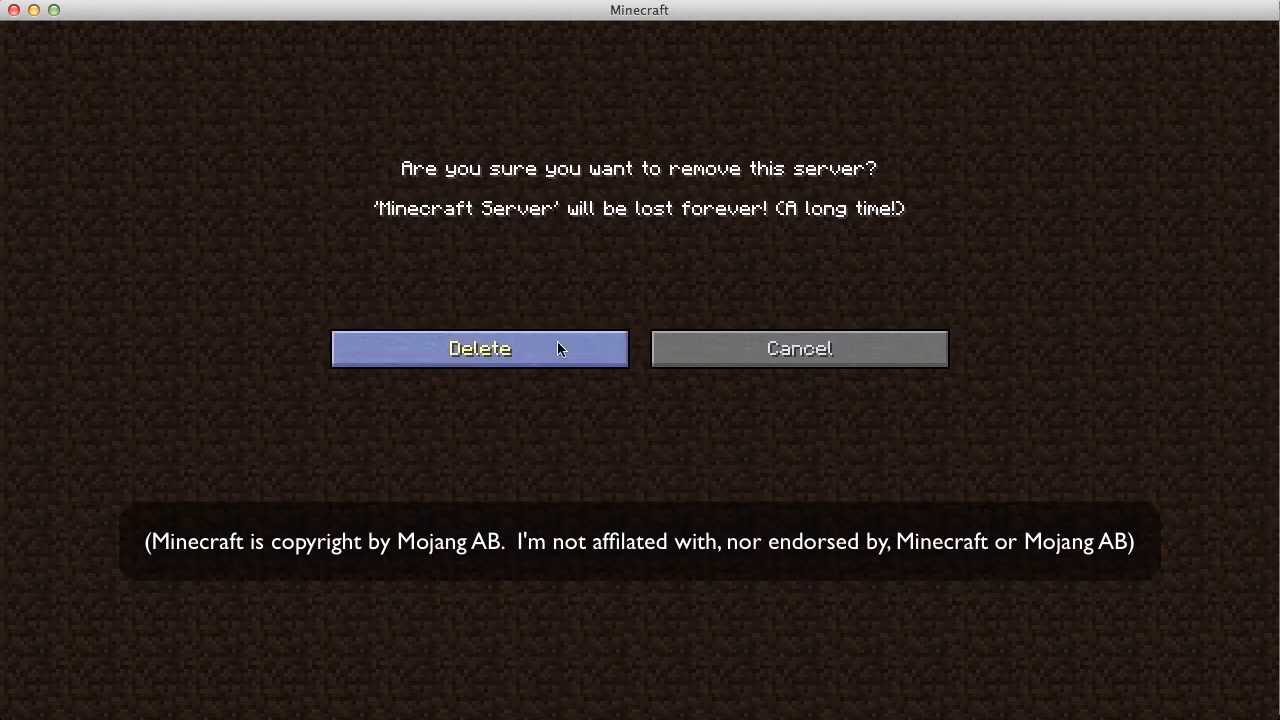
click(480, 348)
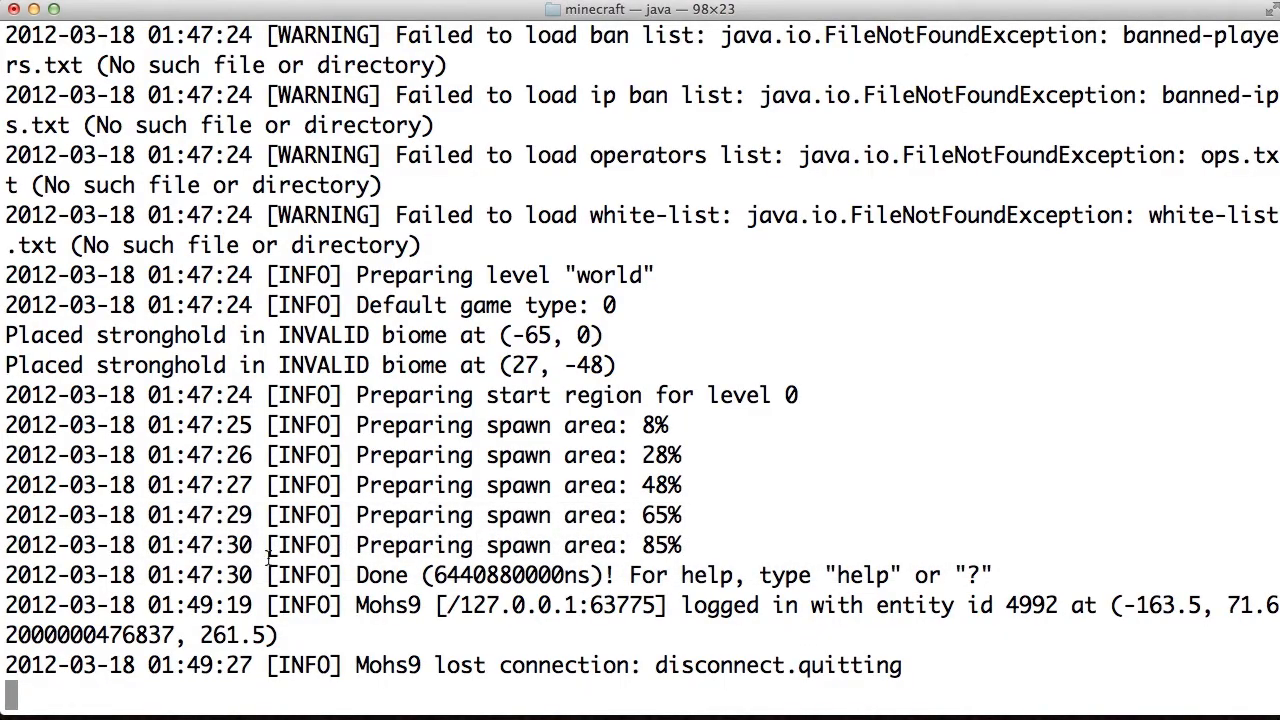
mouse_move(704, 644)
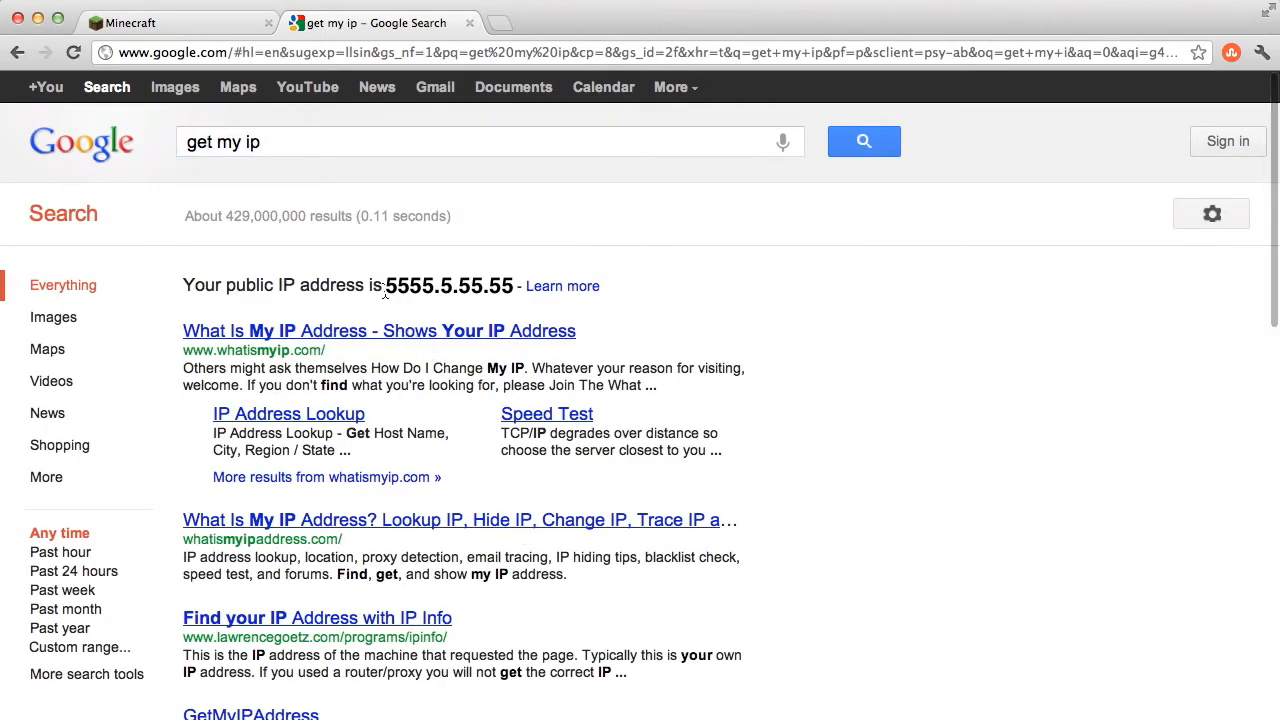
mouse_move(368, 322)
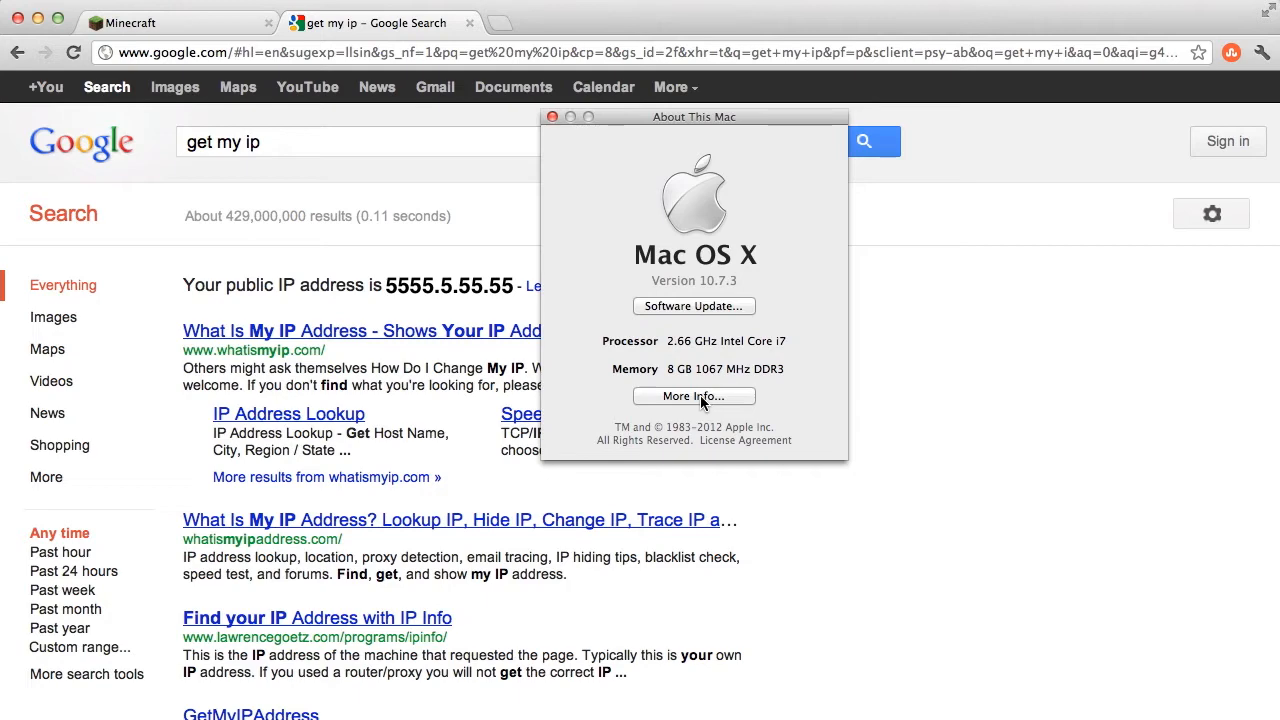
Open the system report's Network section to read AirPort's IPv4 address 10.0.1.15.
click(694, 396)
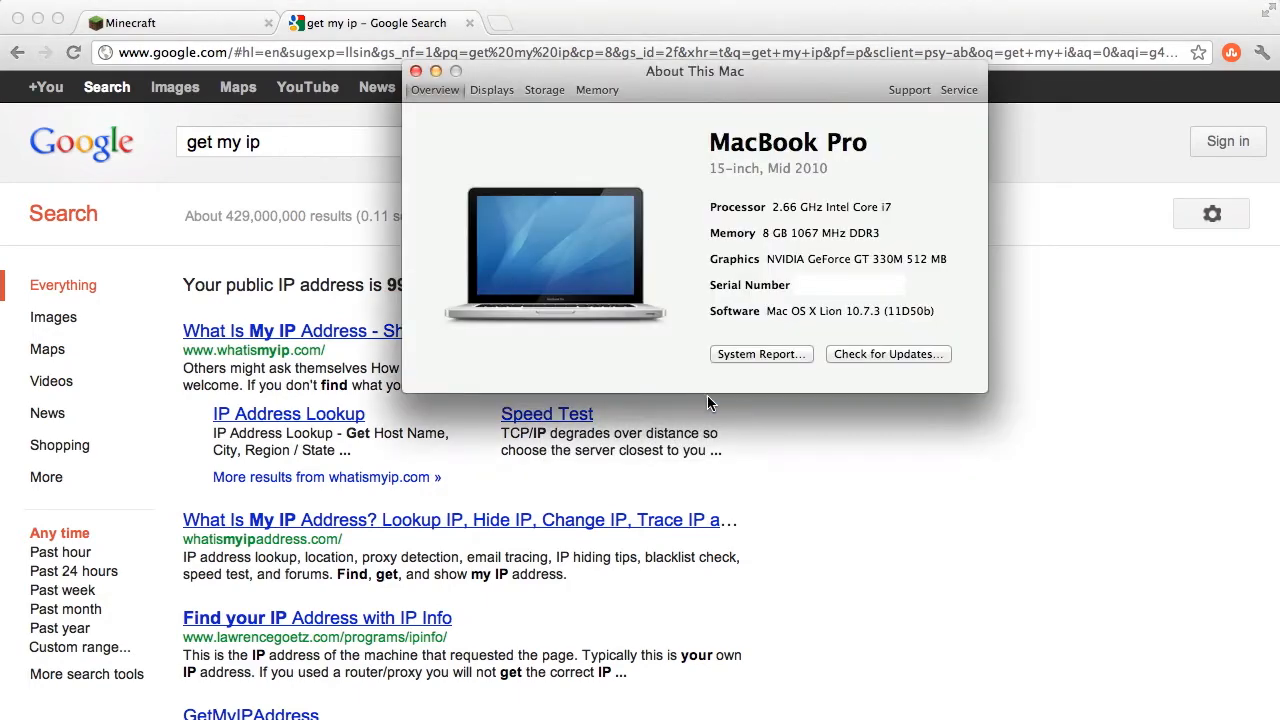
click(760, 354)
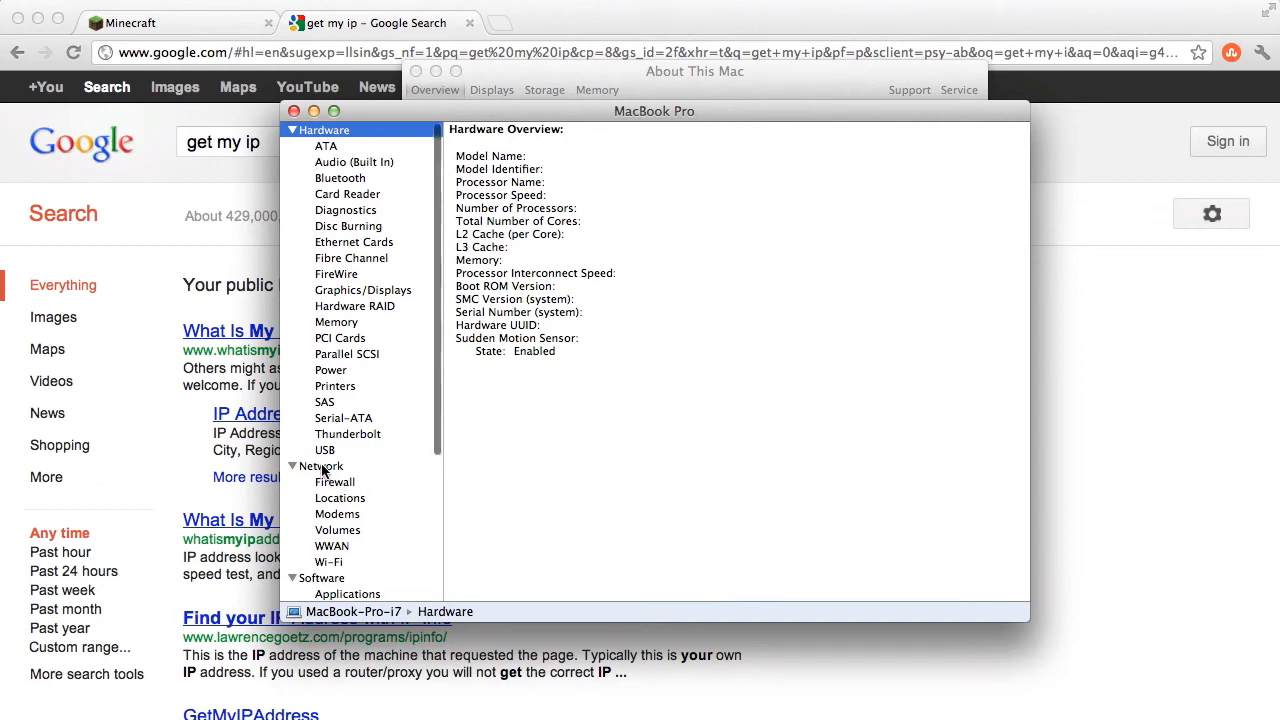
click(320, 466)
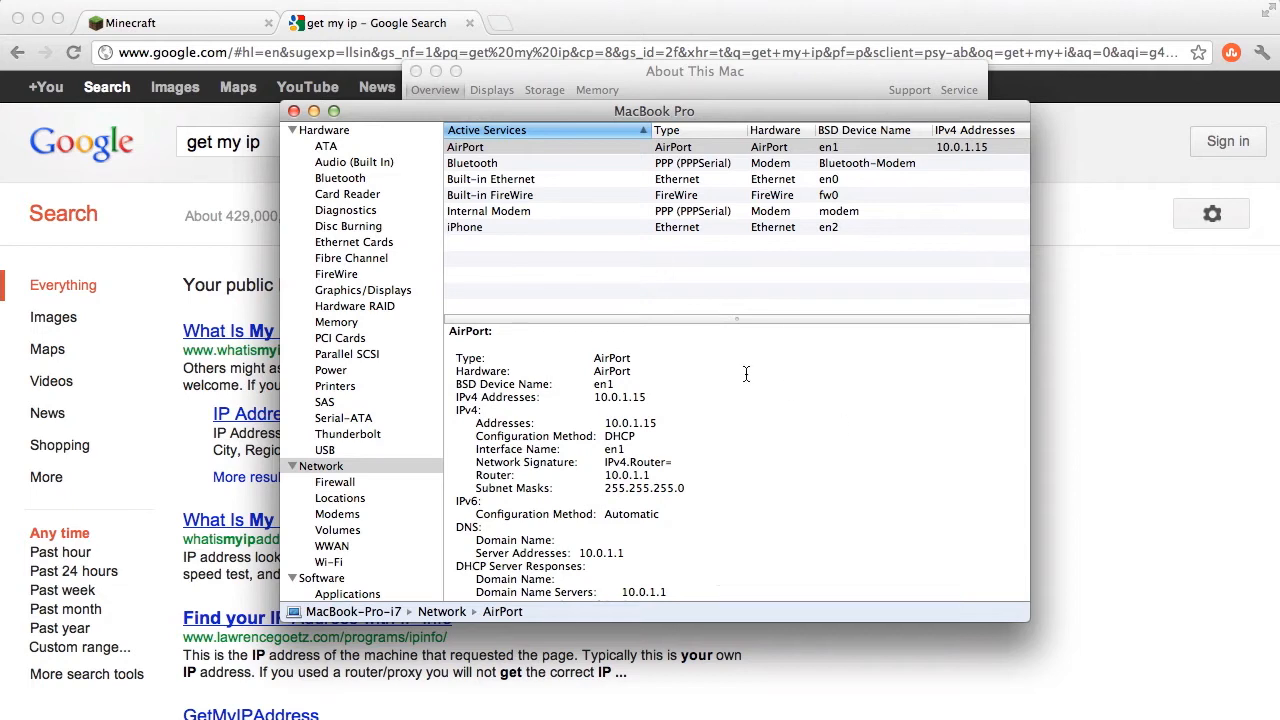
mouse_move(572, 386)
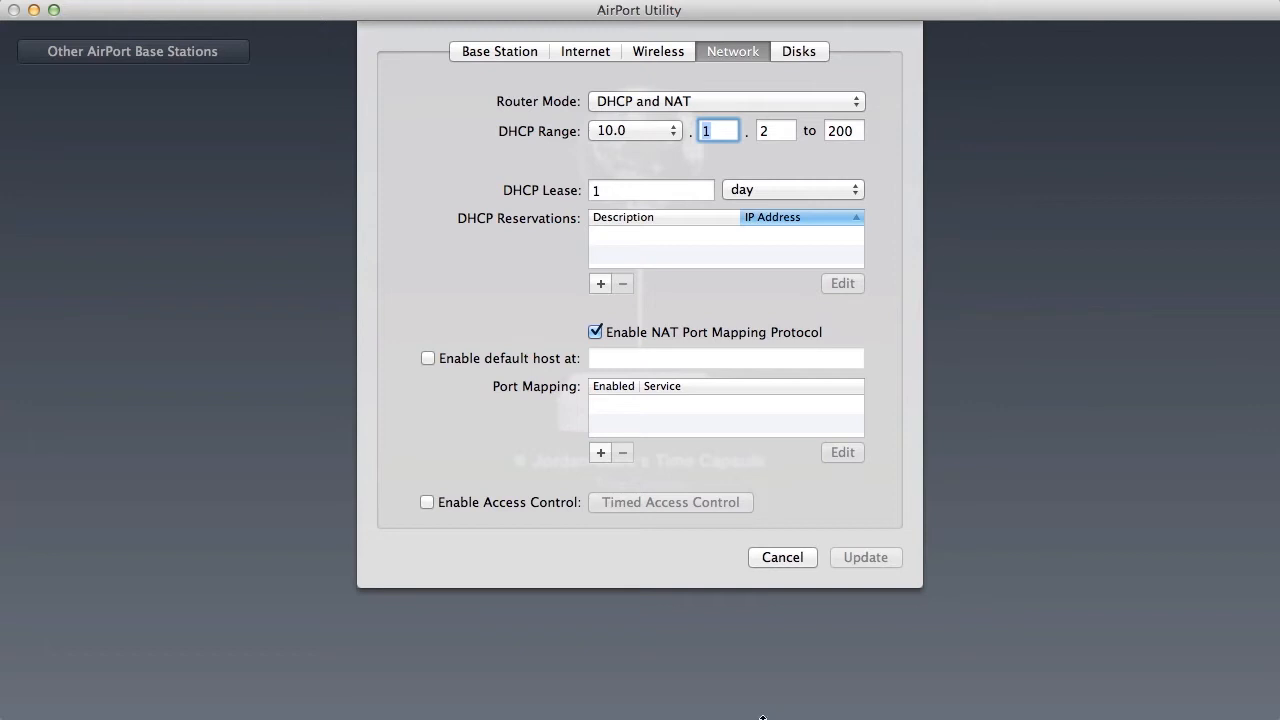
mouse_move(556, 512)
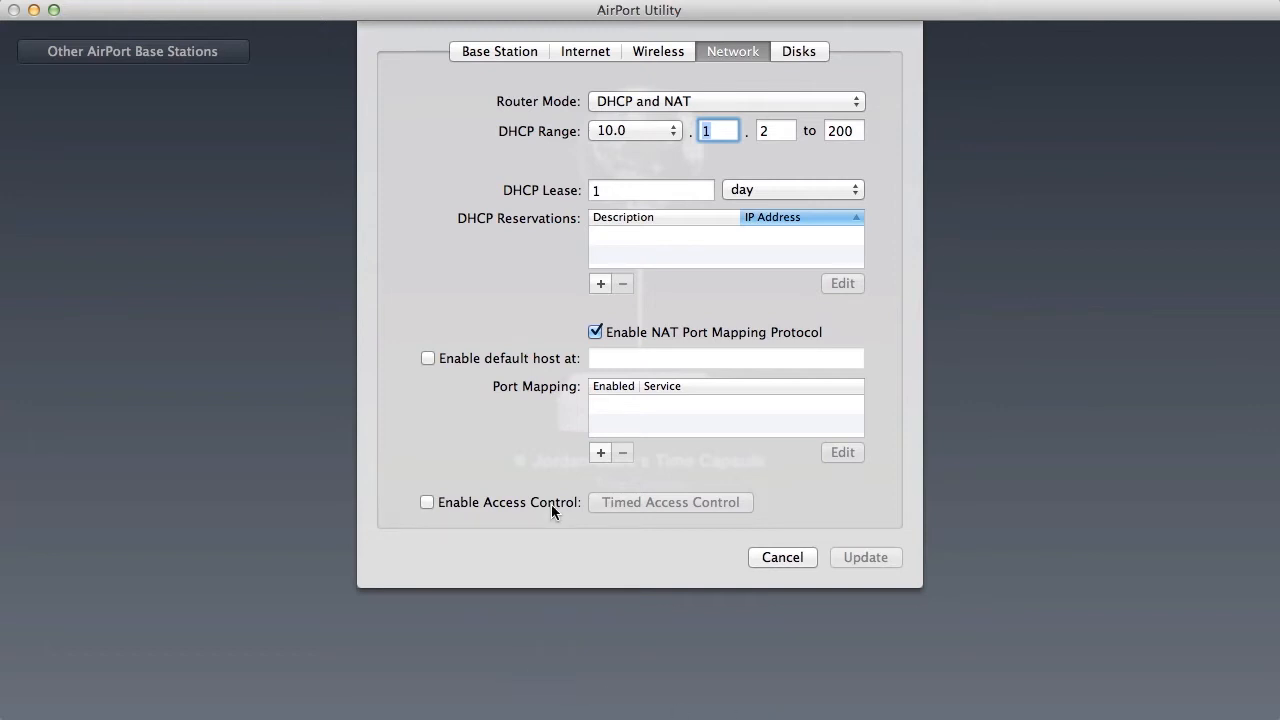
mouse_move(618, 440)
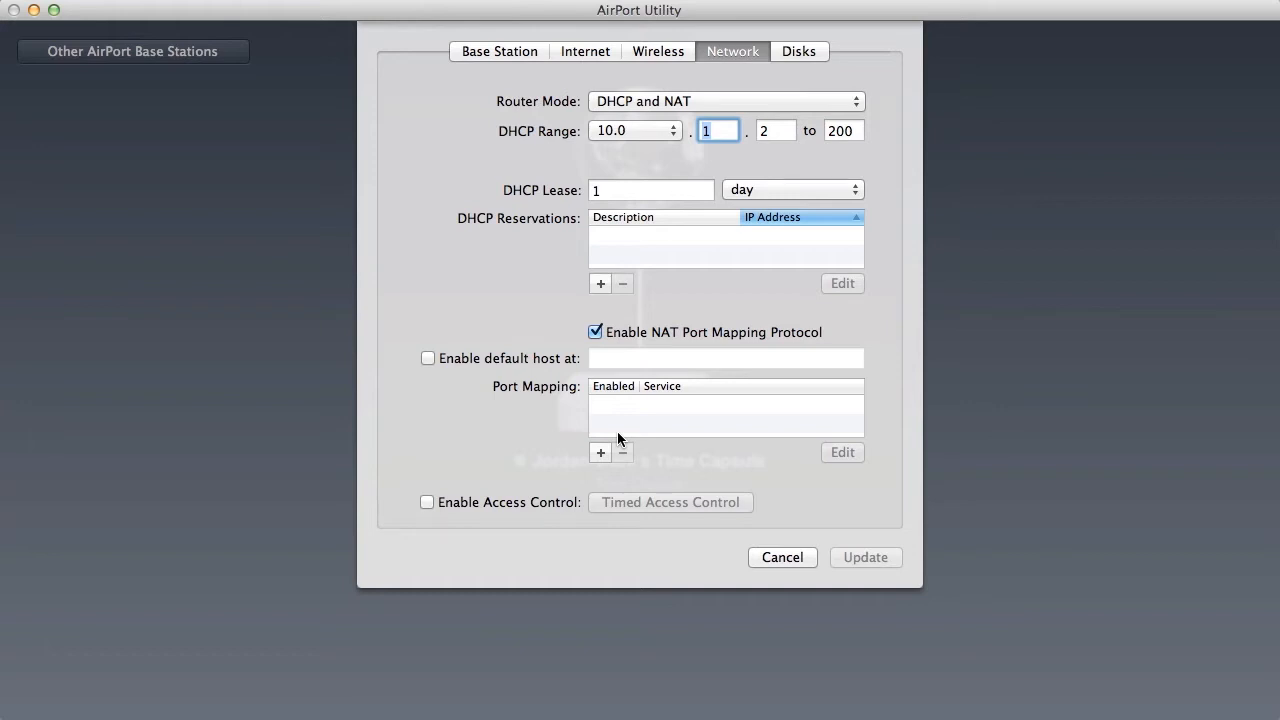
mouse_move(562, 418)
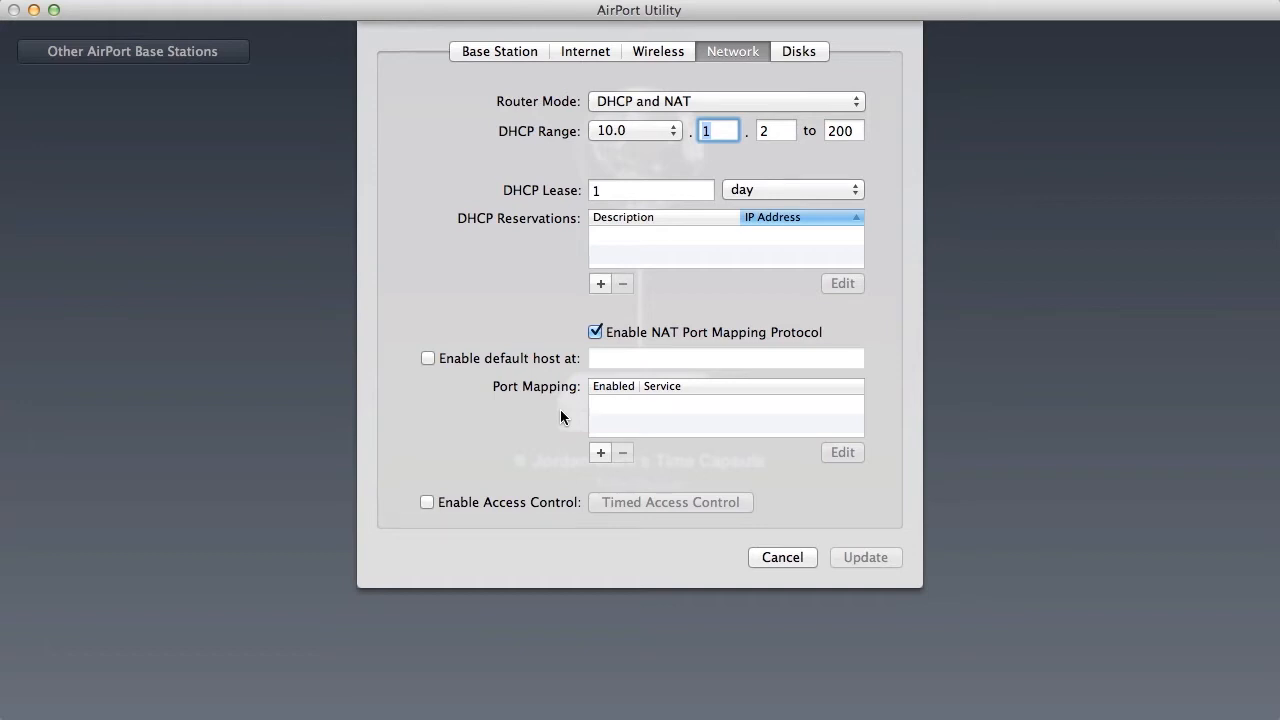
mouse_move(764, 186)
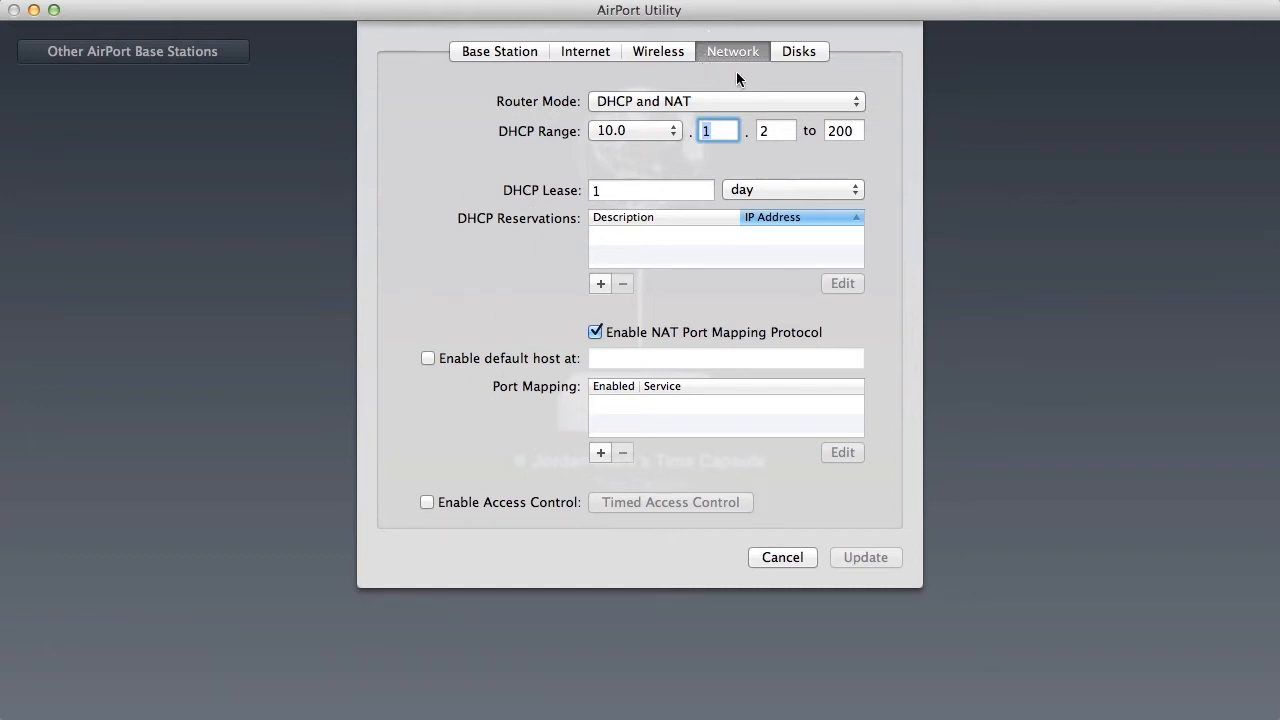
mouse_move(724, 62)
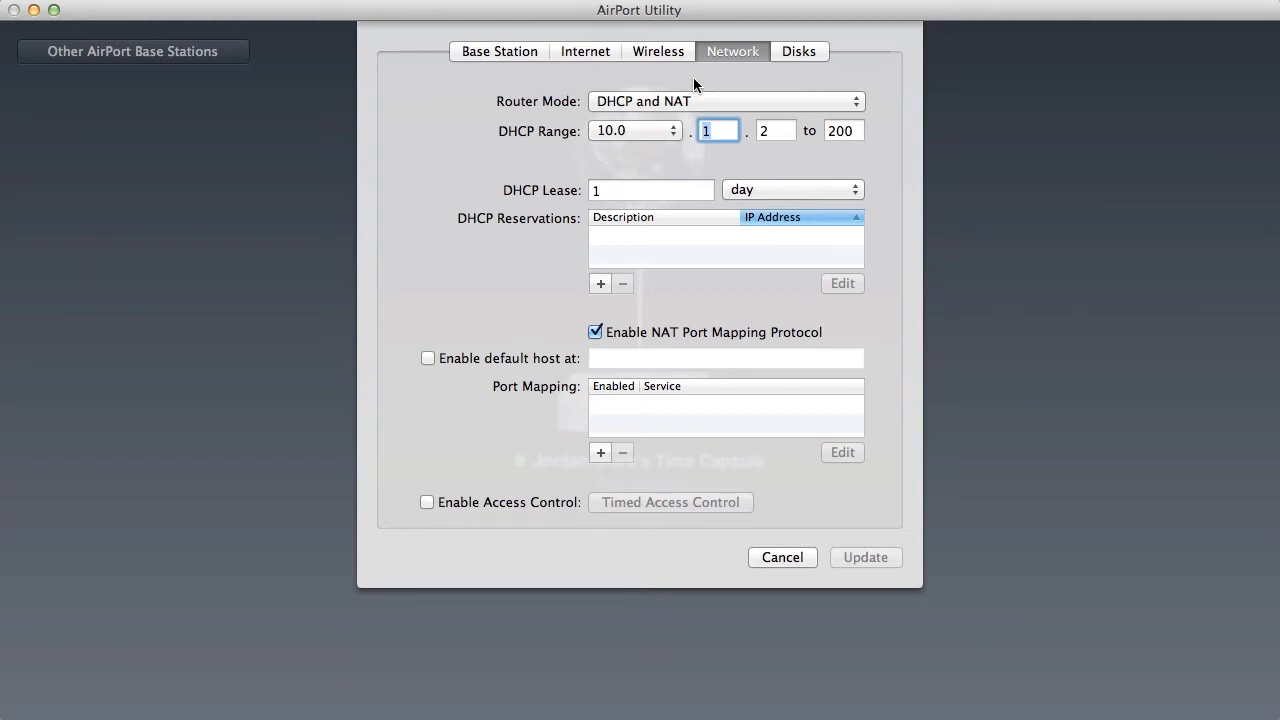
mouse_move(478, 188)
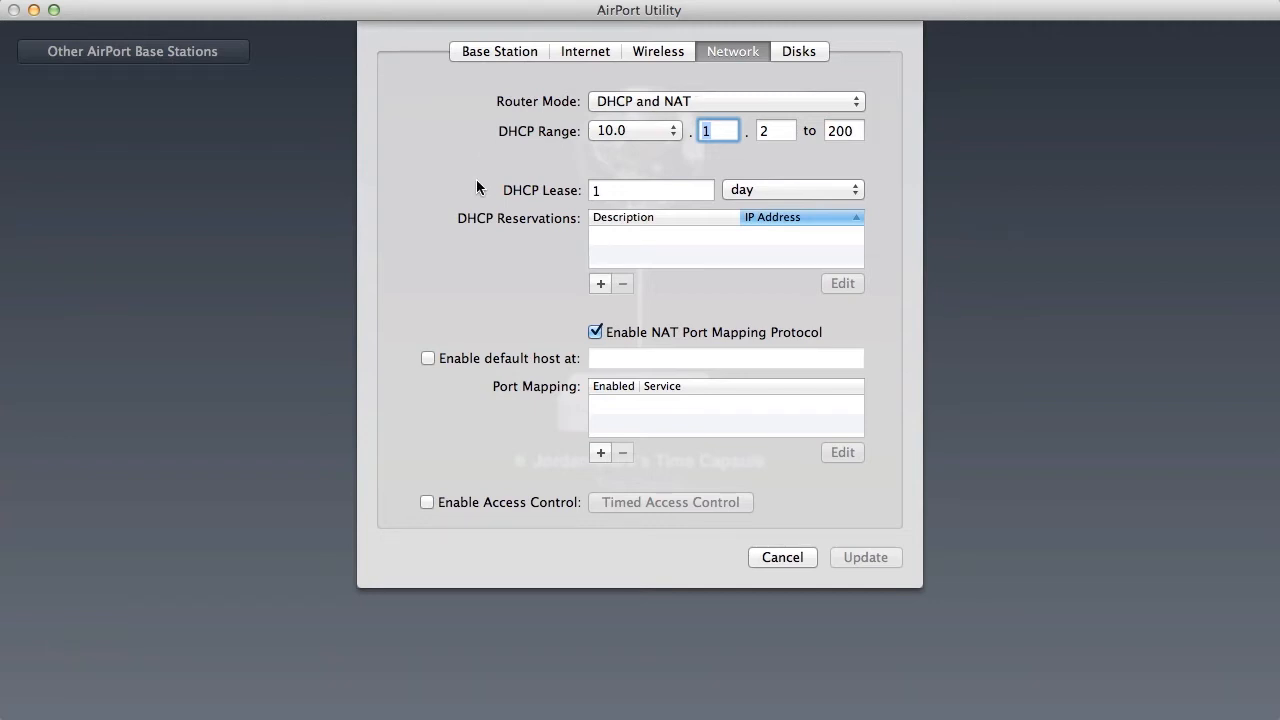
mouse_move(490, 390)
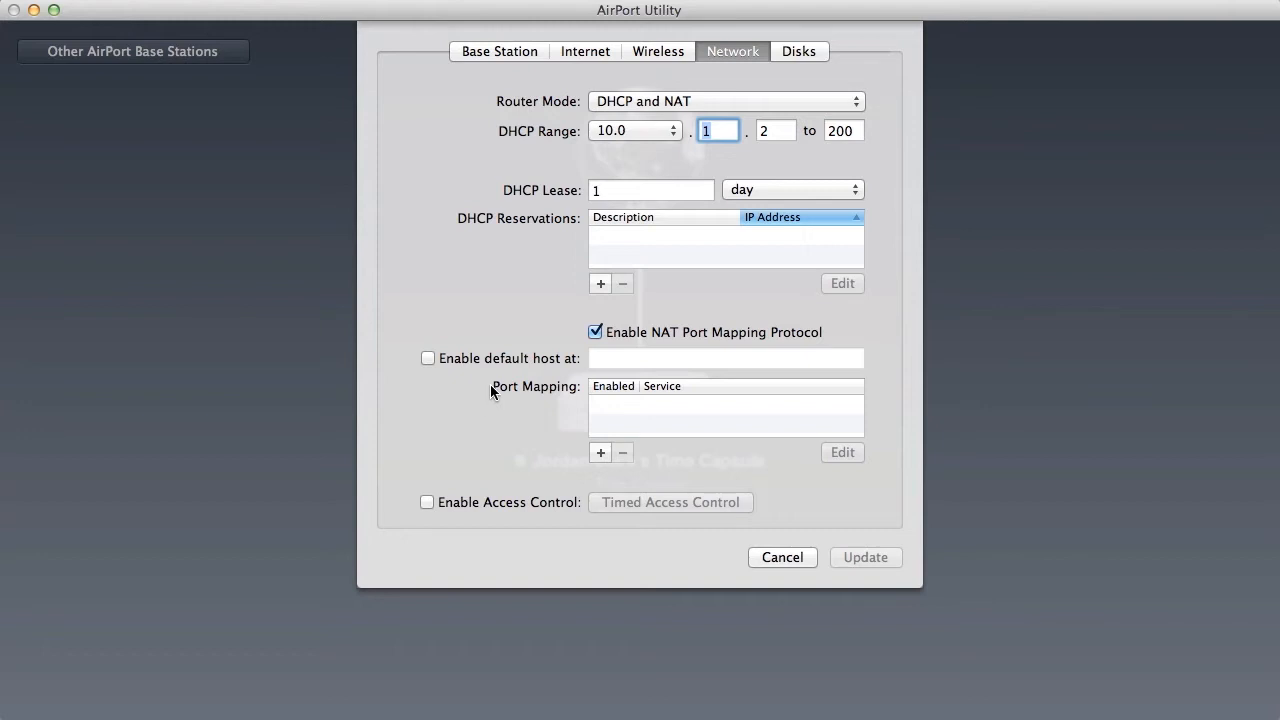
mouse_move(530, 398)
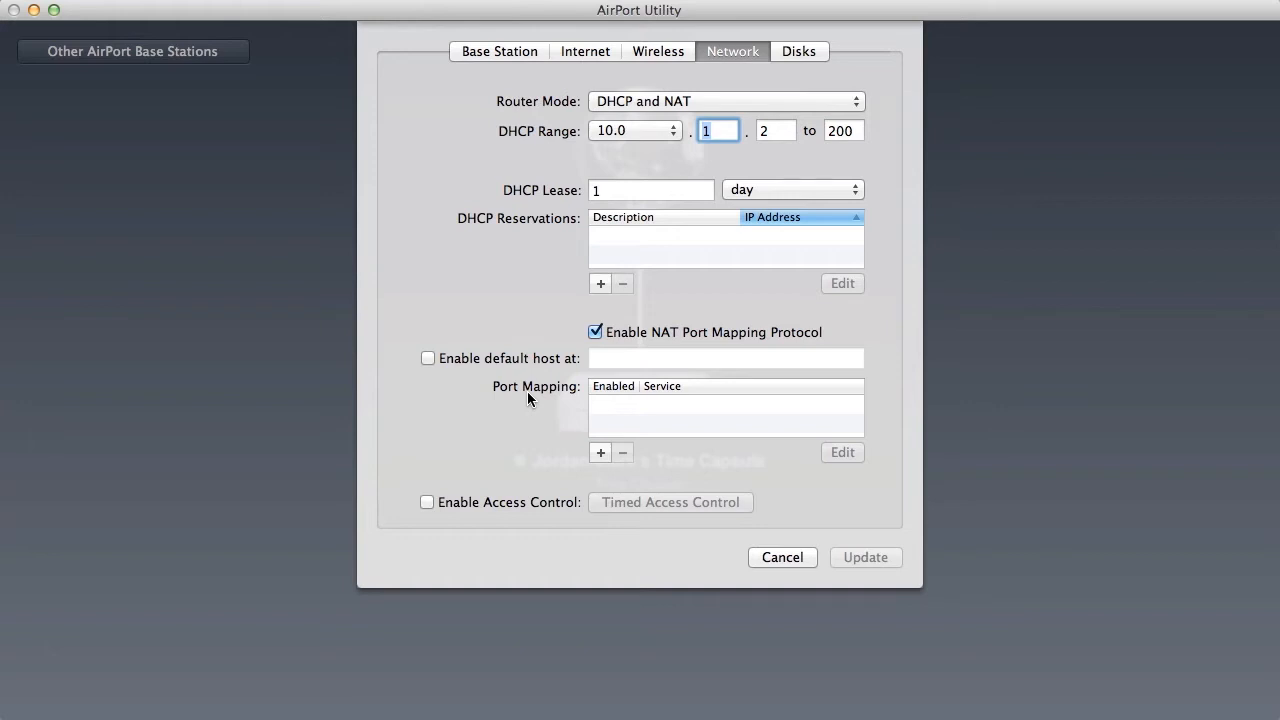
mouse_move(596, 400)
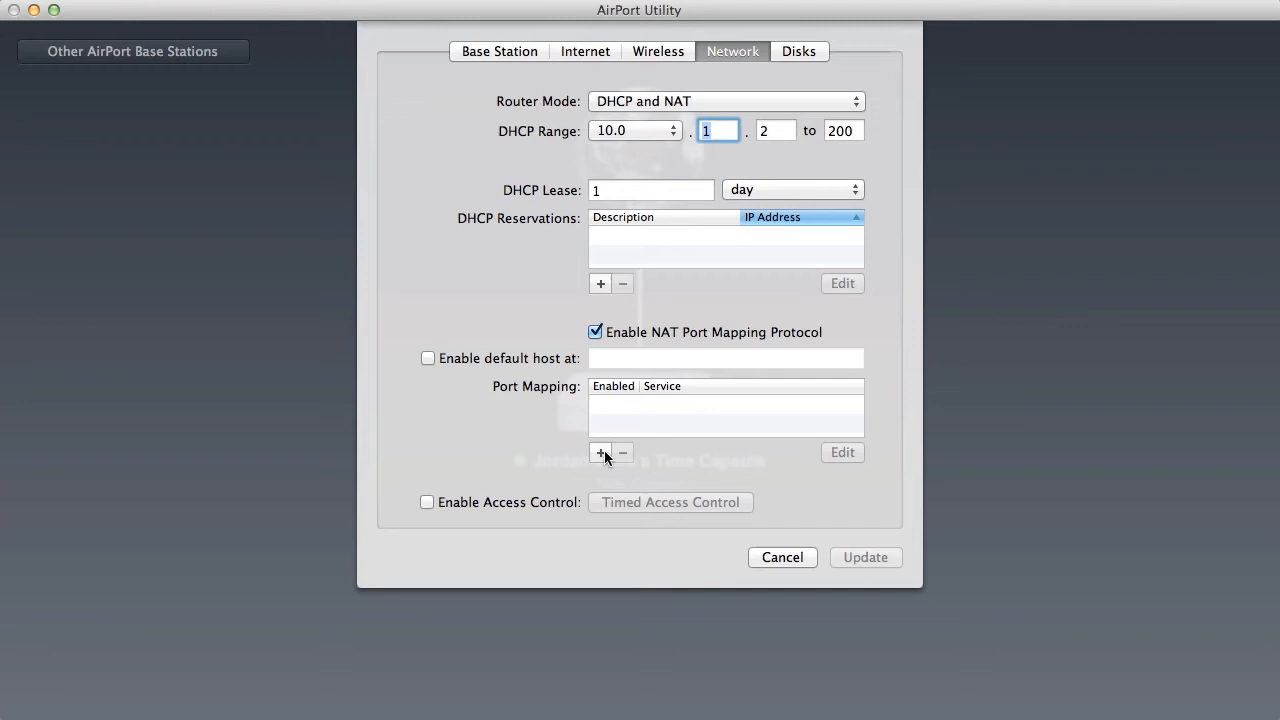
Add a Minecraft Server port mapping with public and private UDP/TCP ports 25565.
click(600, 452)
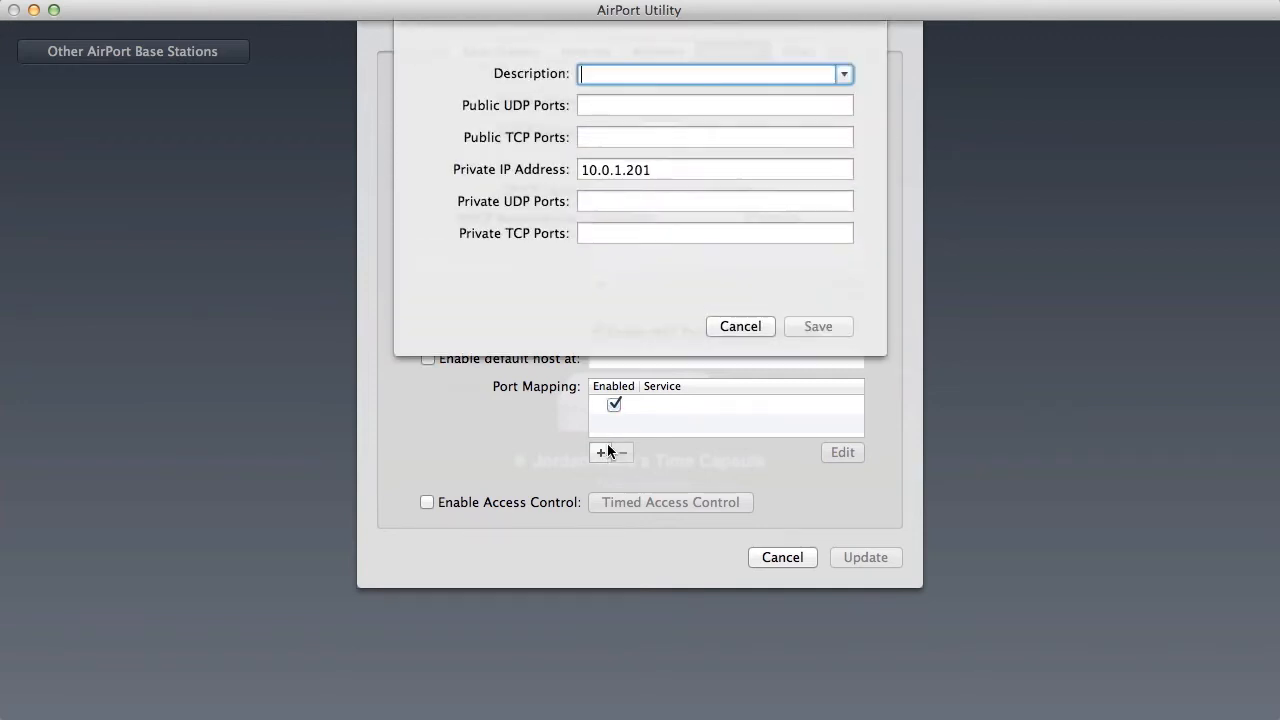
text(Minecraft Server)
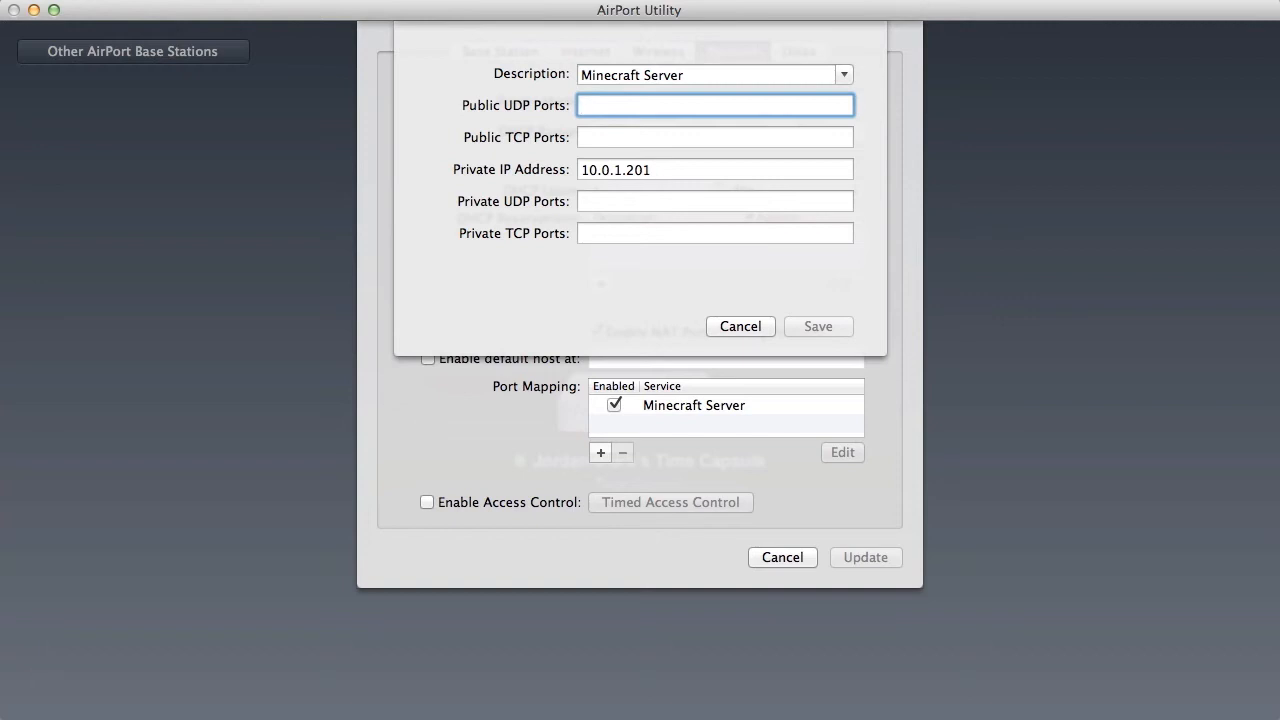
click(714, 104)
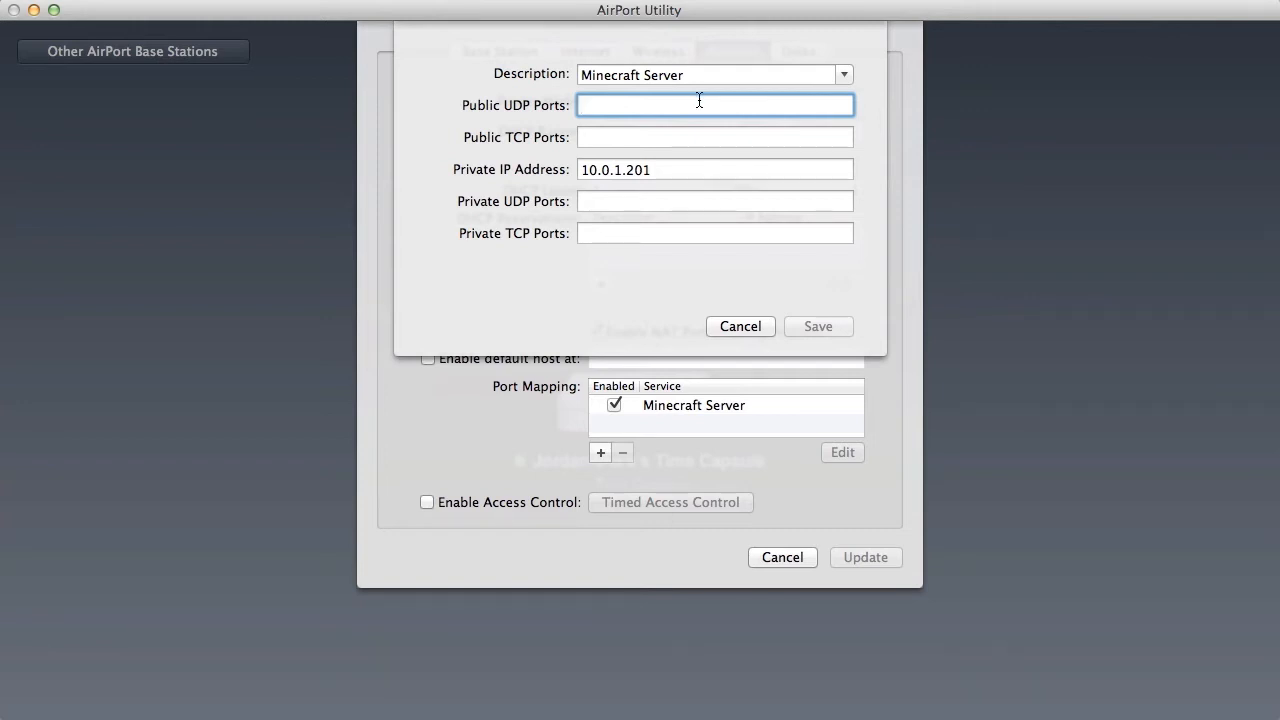
mouse_move(658, 168)
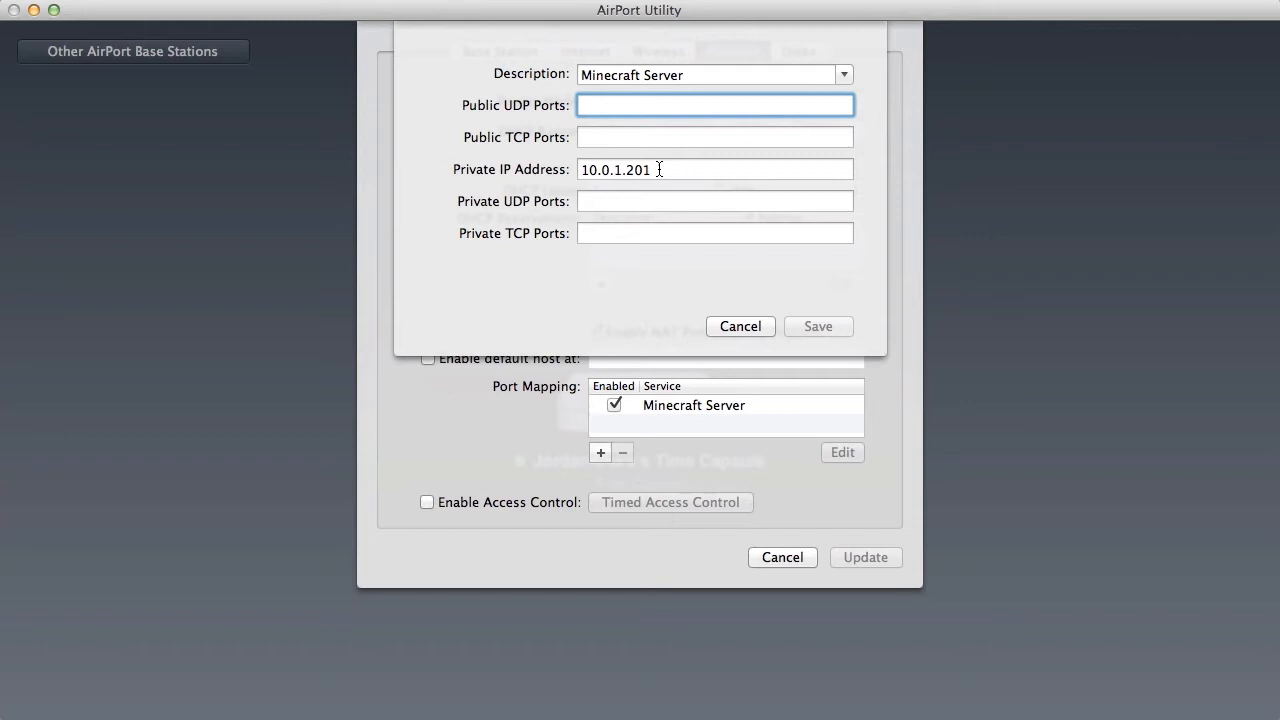
text(2565)
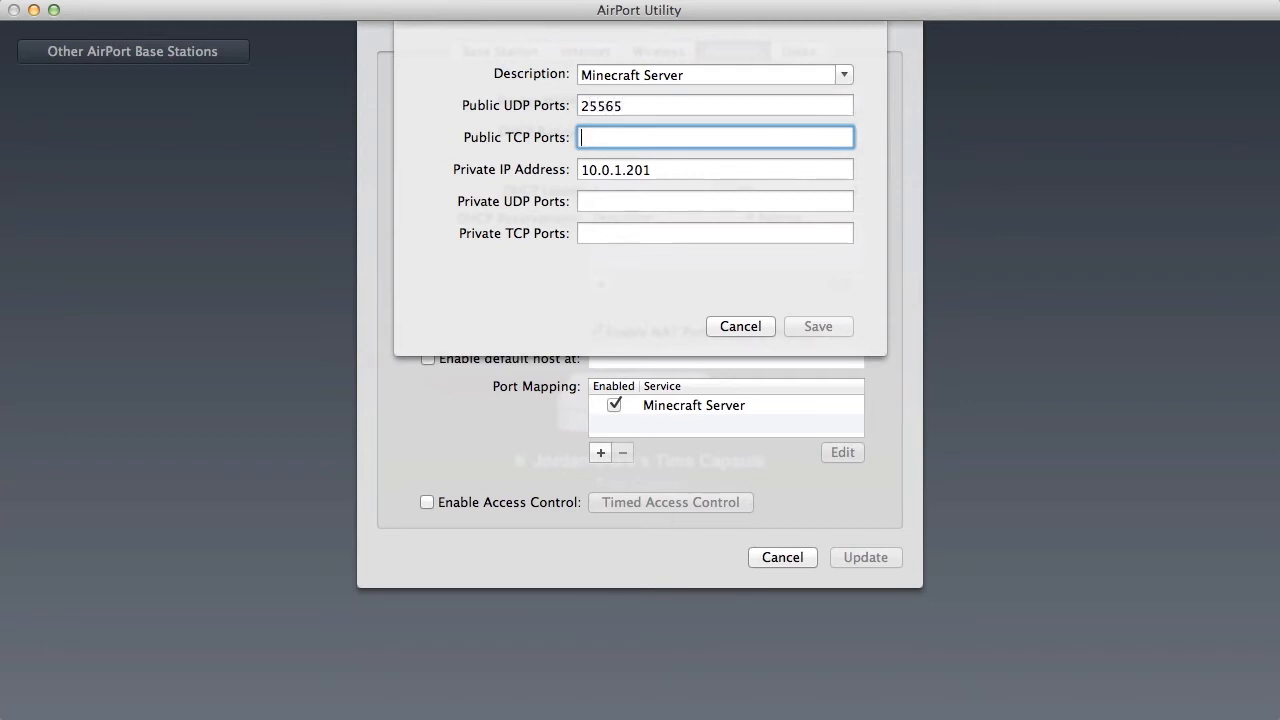
text(25565)
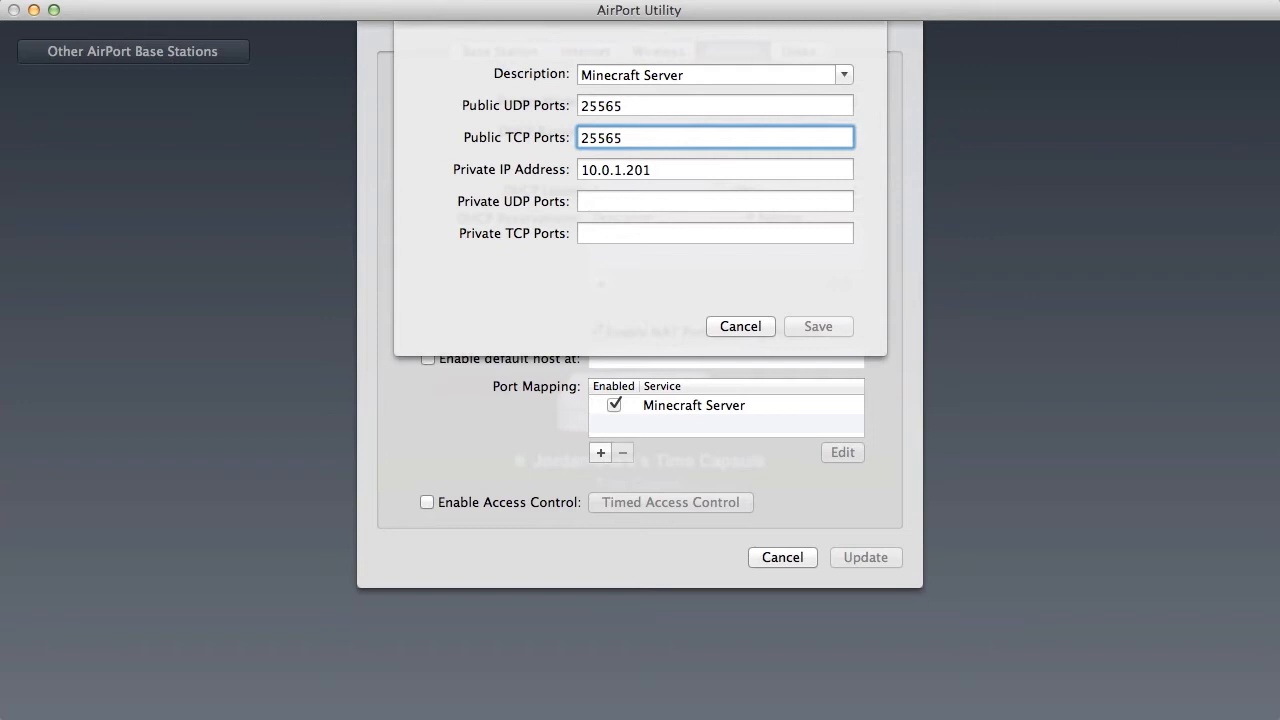
mouse_move(528, 118)
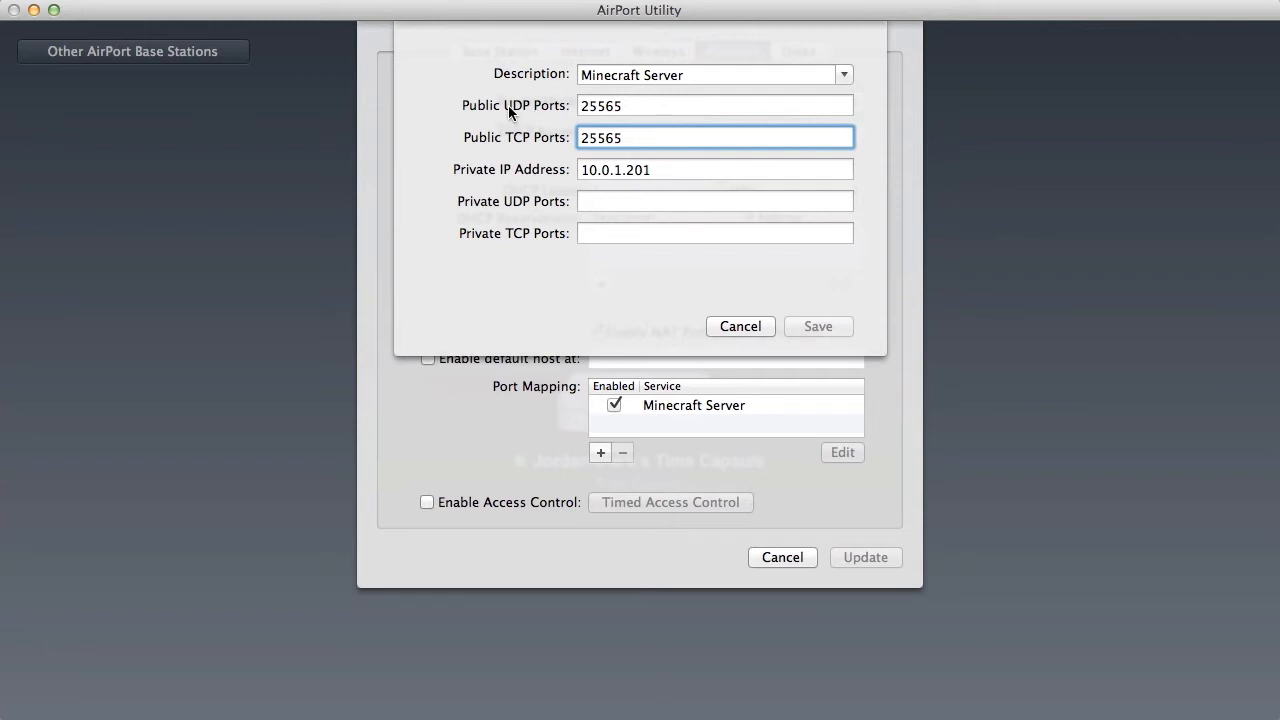
mouse_move(538, 104)
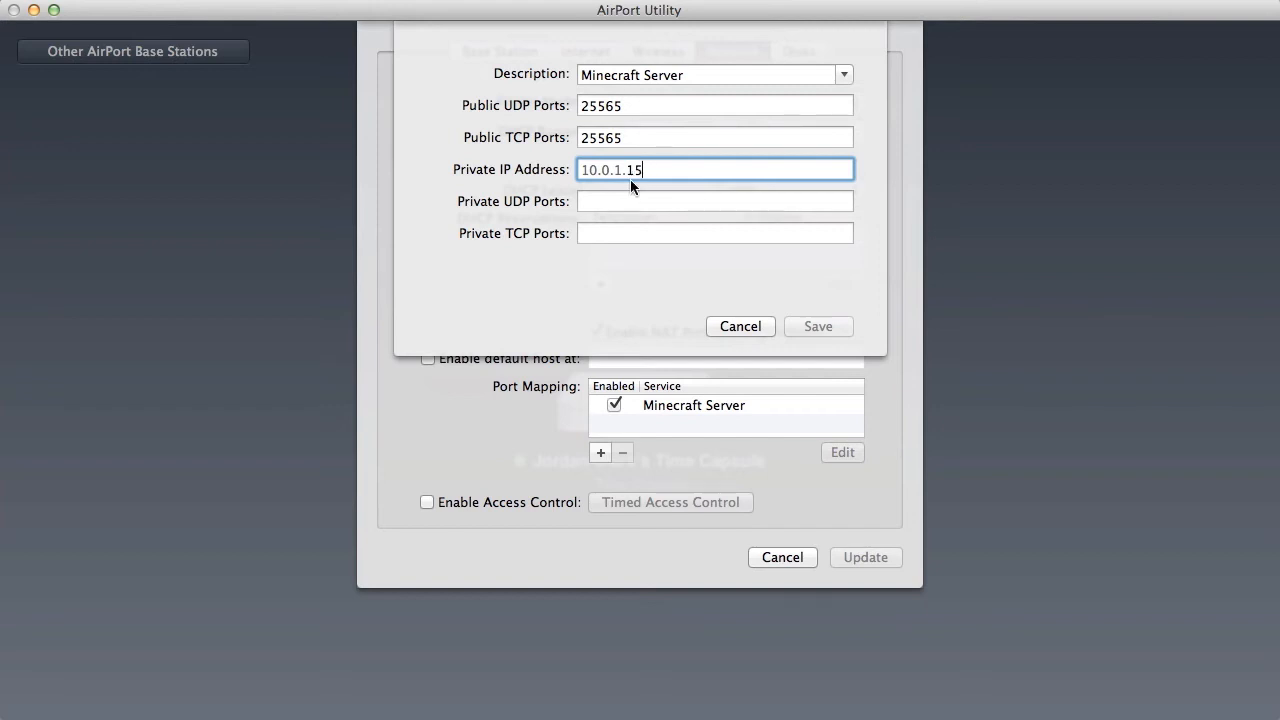
click(716, 200)
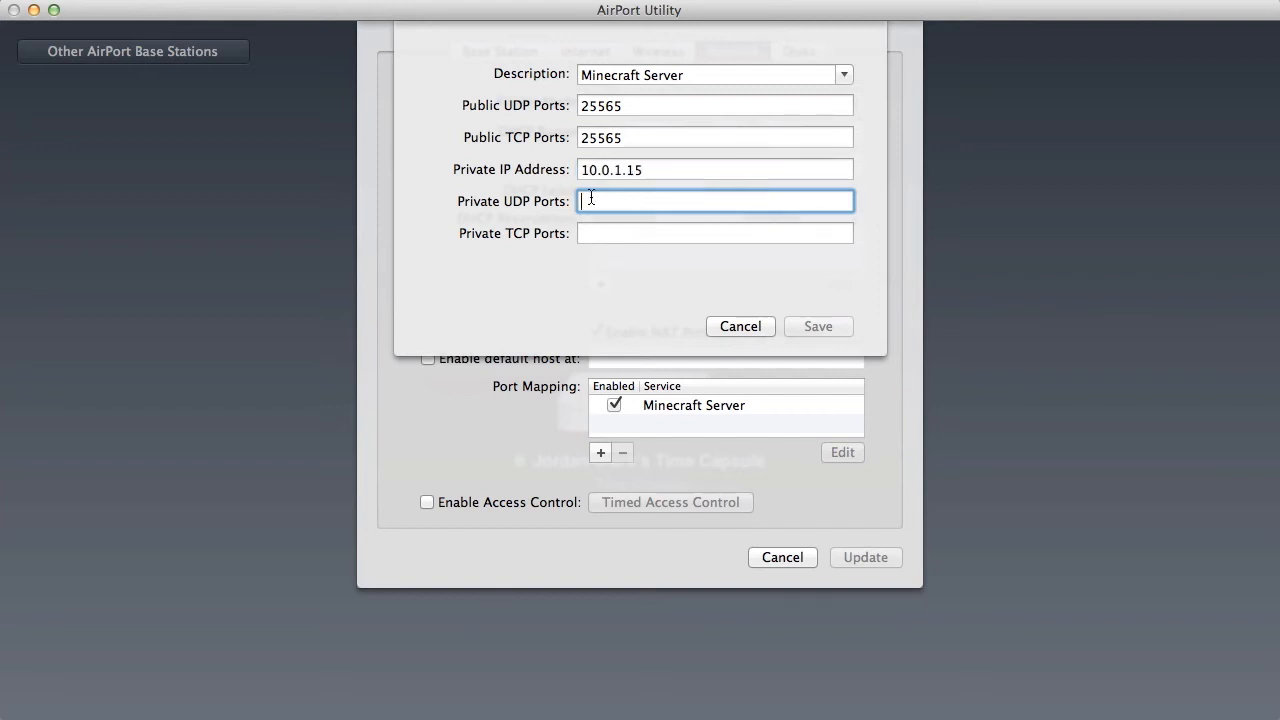
text(25565)
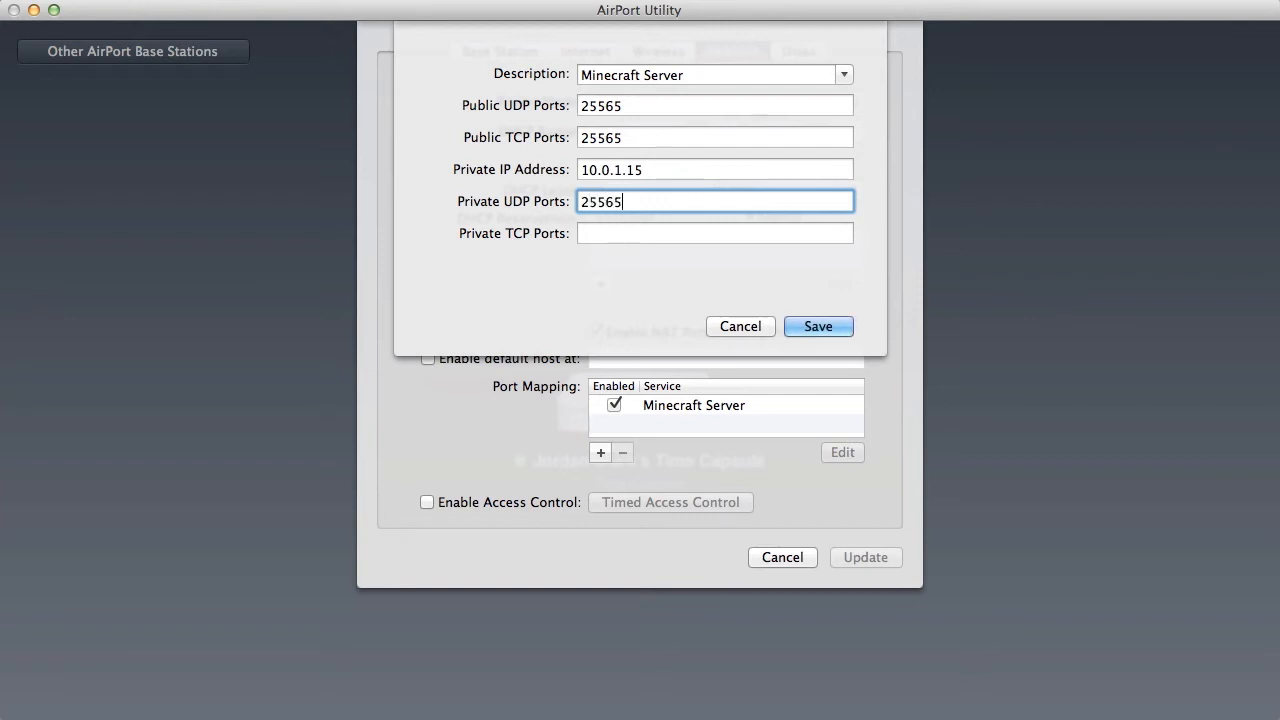
text(25565)
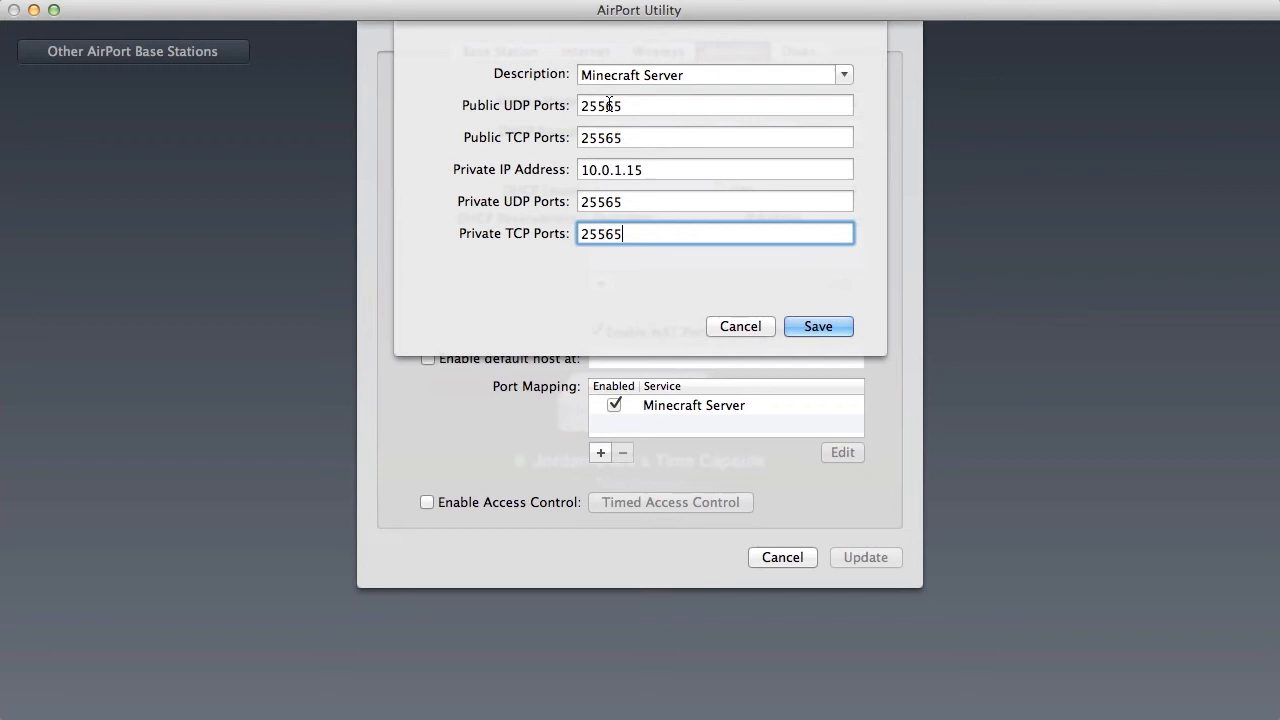
mouse_move(604, 132)
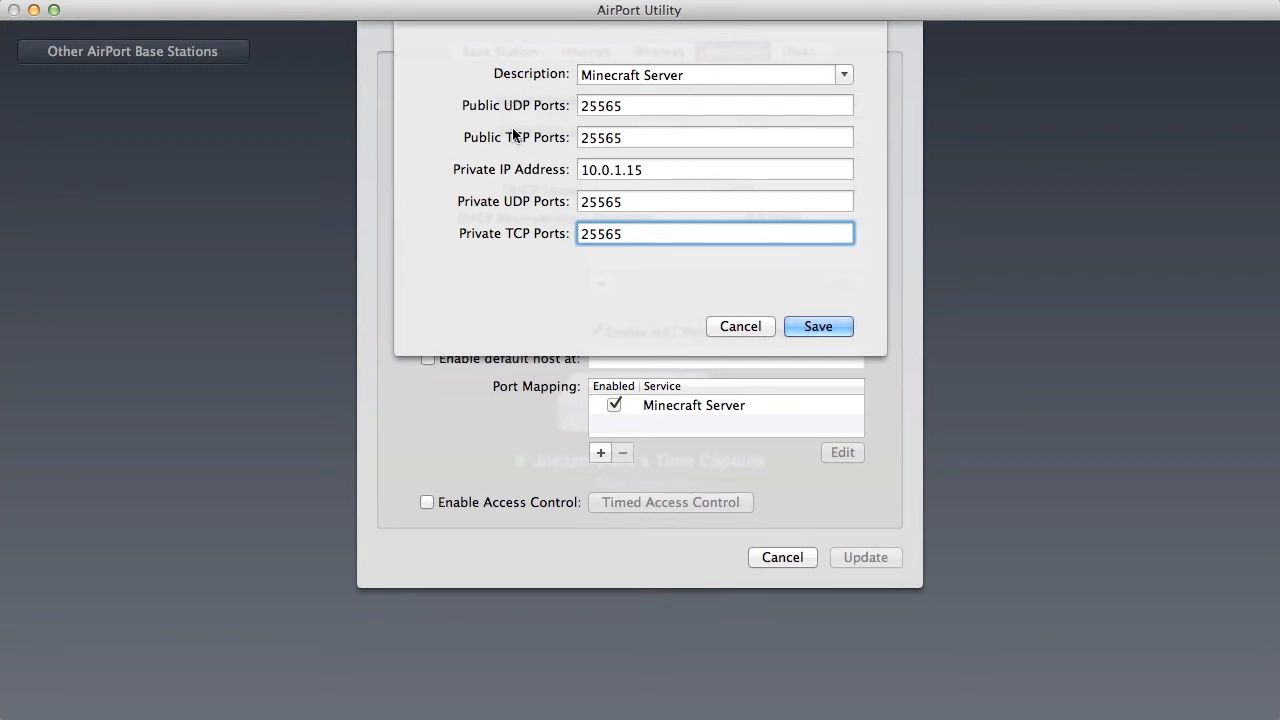
Verify private IP 10.0.1.15, save the mapping and update the base station.
click(716, 136)
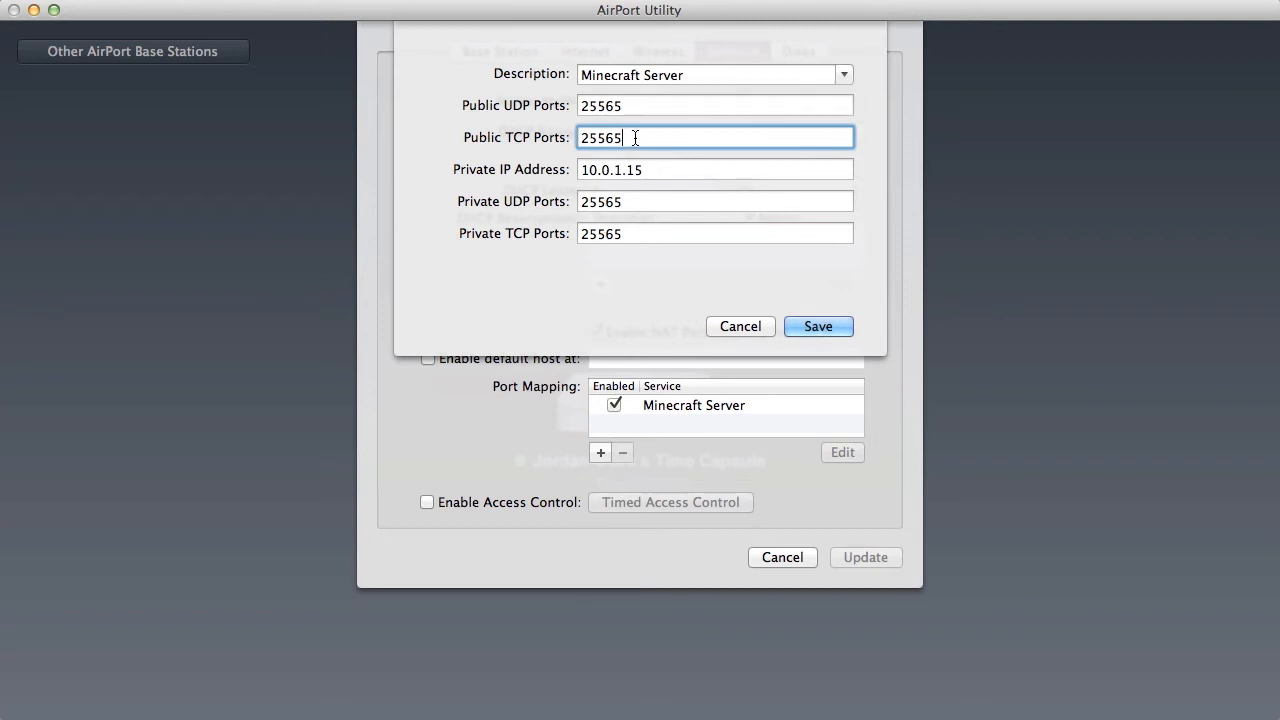
click(716, 200)
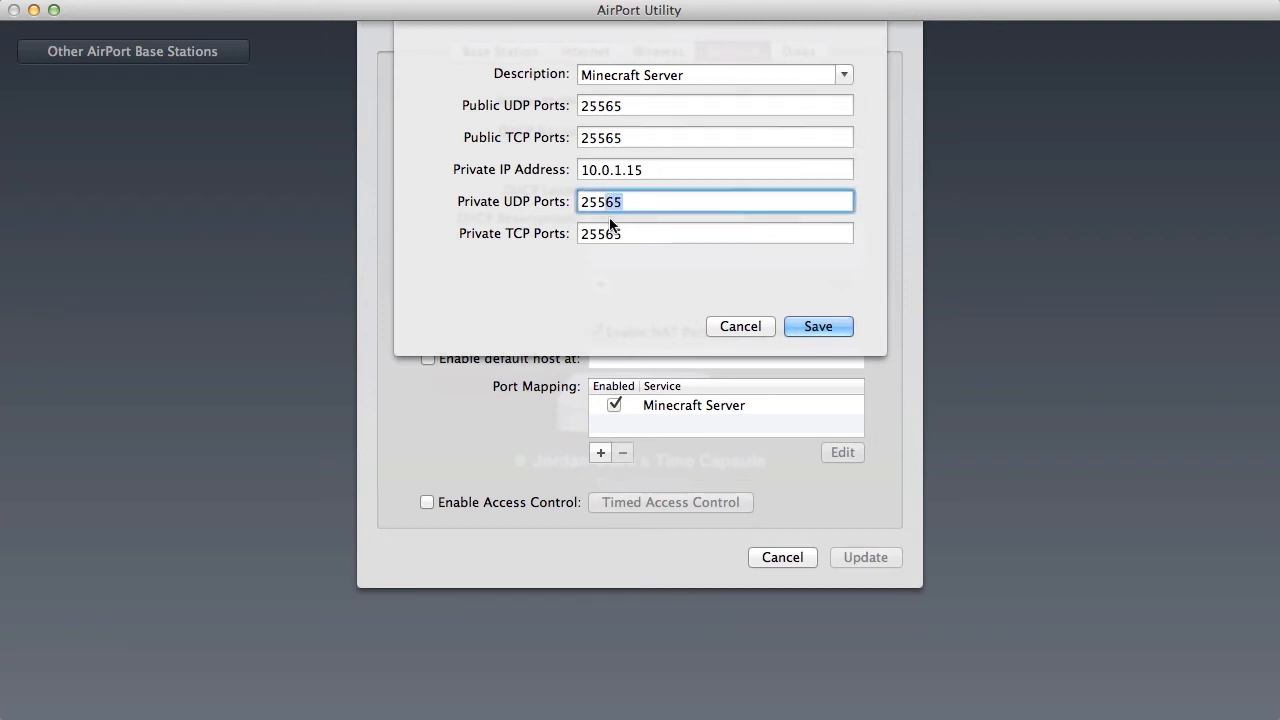
click(716, 168)
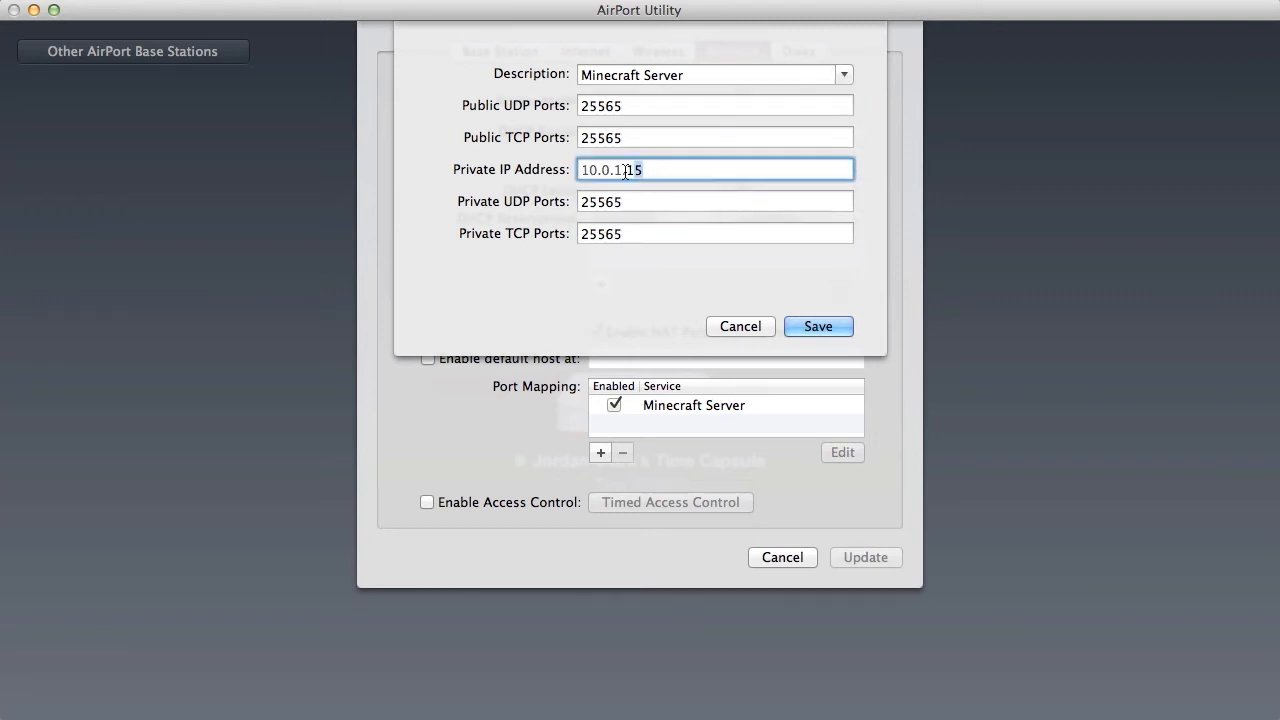
click(818, 326)
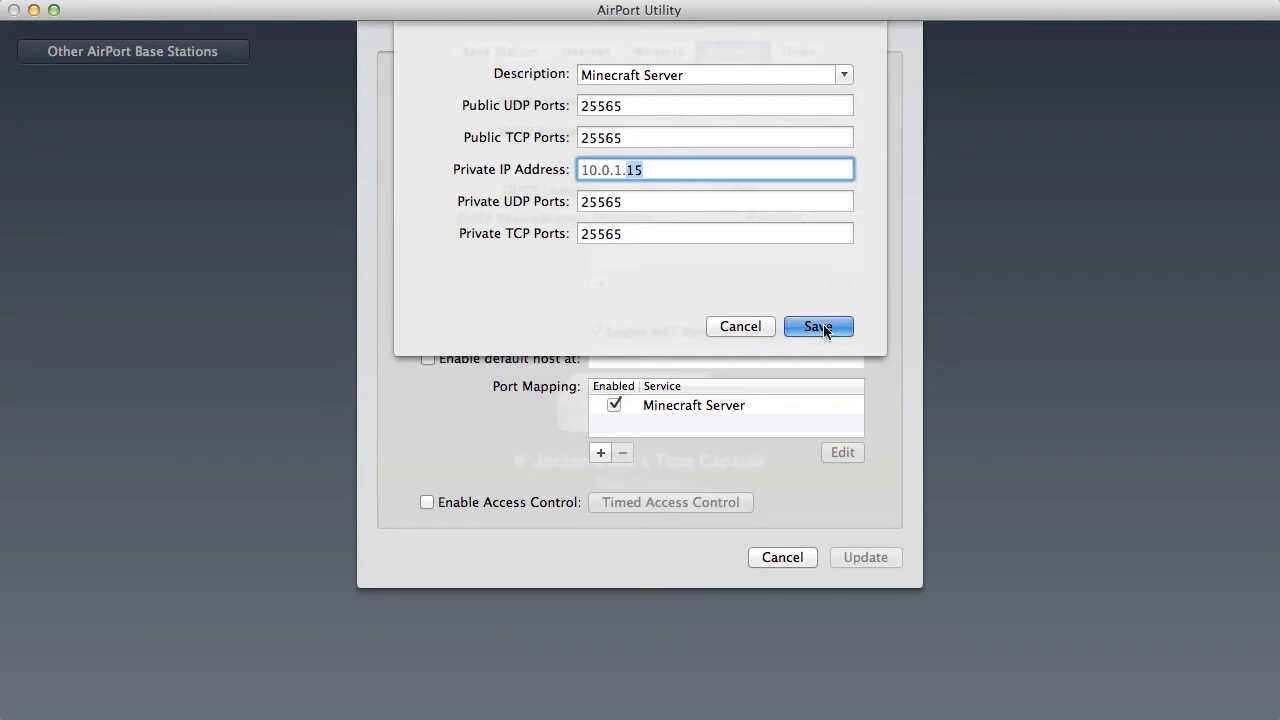
click(818, 326)
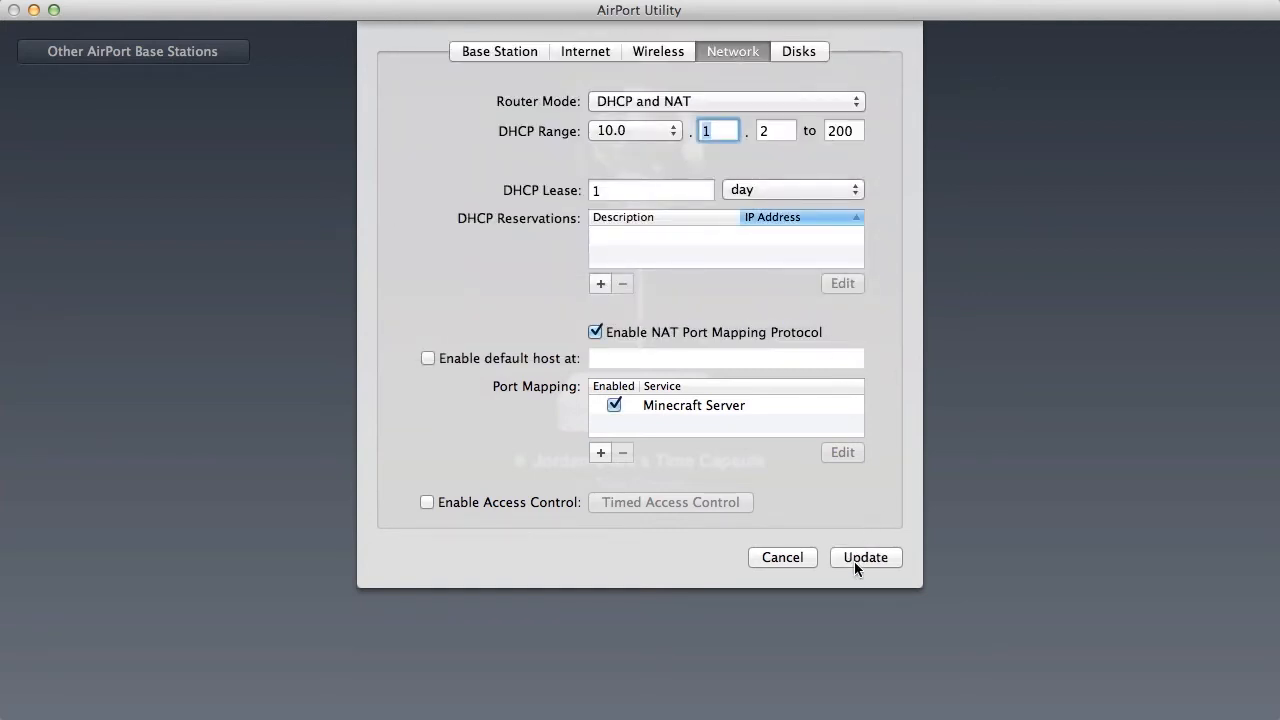
click(864, 556)
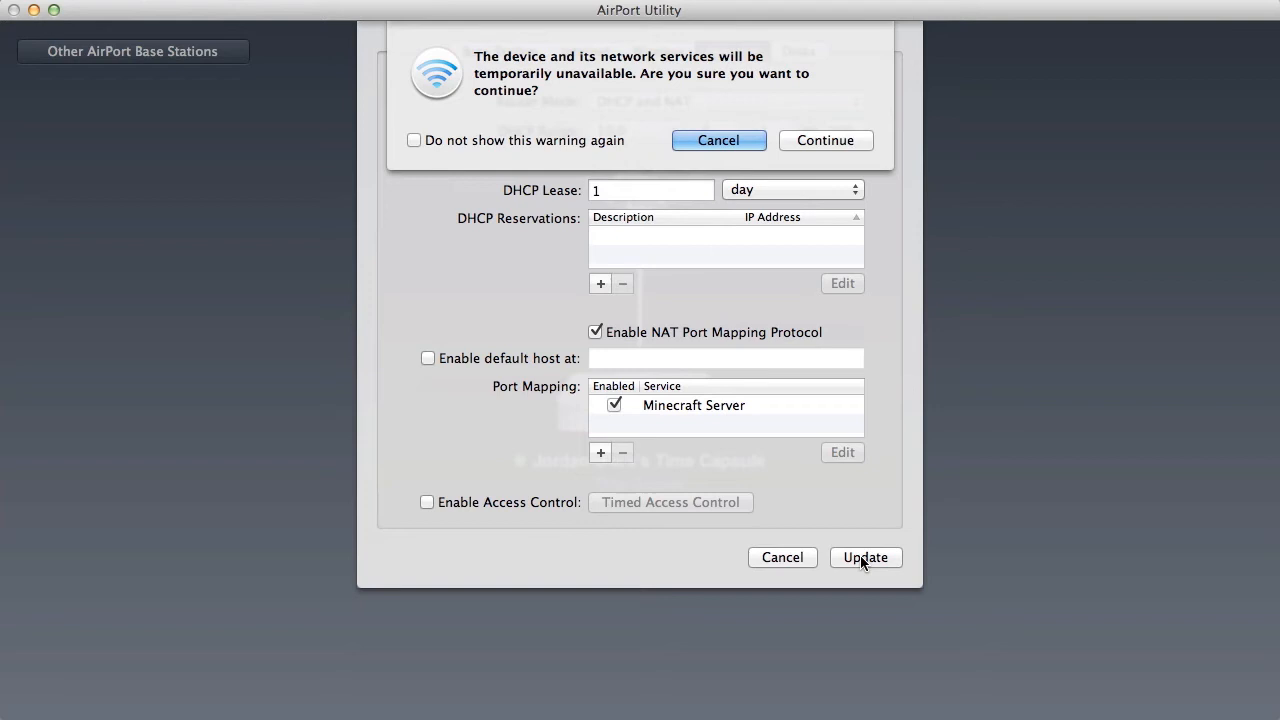
click(824, 140)
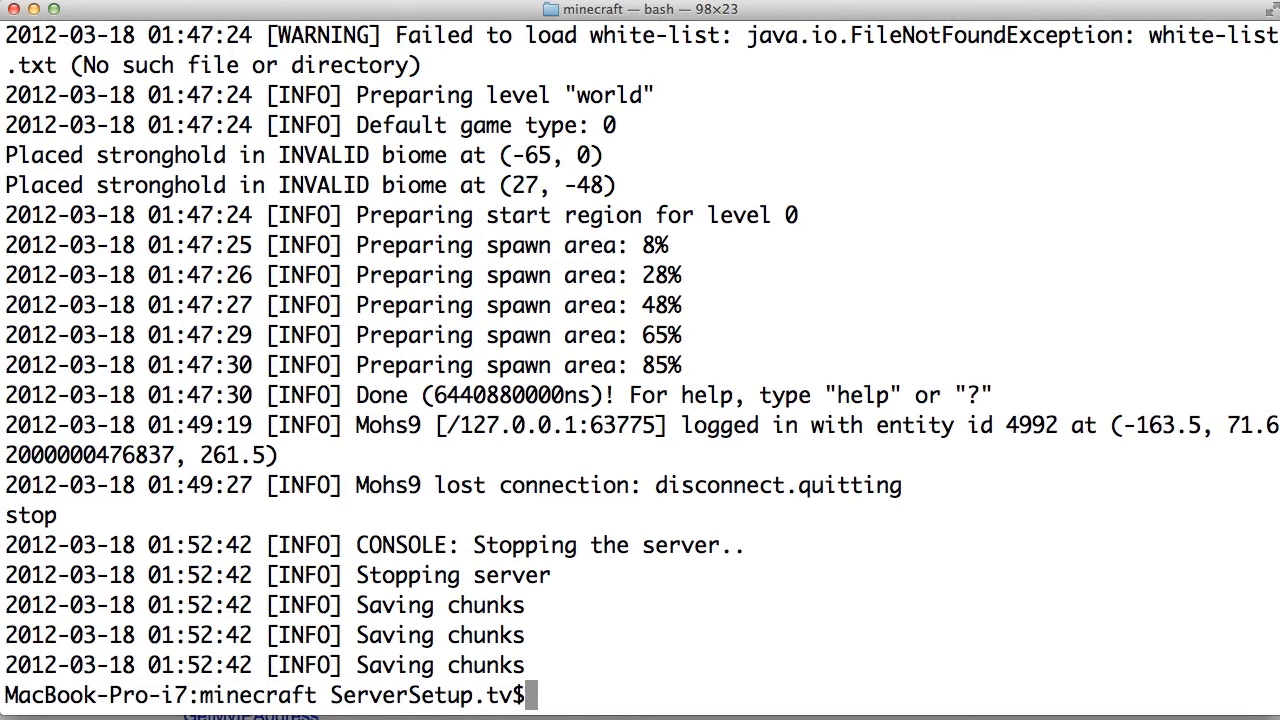
mouse_move(136, 110)
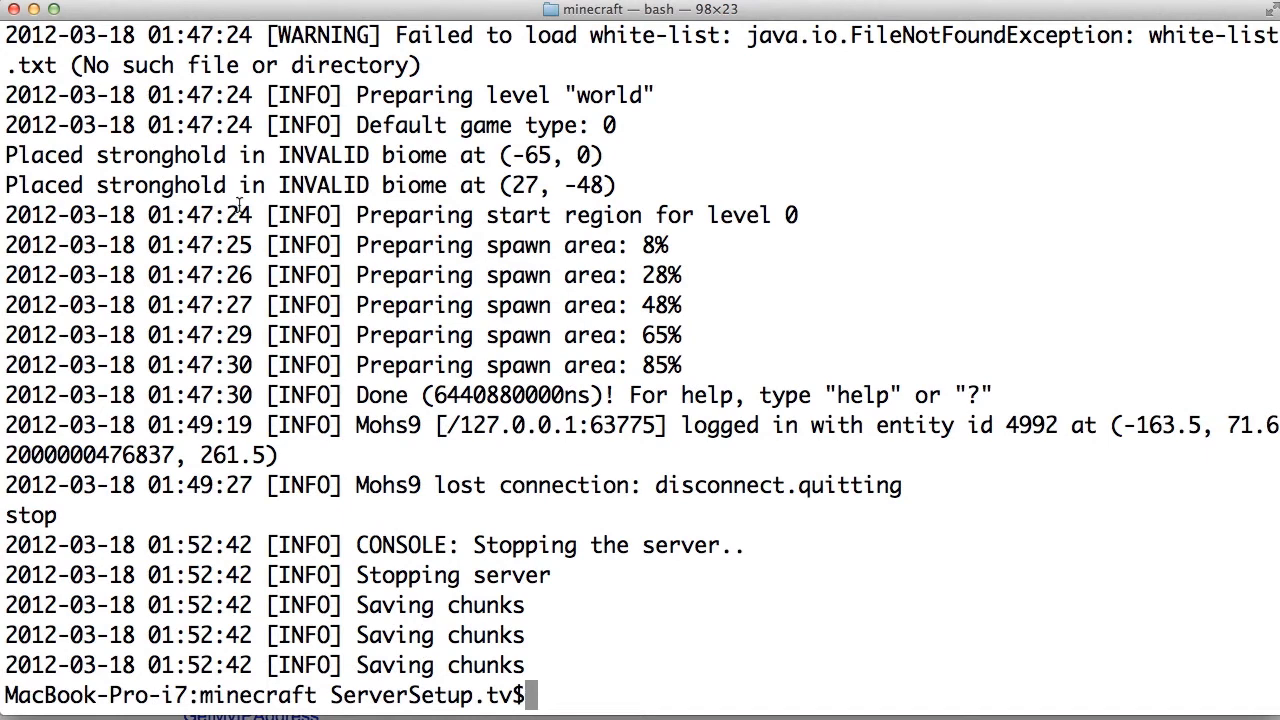
mouse_move(588, 356)
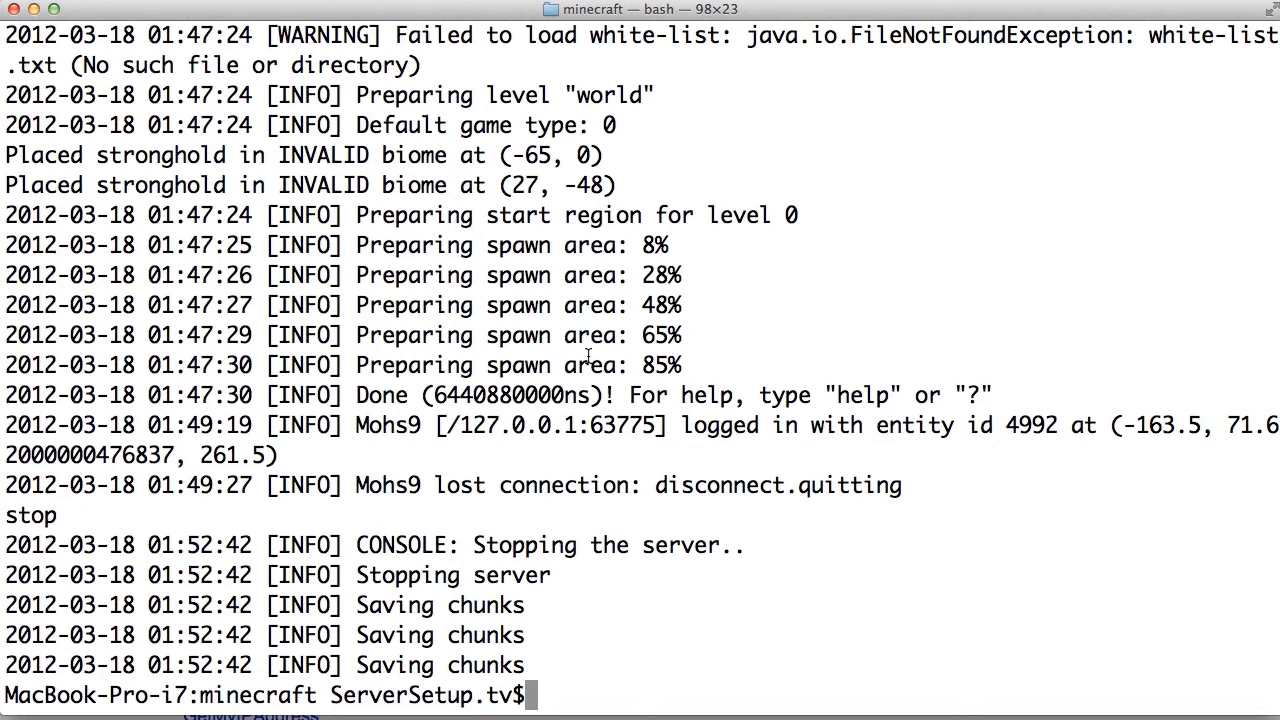
mouse_move(170, 24)
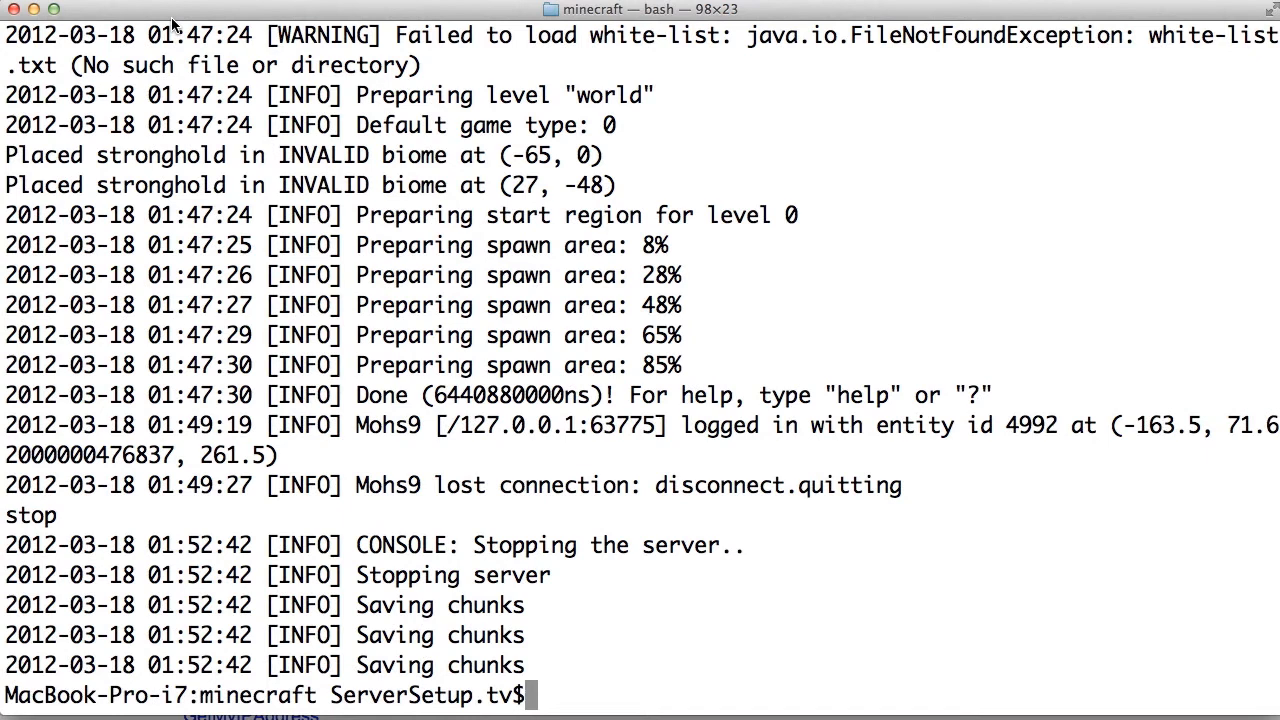
Run screen -S minecraft java -Xmx1G -Xms1G -jar minecraft_server.jar nogui to start the server.
text(screen -S)
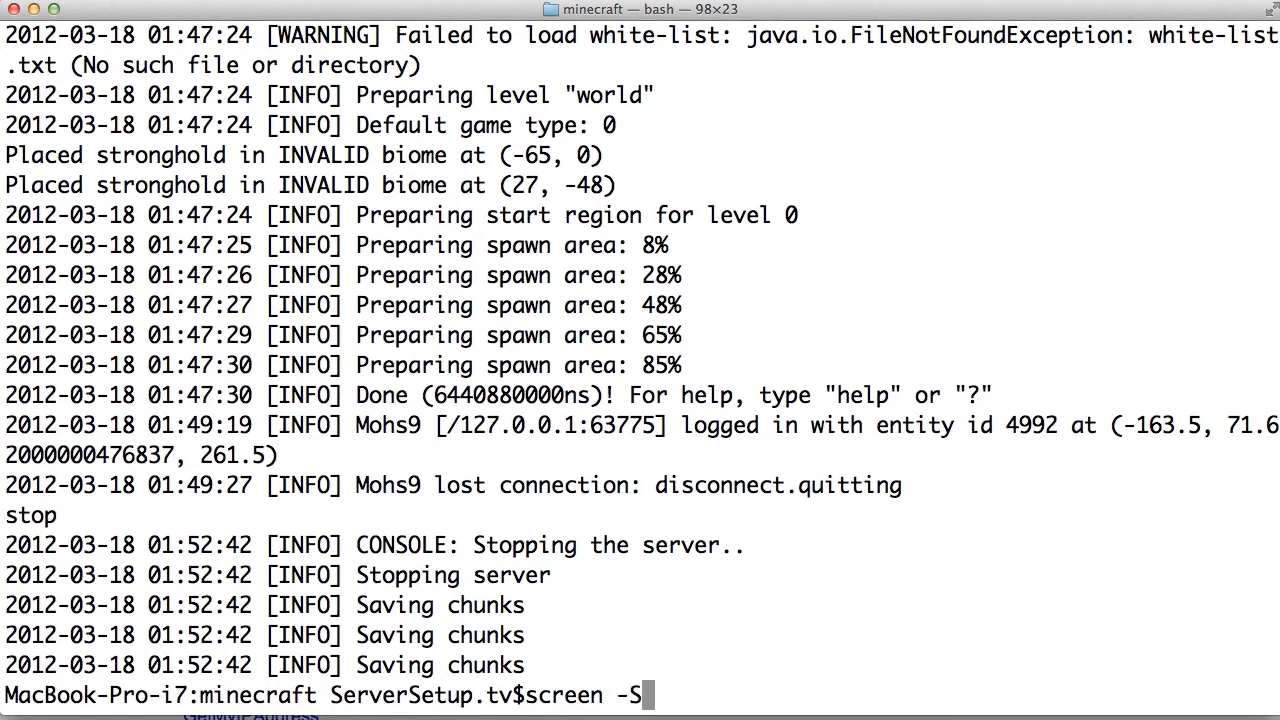
text(" ")
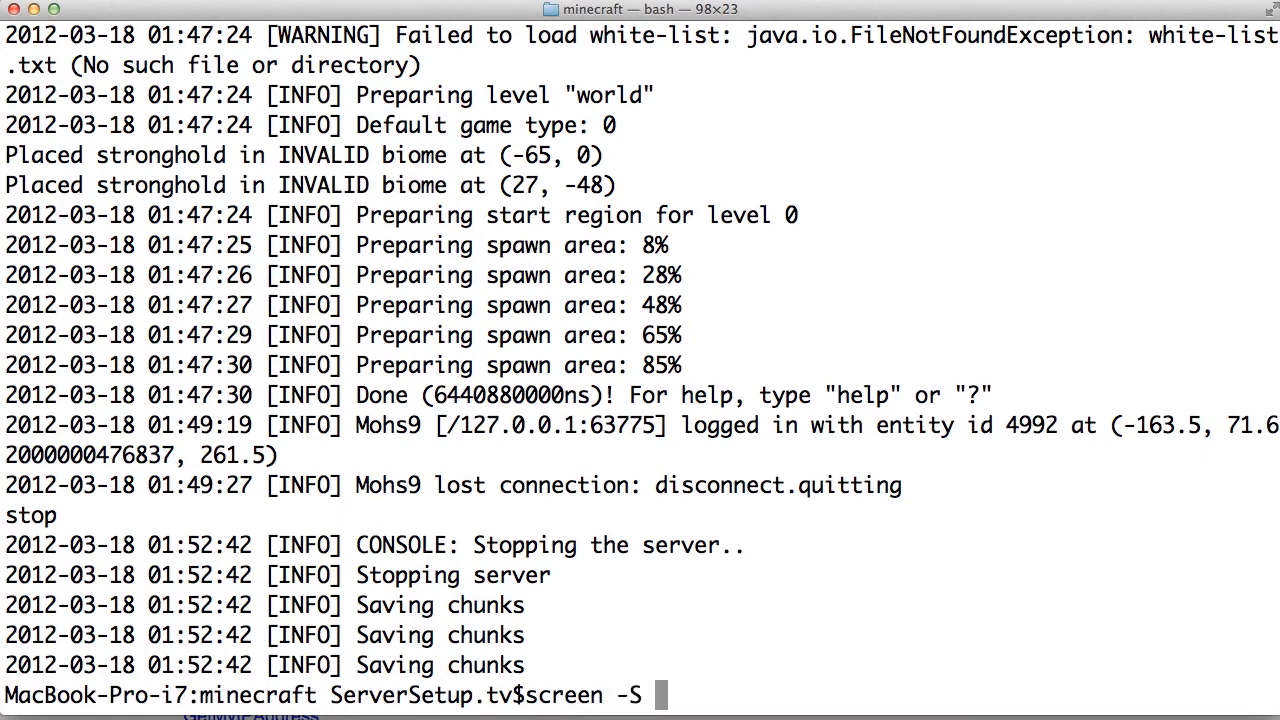
text(m)
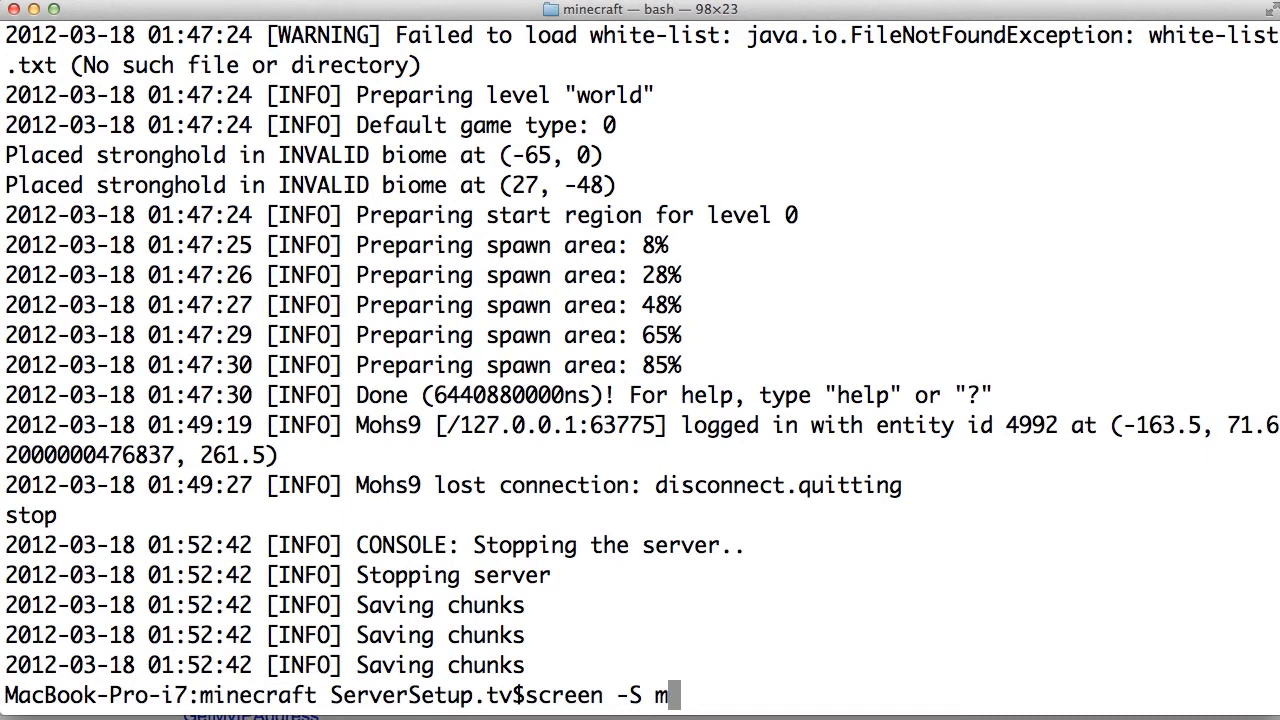
text(inecraft)
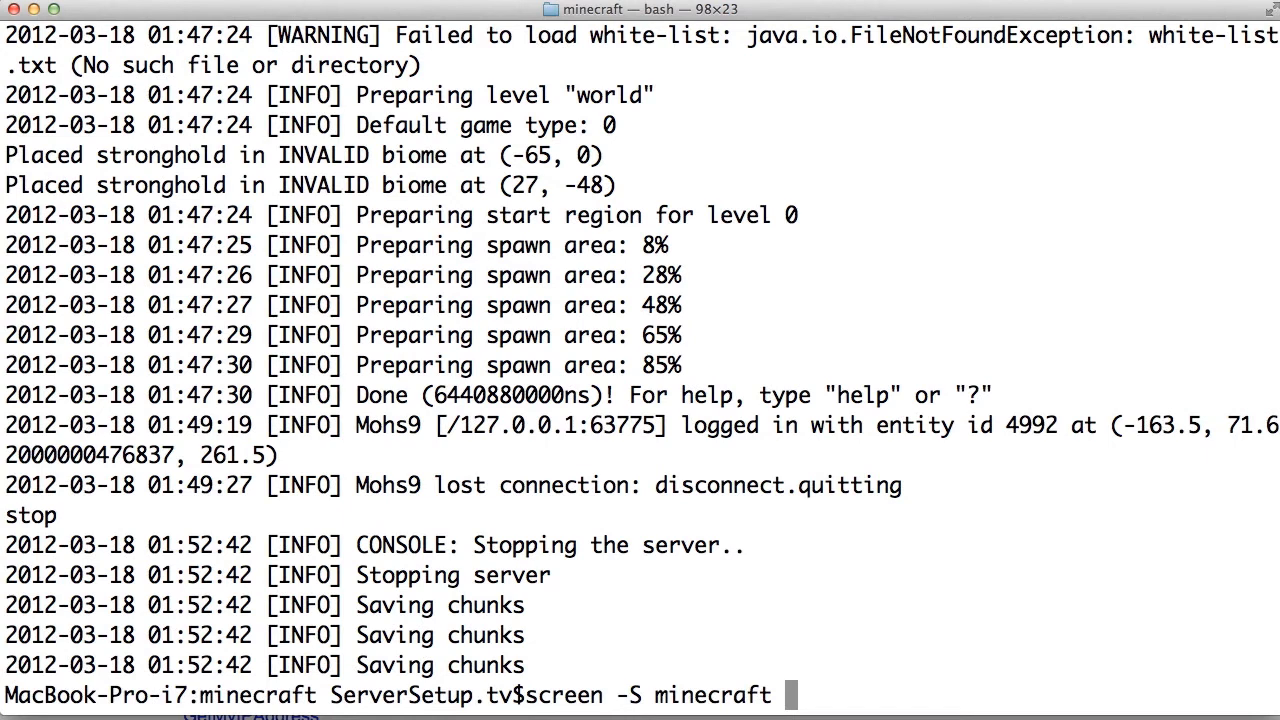
text(java)
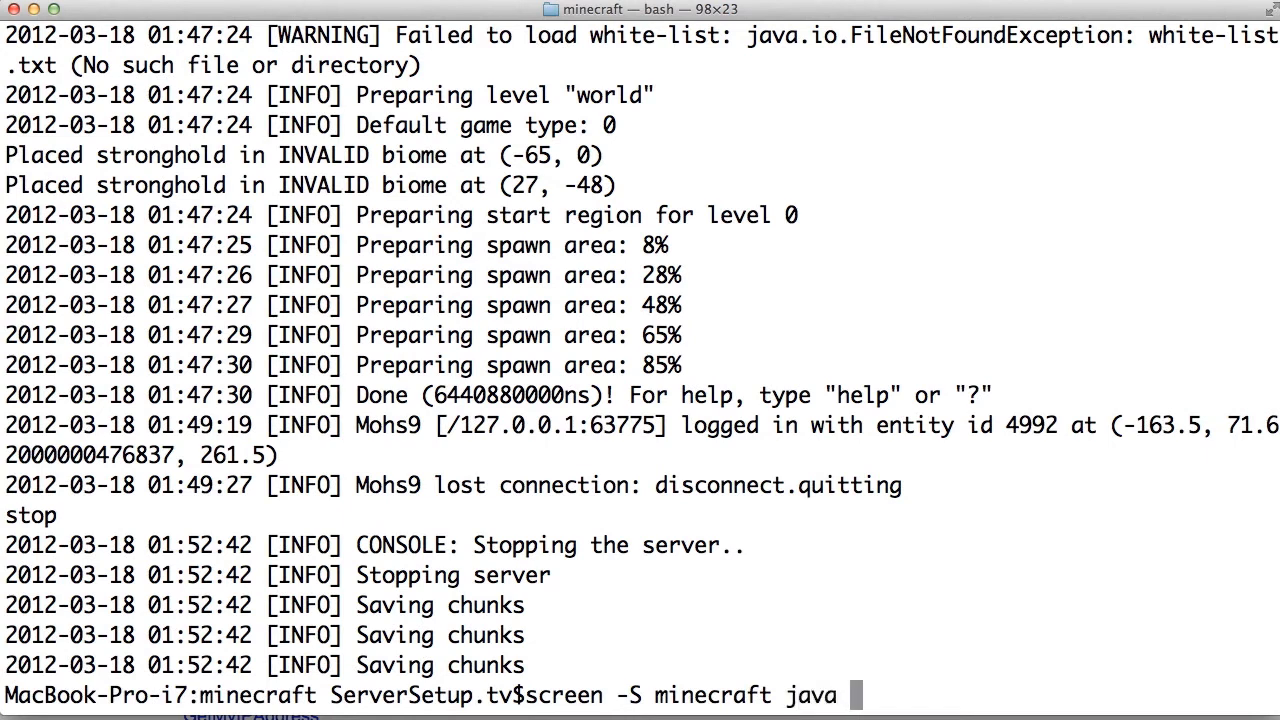
text(-Xmx1)
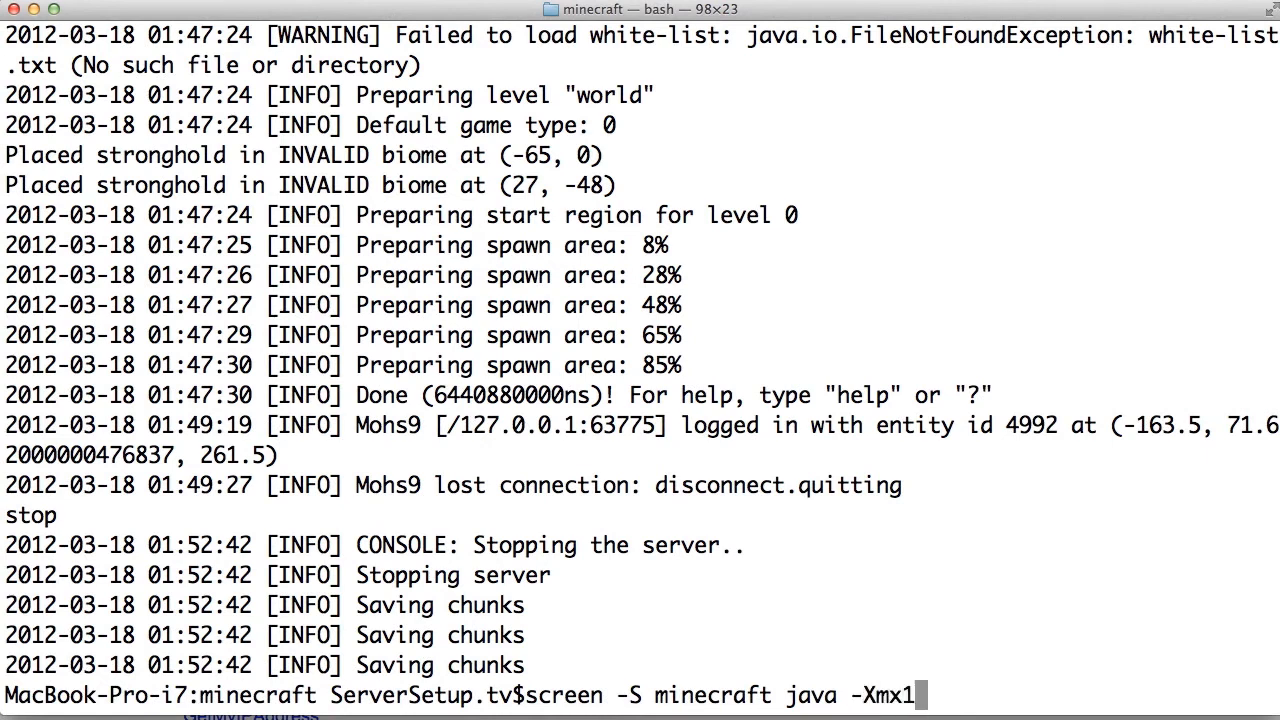
text(G -Xms1G -jar minecraft_server)
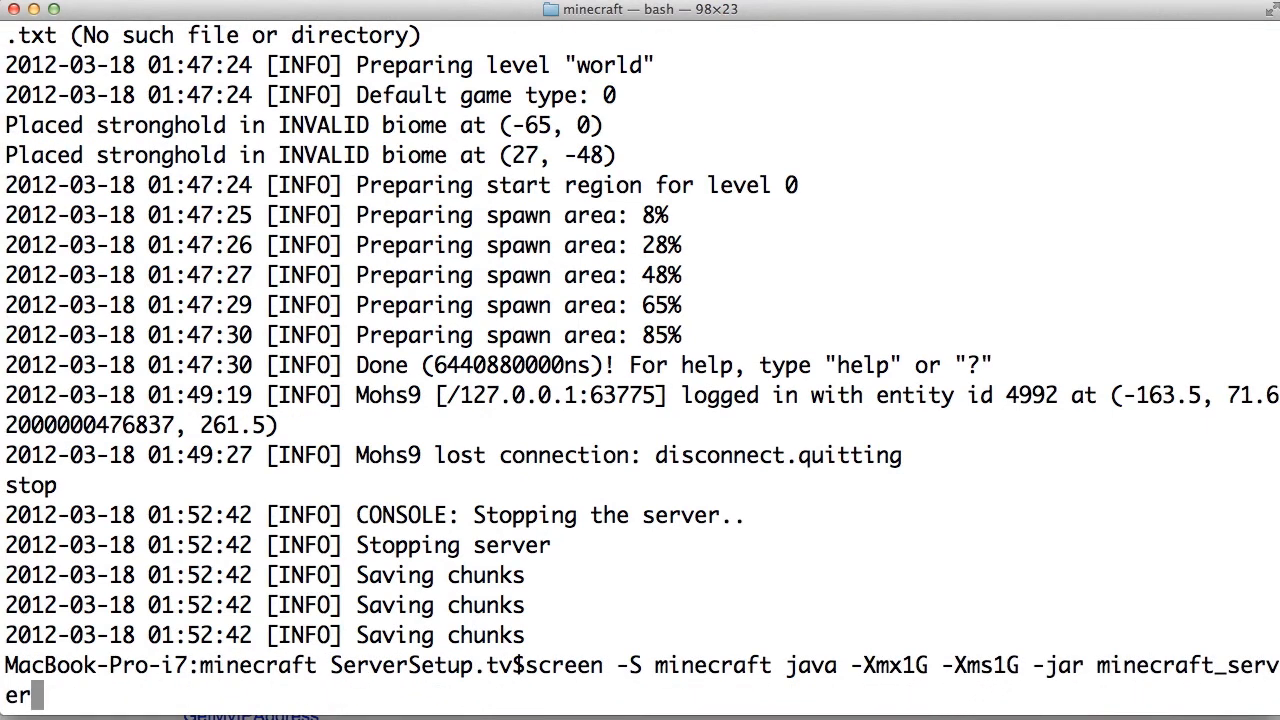
key(enter)
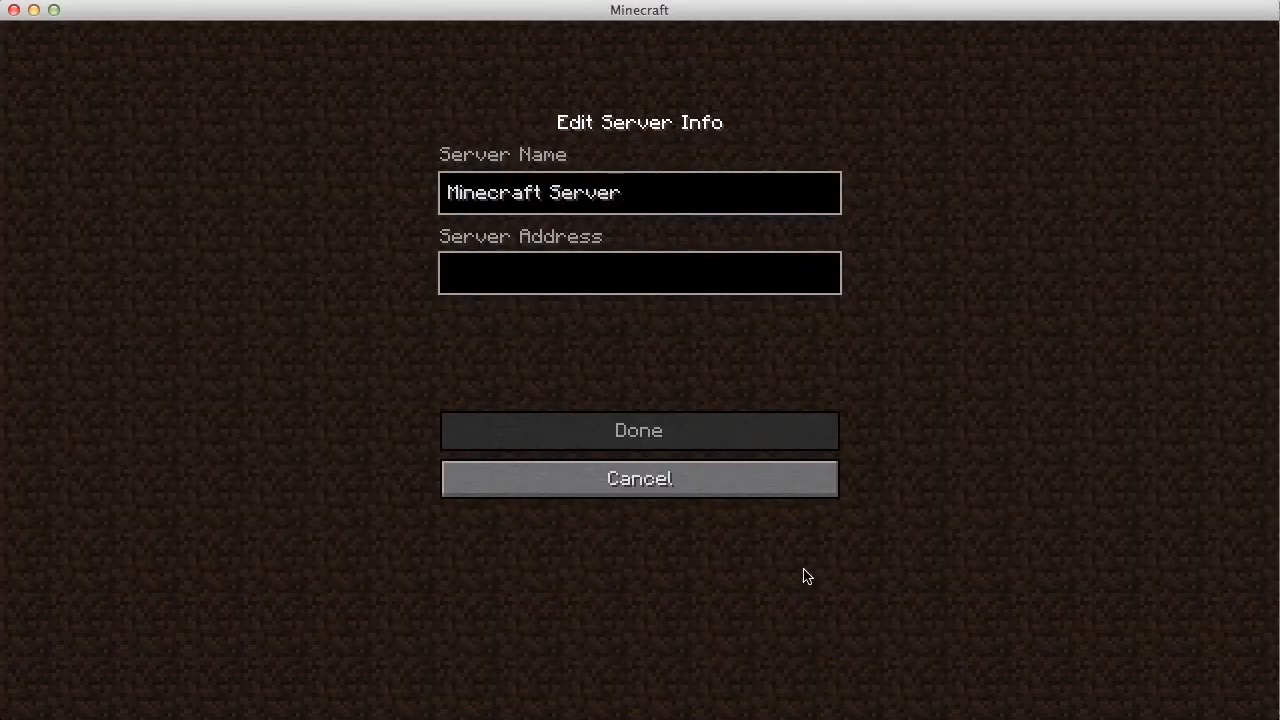
mouse_move(512, 272)
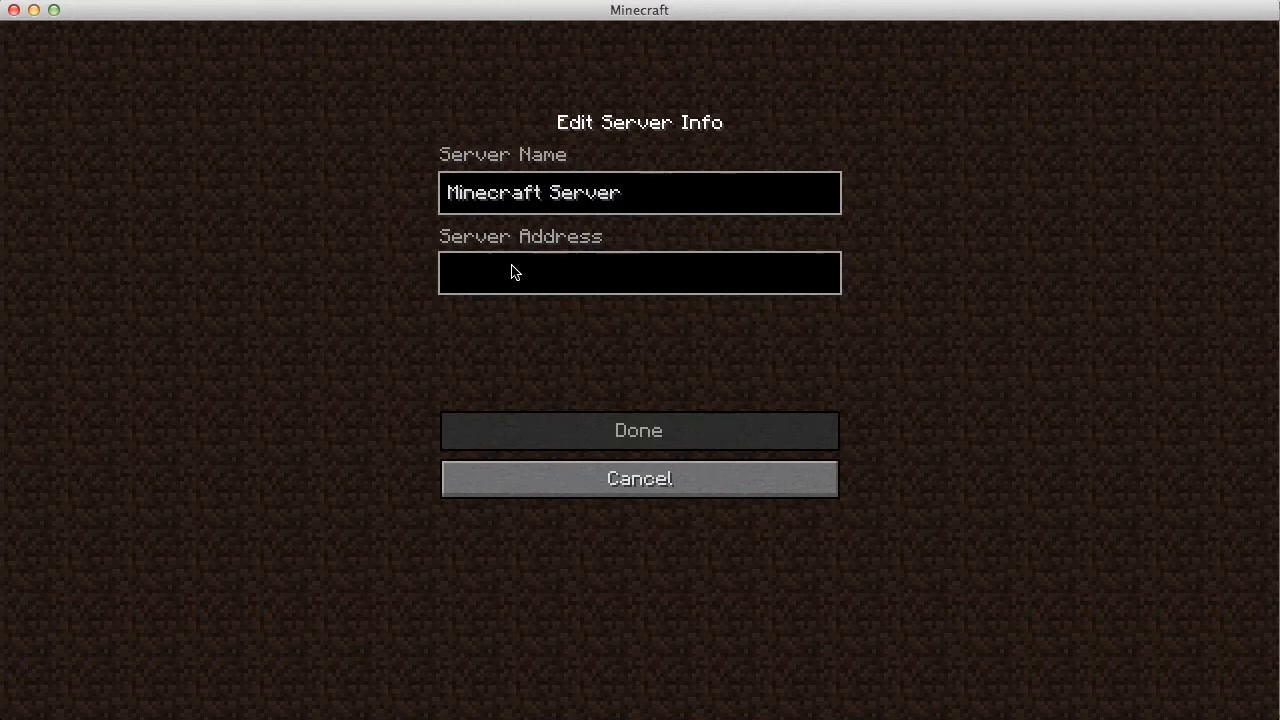
click(638, 430)
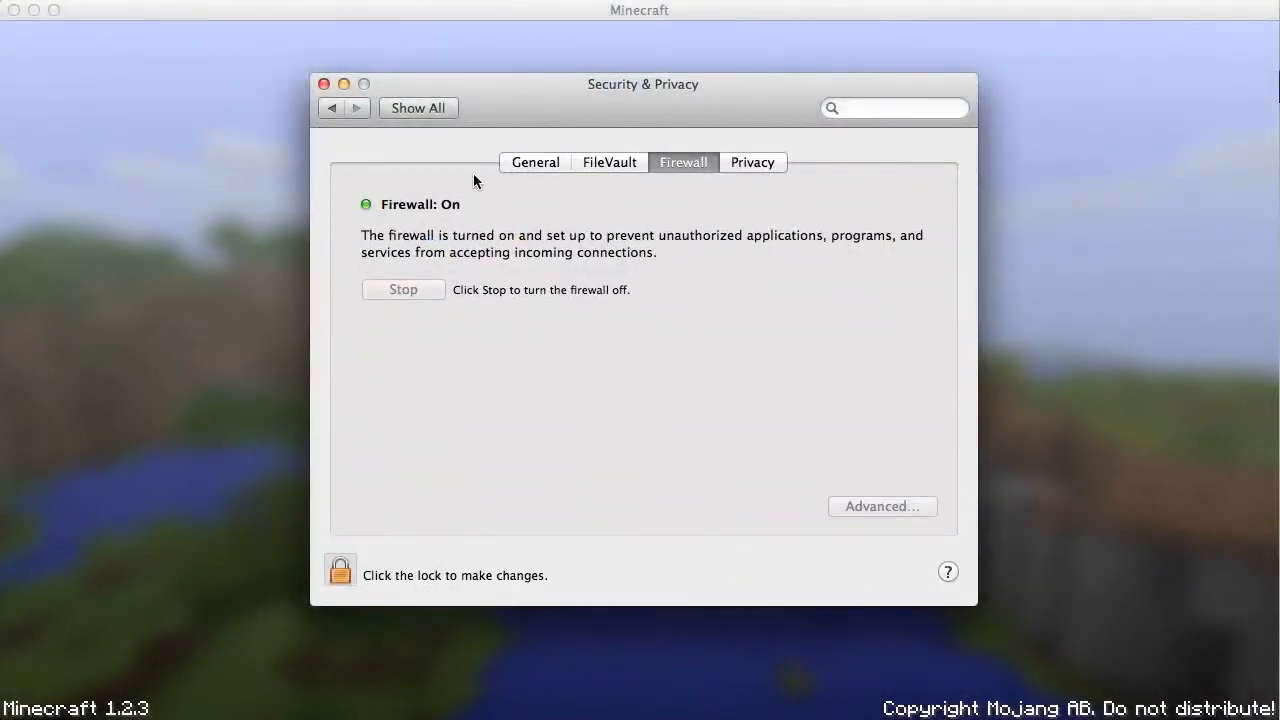
mouse_move(470, 468)
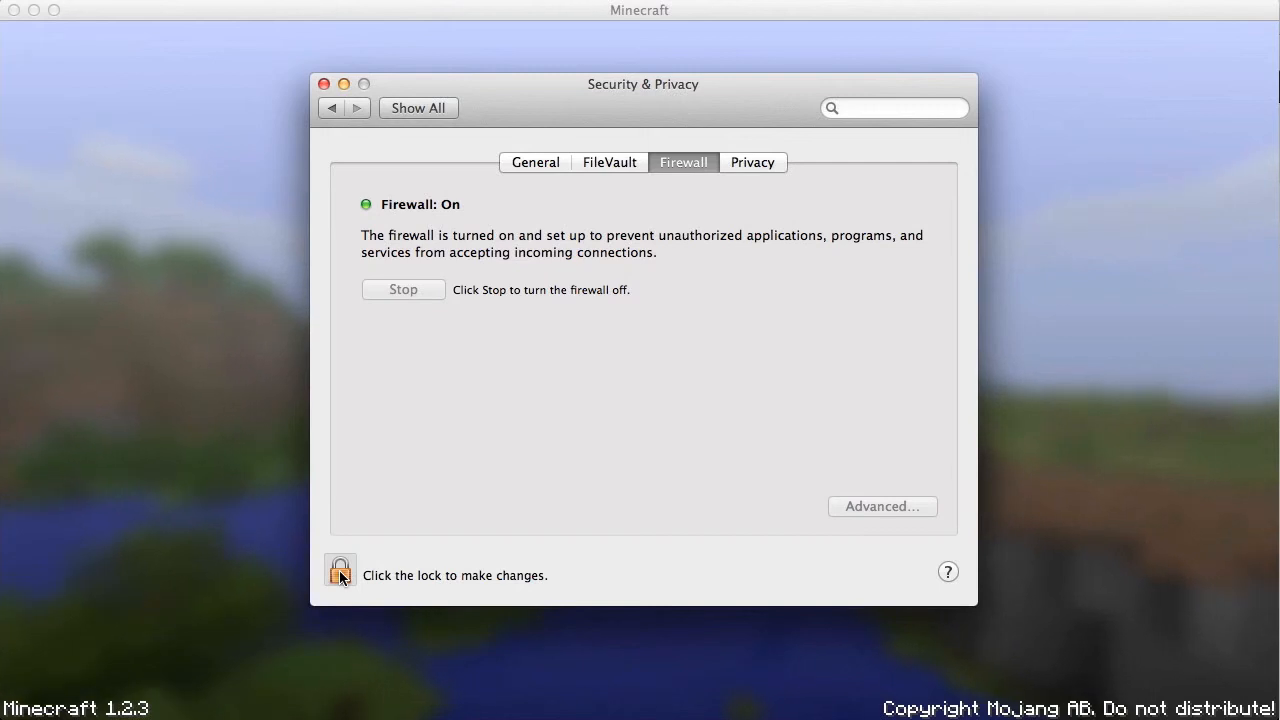
Unlock Security & Privacy firewall settings by authenticating, then go into the Advanced options.
click(340, 570)
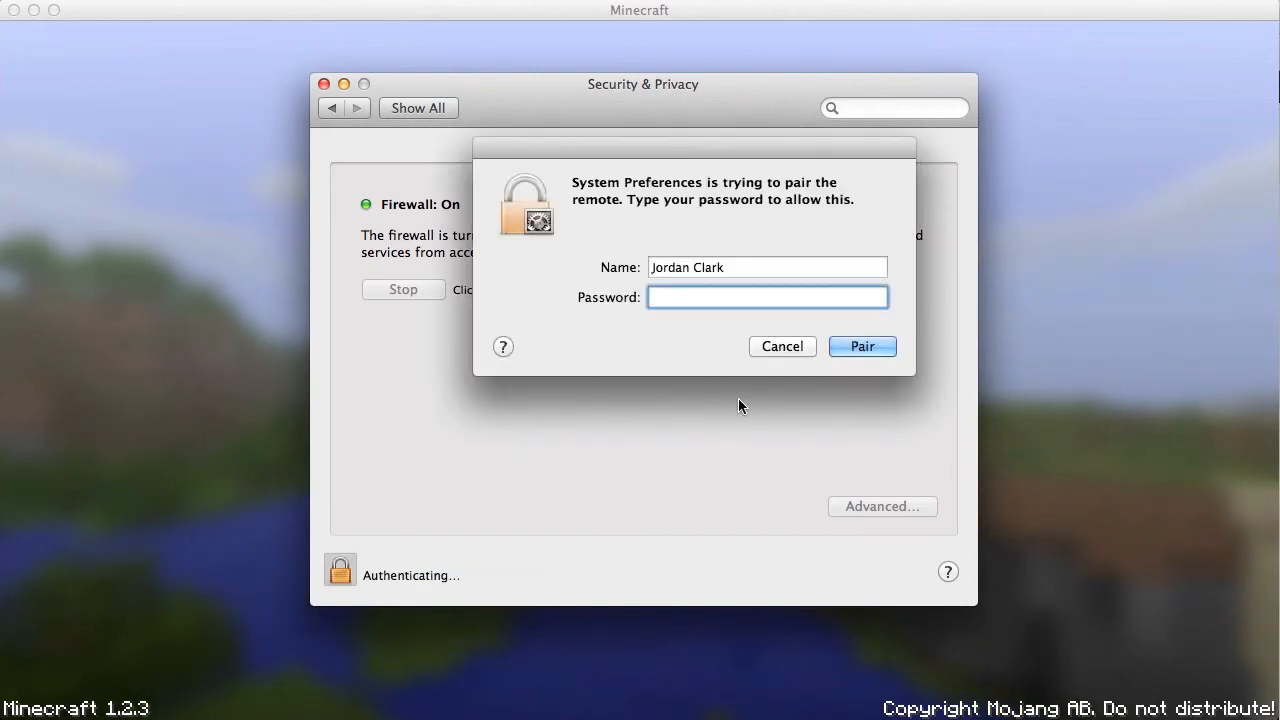
click(782, 346)
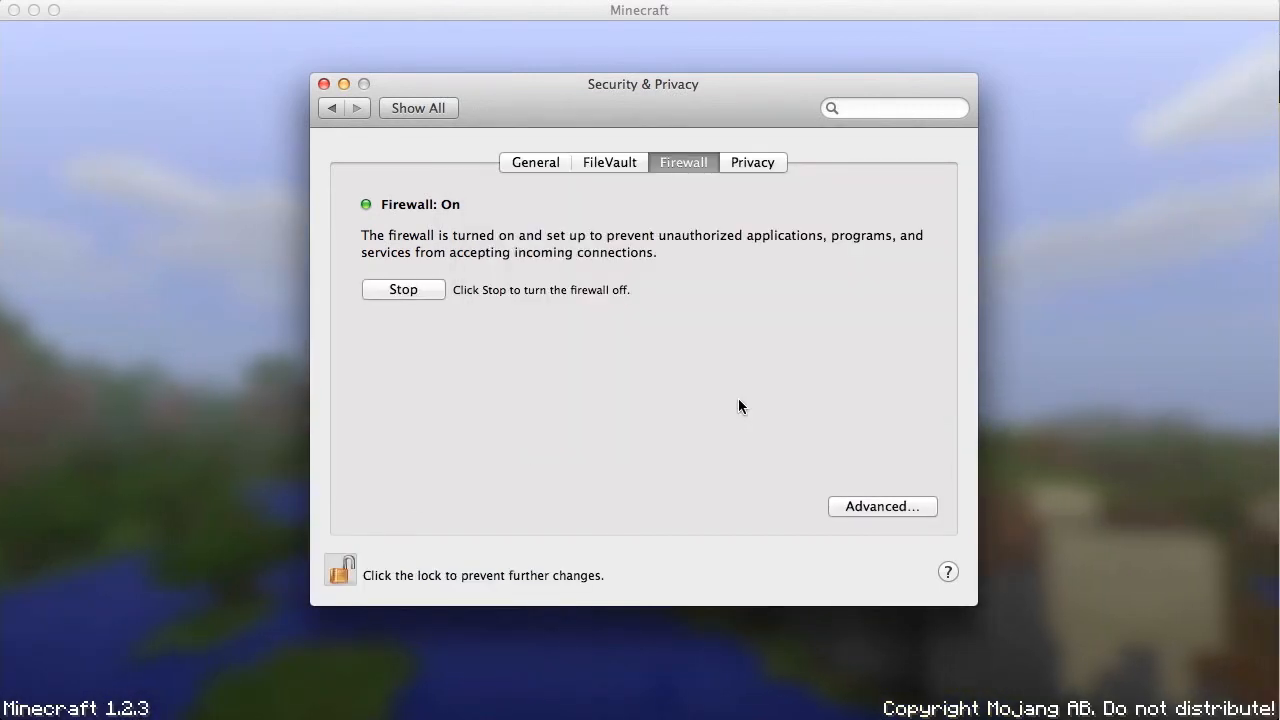
mouse_move(532, 432)
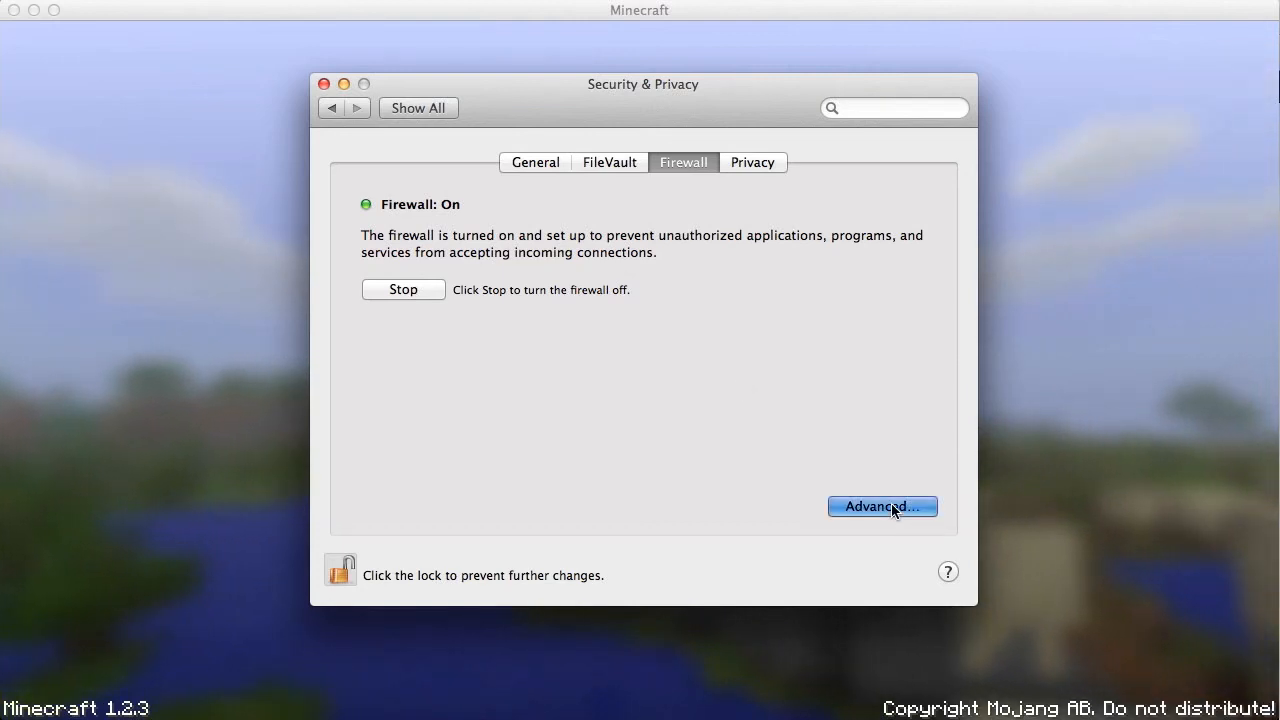
click(882, 506)
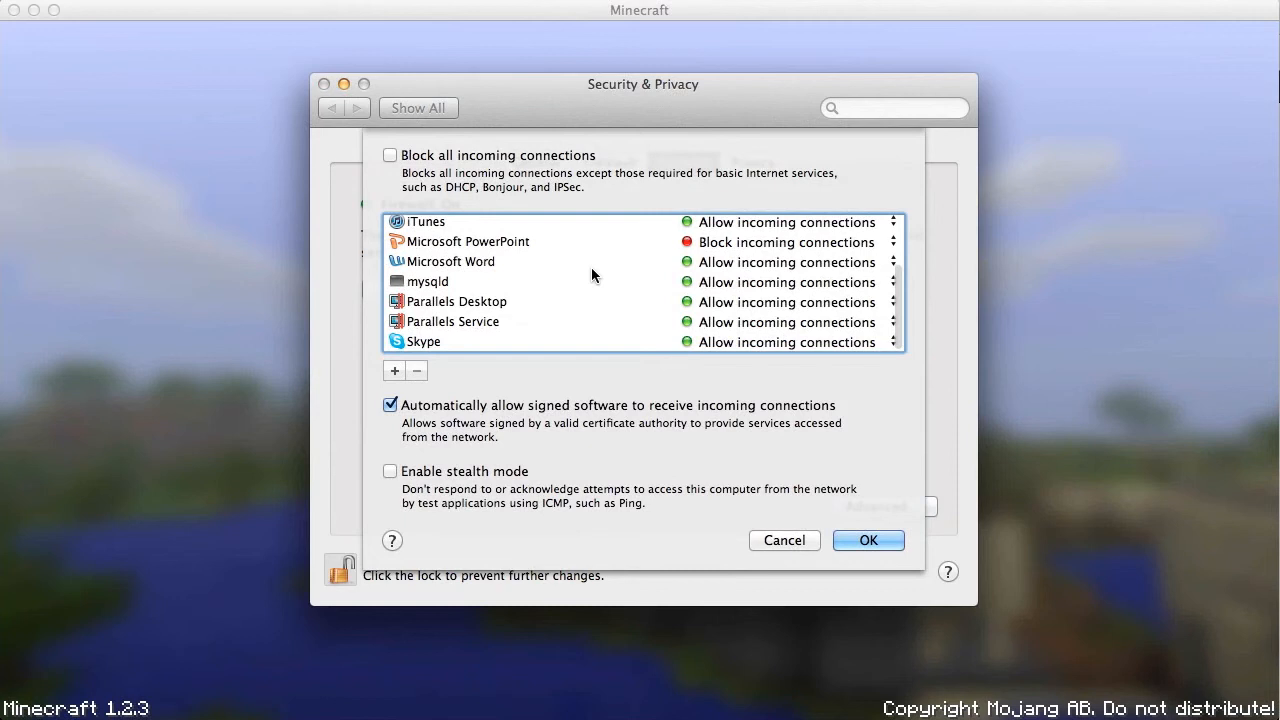
scroll(down, 3)
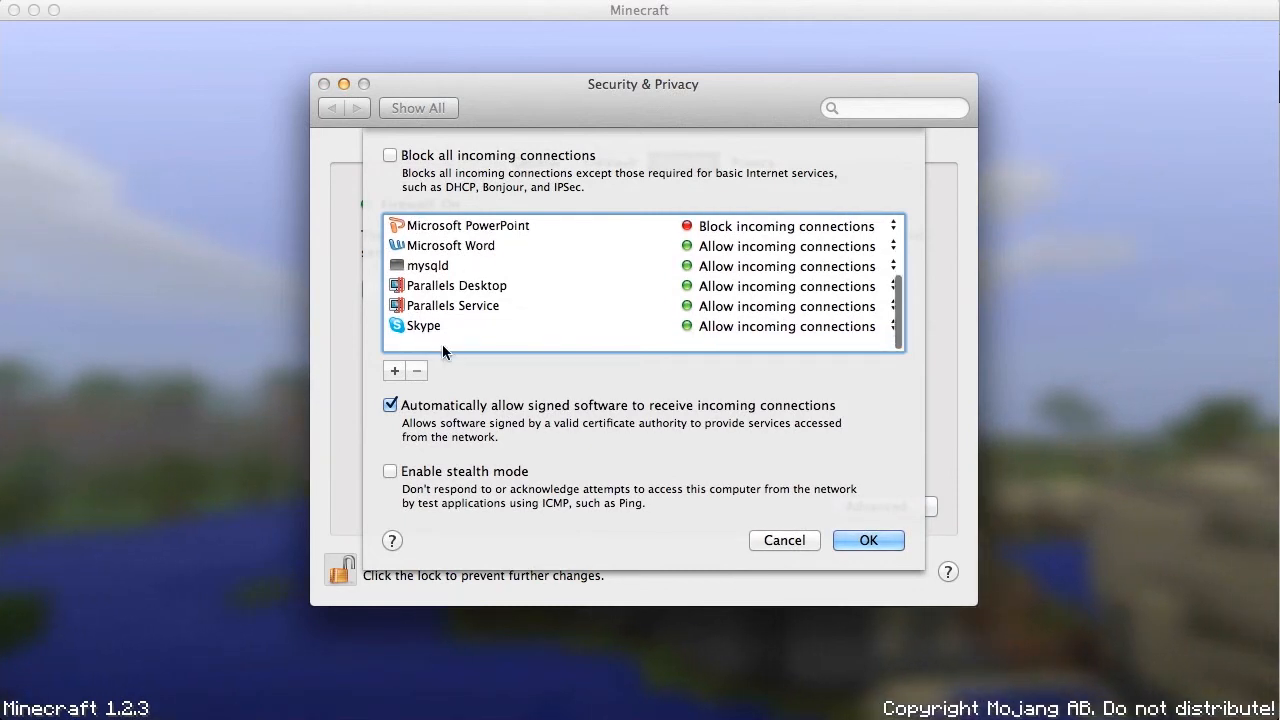
Browse Applications for a new firewall exception, cancel the choice, and hit the firewall Stop button.
click(394, 370)
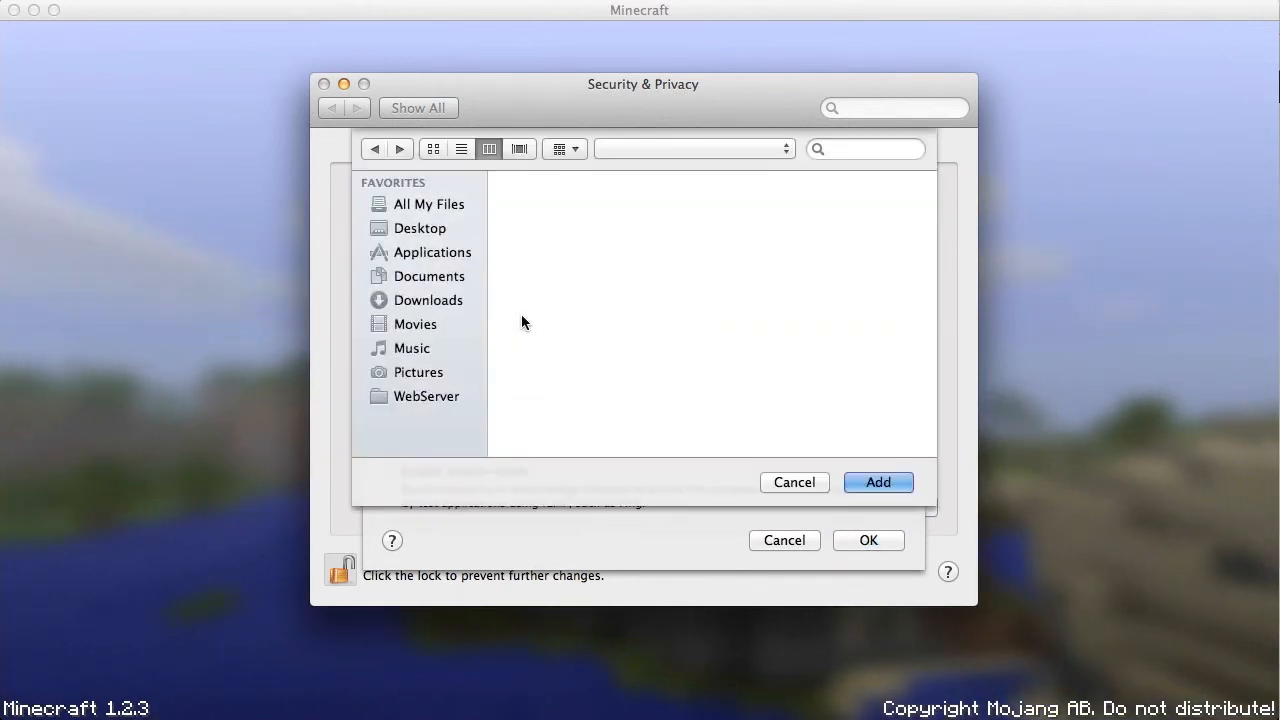
click(432, 252)
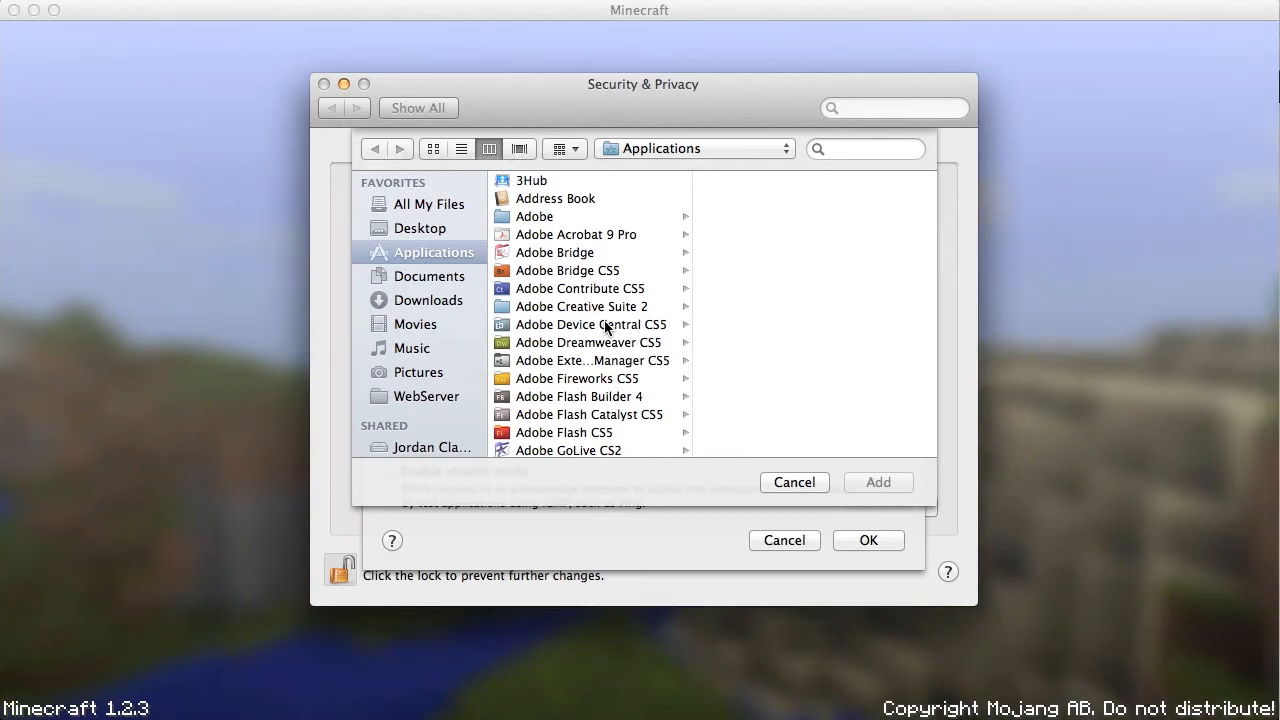
scroll(down, 3)
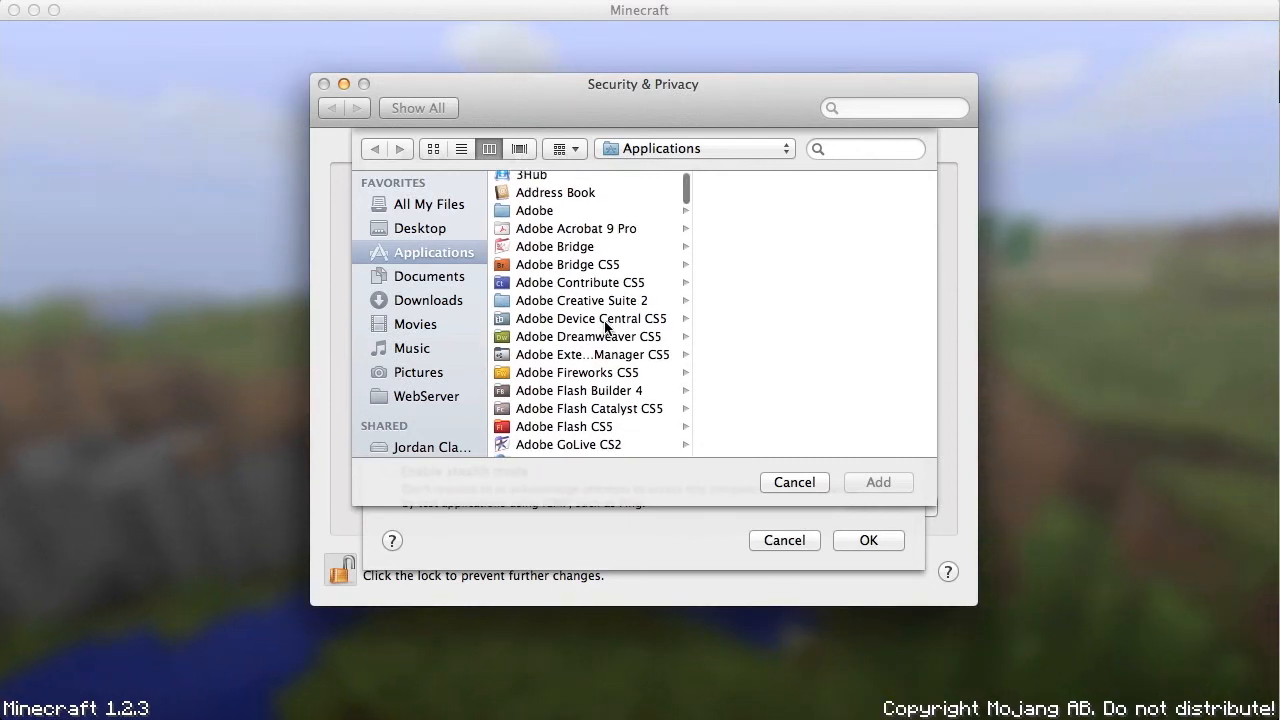
scroll(down, 3)
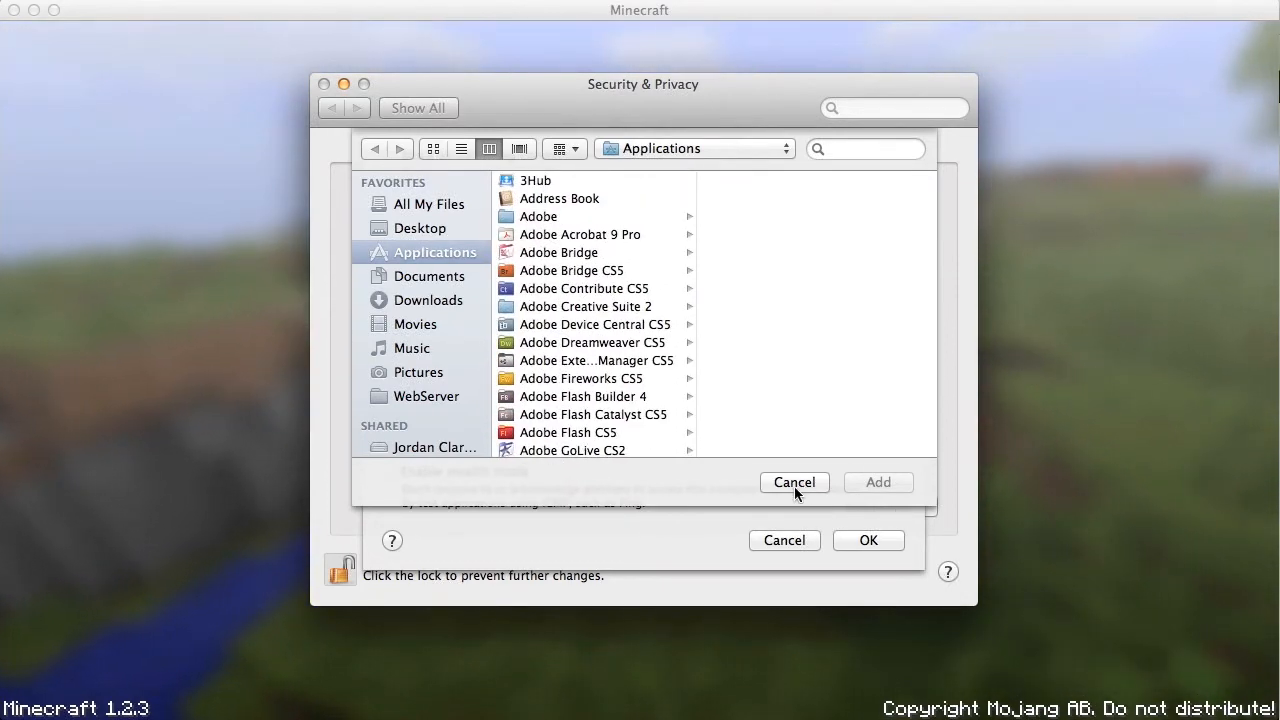
click(794, 482)
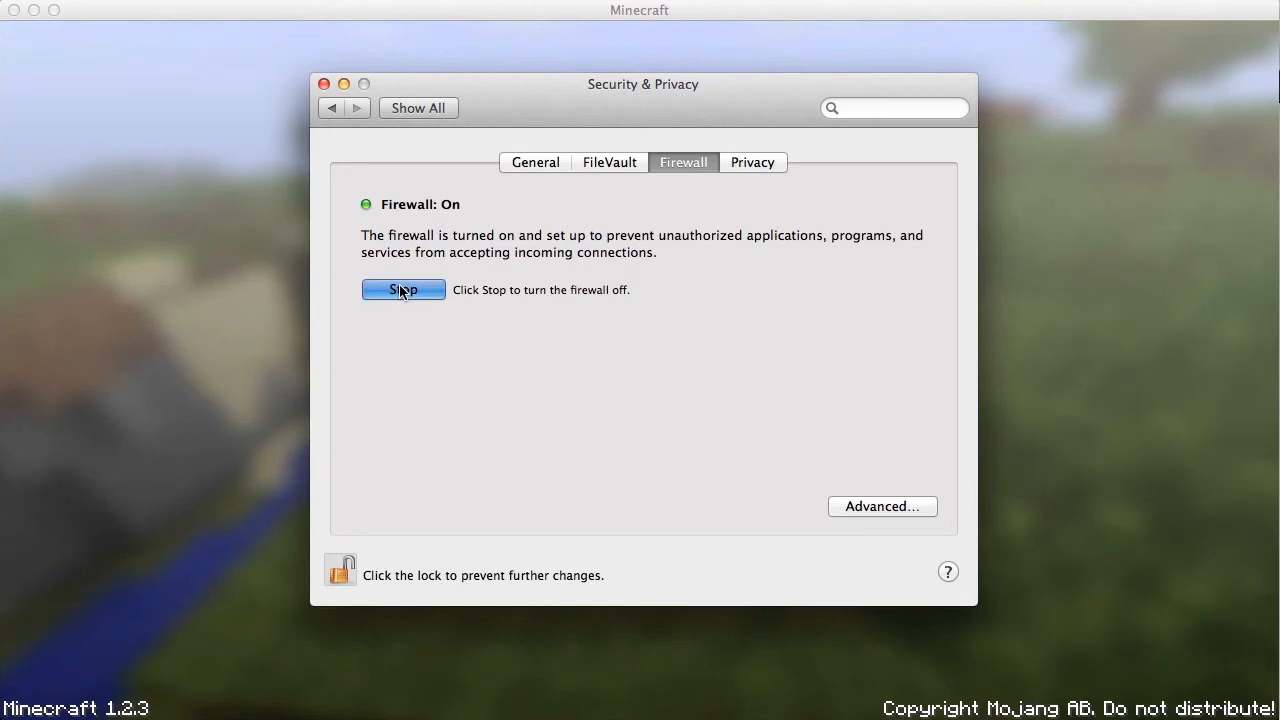
click(404, 288)
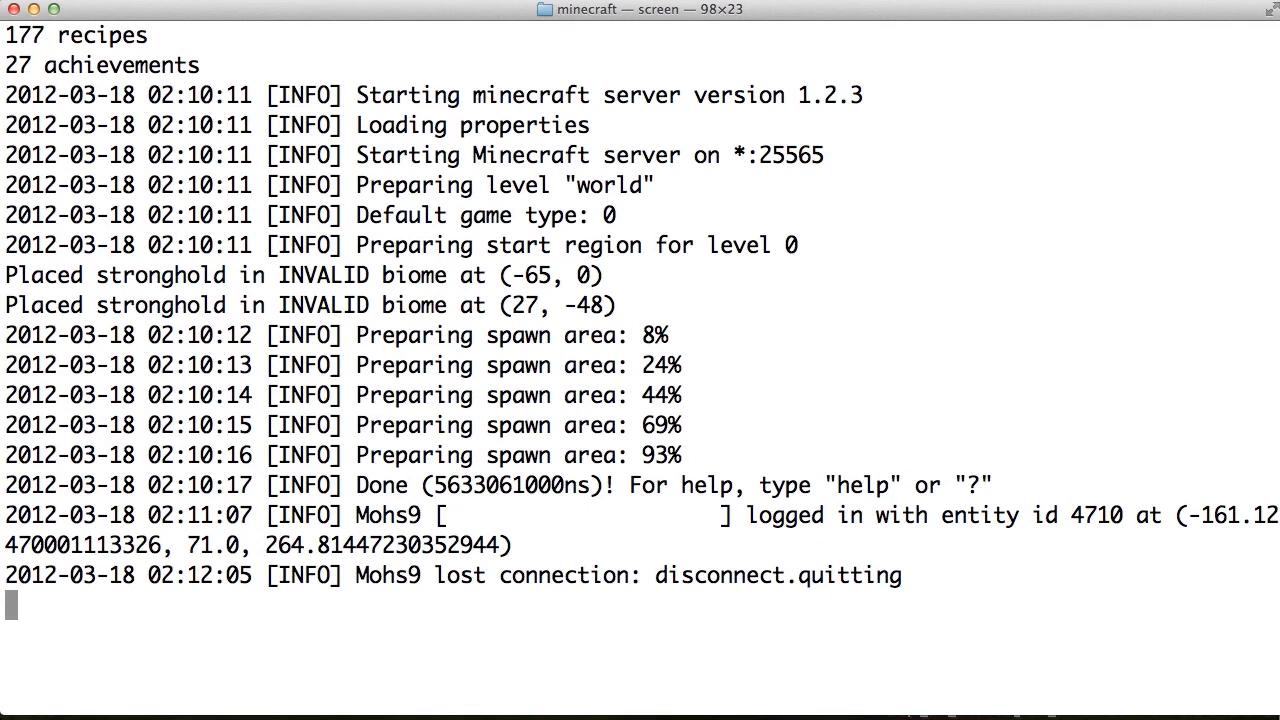
mouse_move(284, 378)
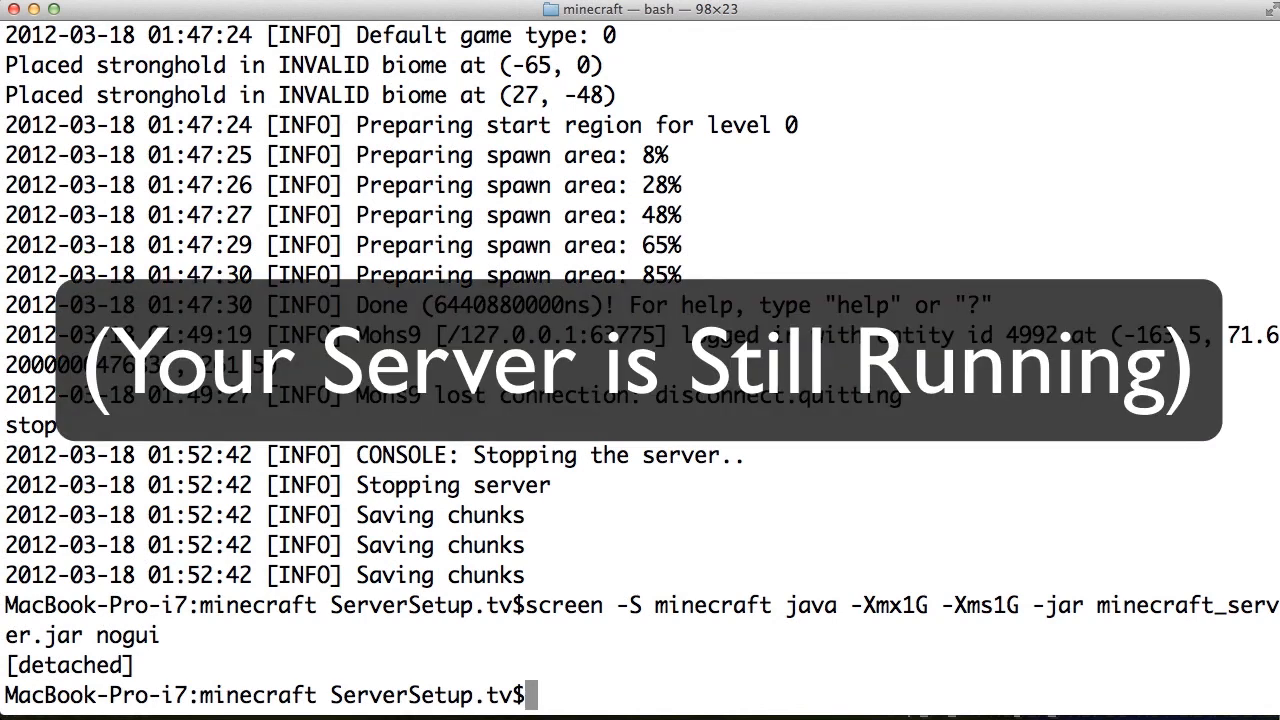
Reattach to the running server with screen -r minecraft.
text(screen -r)
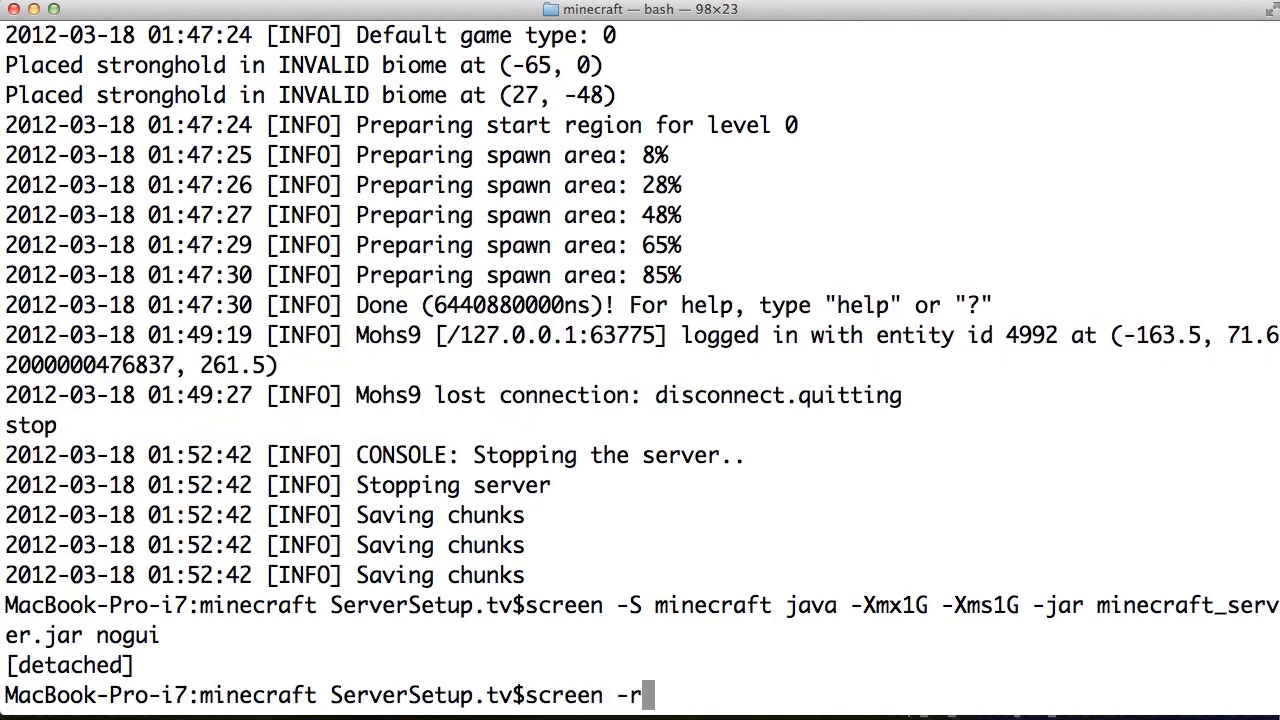
text(minecraf)
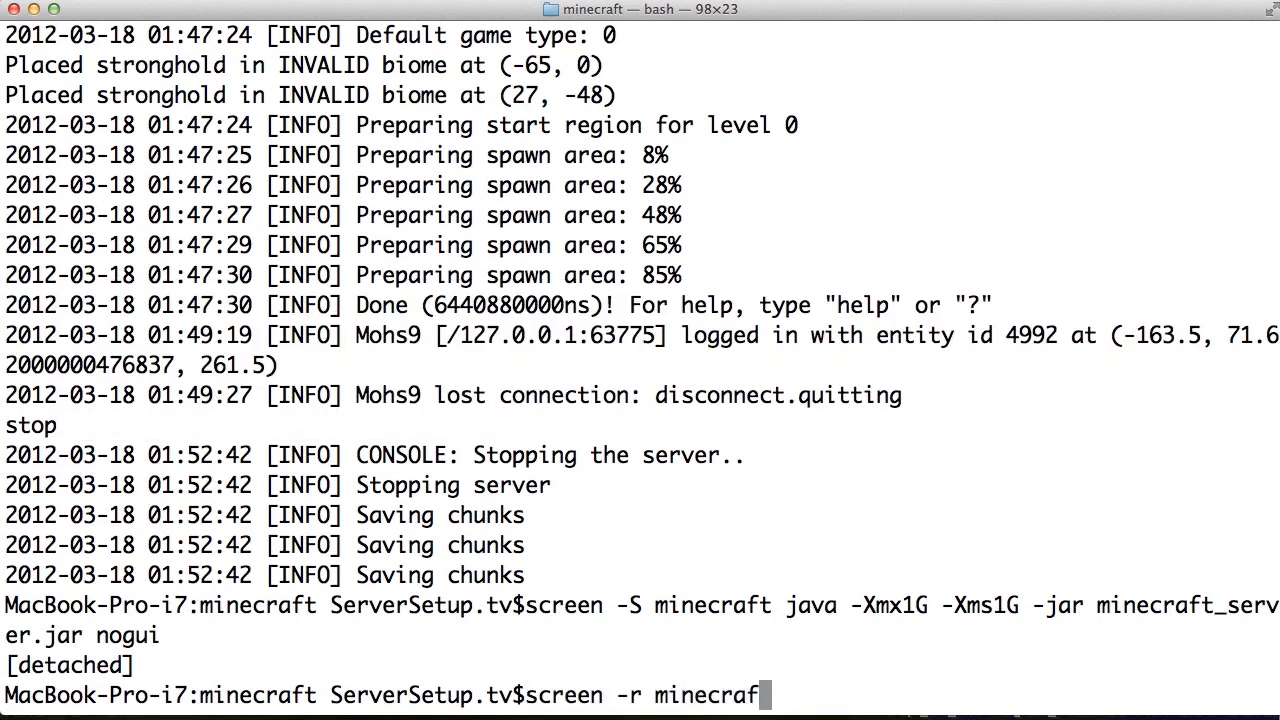
key(Return)
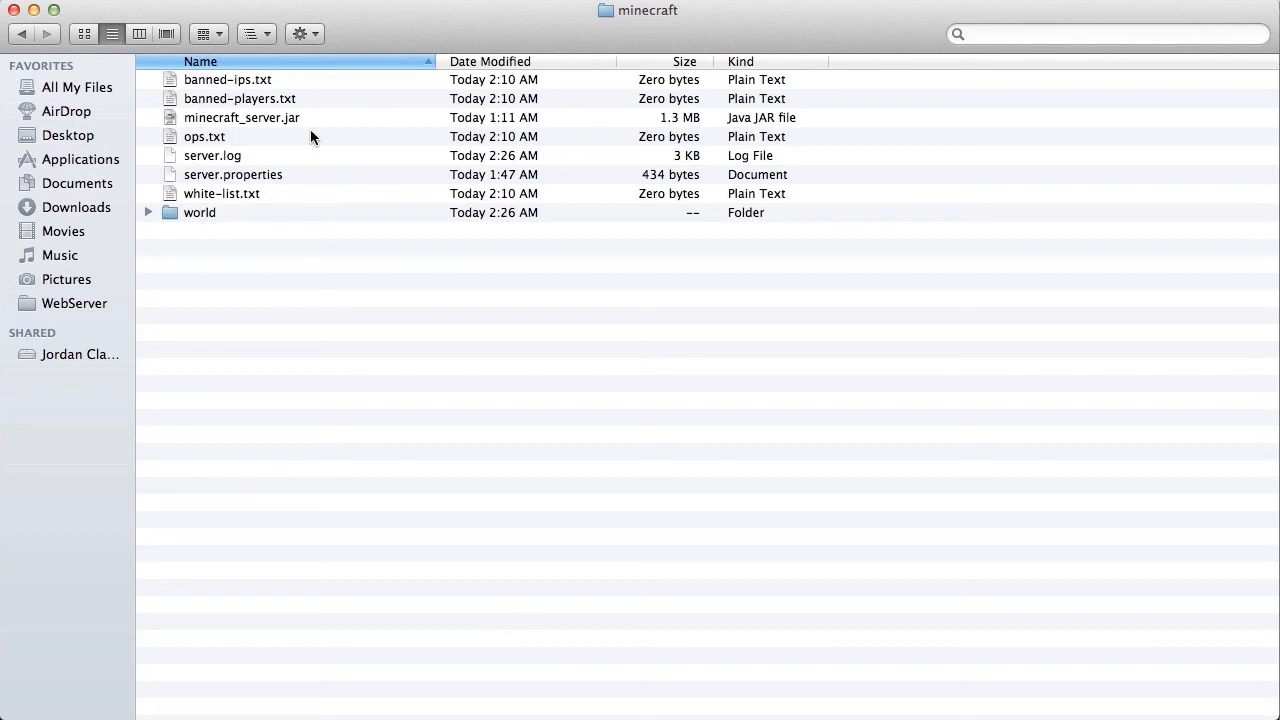
mouse_move(262, 216)
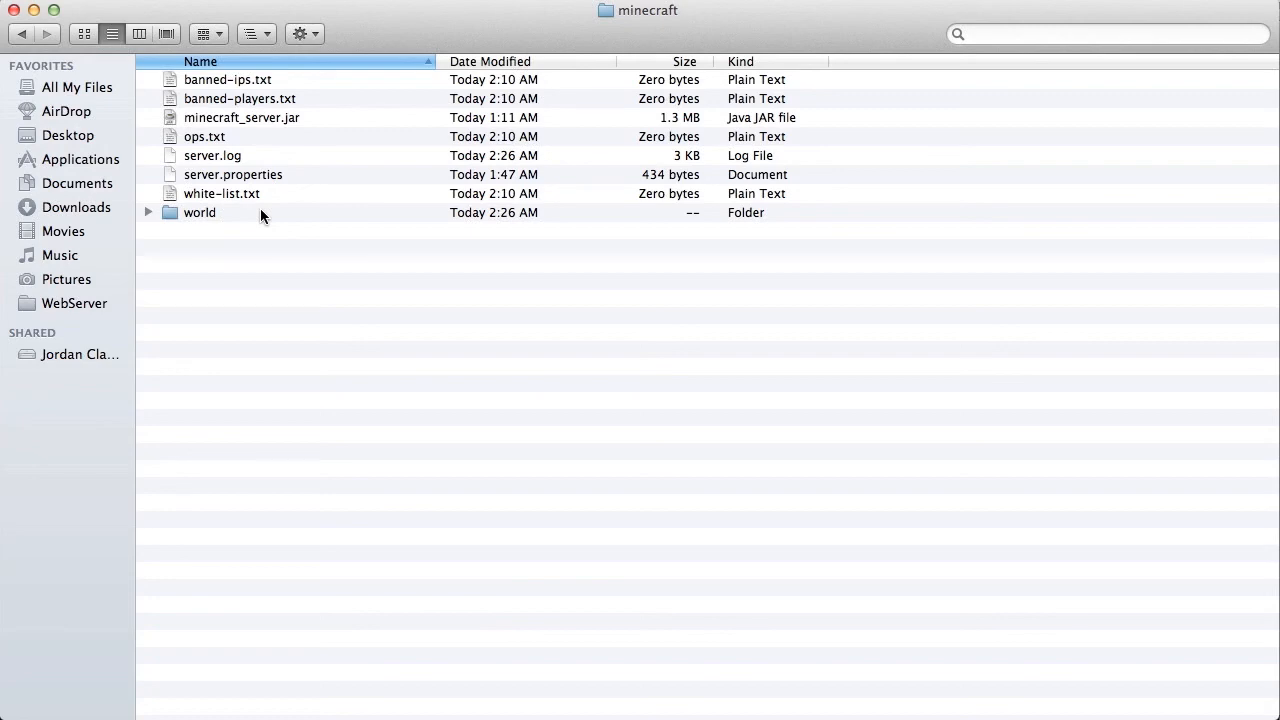